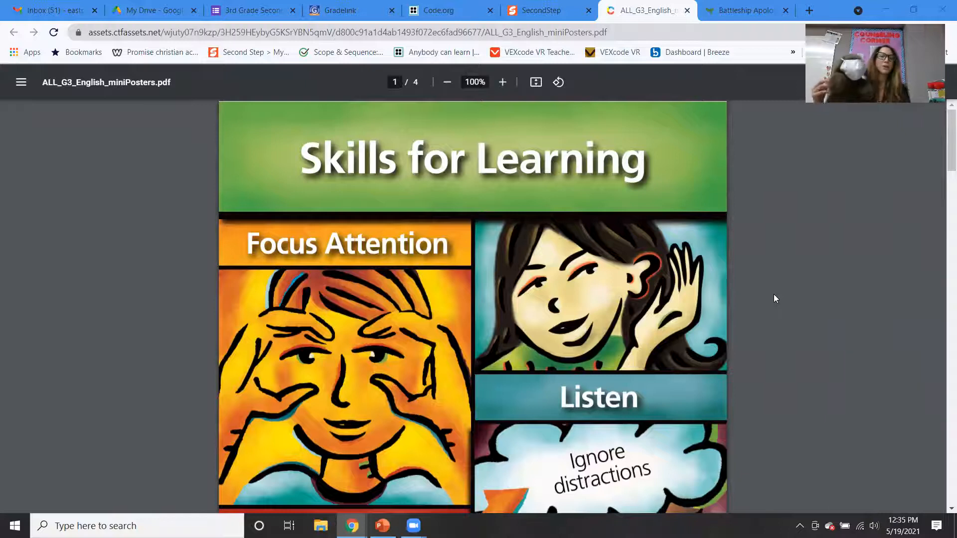
{"action": "mouse_move", "coordinate": [630, 276]}
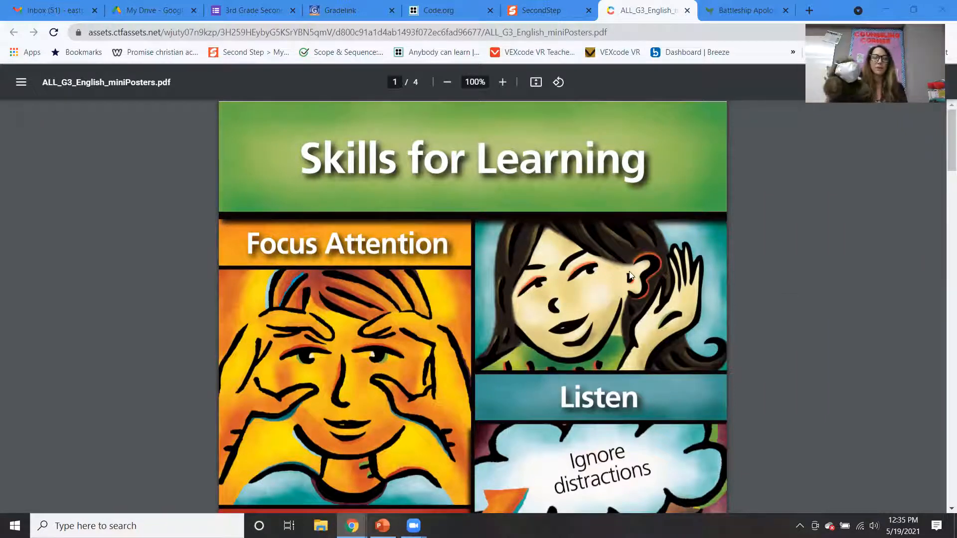
{"action": "mouse_move", "coordinate": [562, 243]}
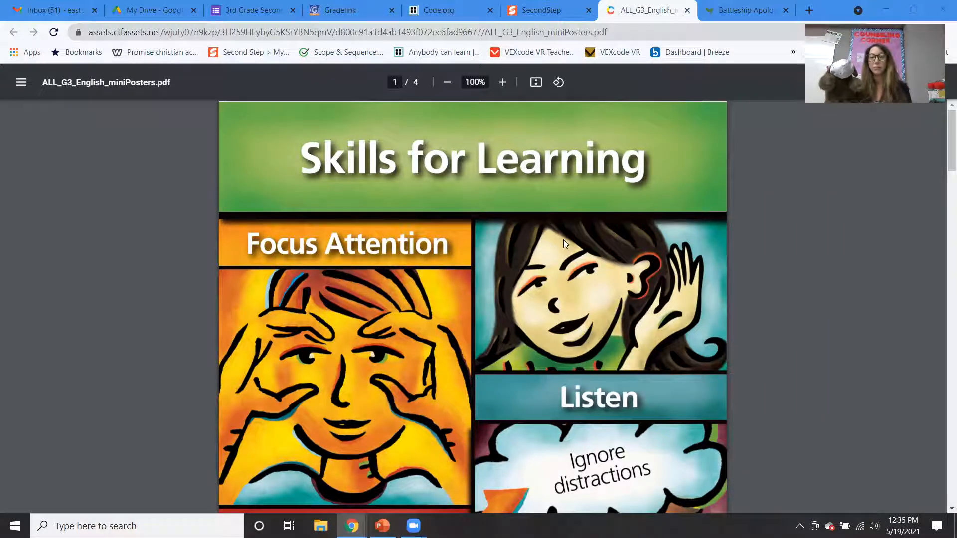
- Scroll page 1 down until the Be Assertive and Use Self-Talk panels are visible
{"action": "scroll", "scroll_direction": "down", "scroll_amount": 3}
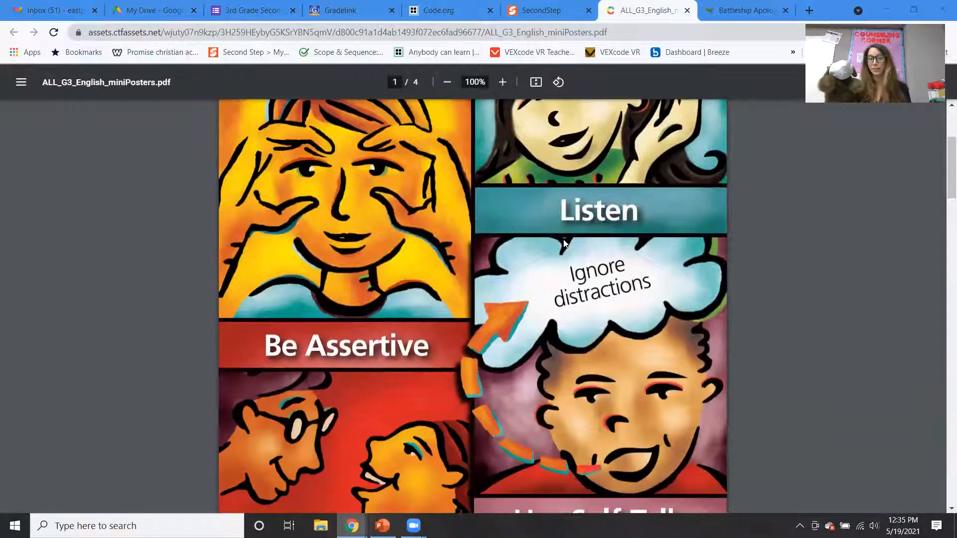
{"action": "scroll", "scroll_direction": "up", "scroll_amount": 3}
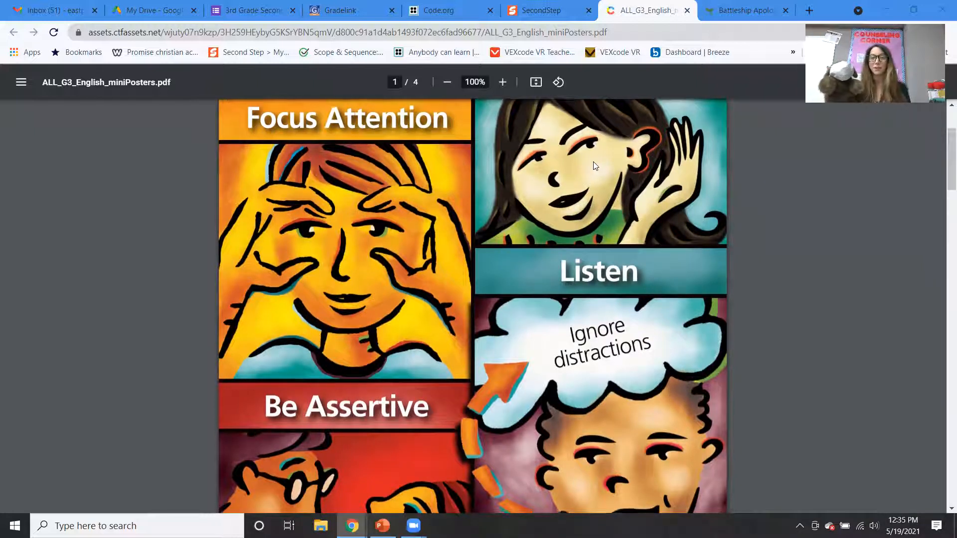
{"action": "scroll", "scroll_direction": "down", "scroll_amount": 3}
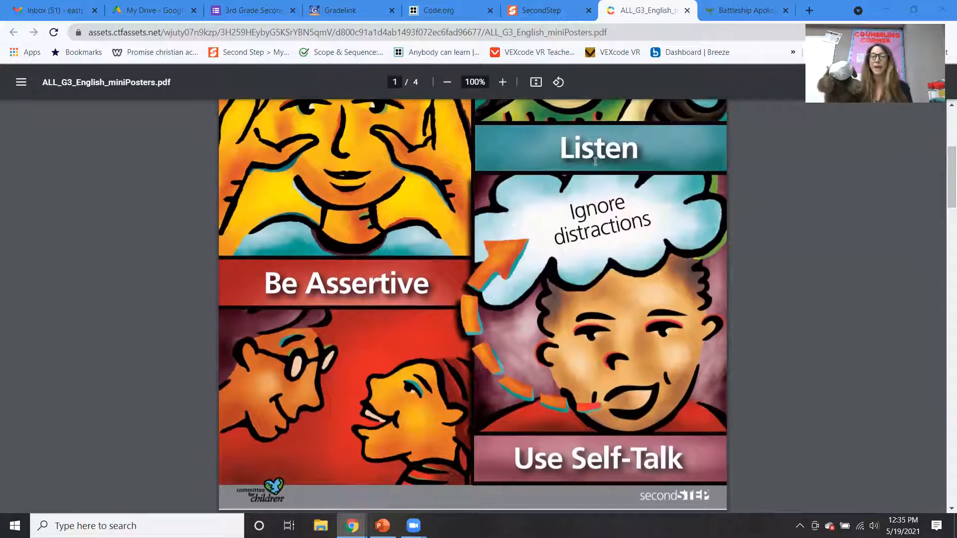
{"action": "scroll", "scroll_direction": "down", "scroll_amount": 3}
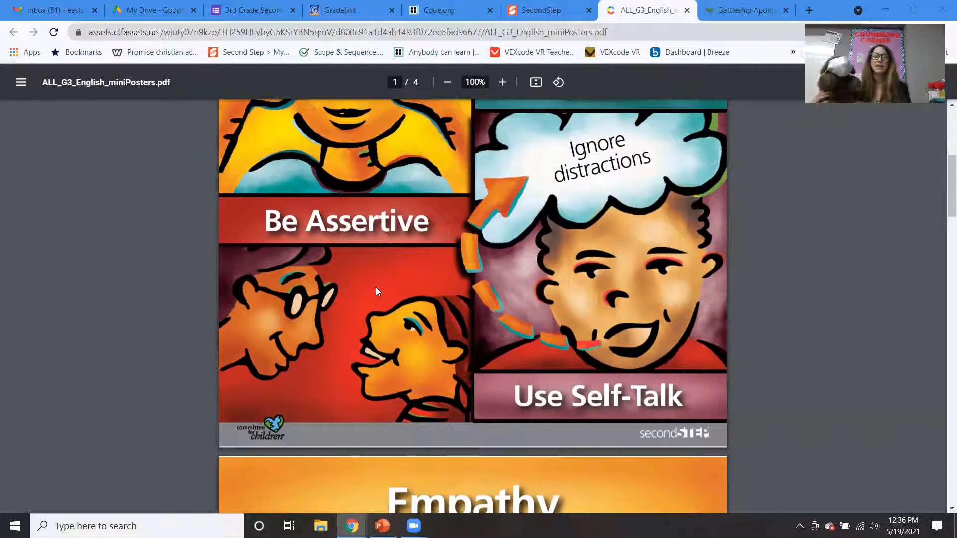
{"action": "mouse_move", "coordinate": [460, 322]}
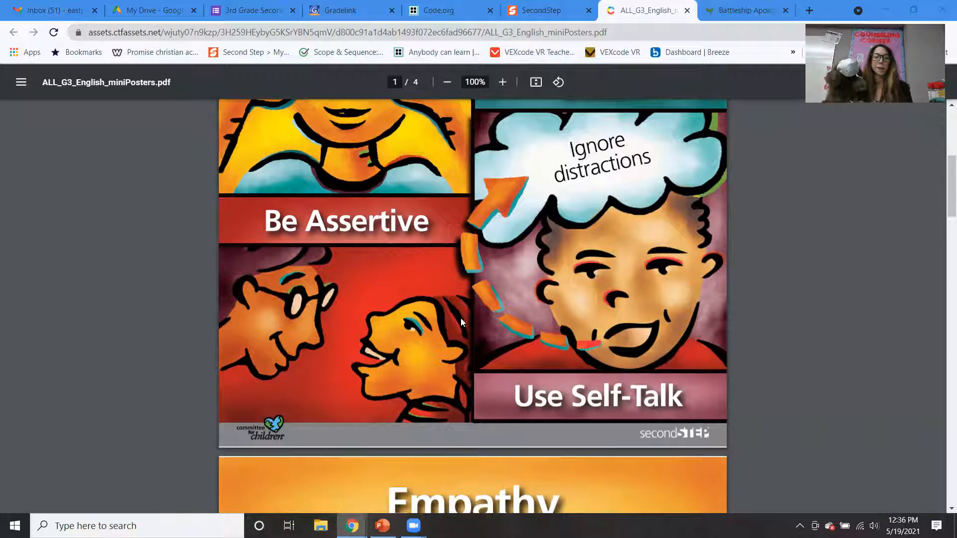
- Scroll page 2 down to the Empathy poster's closing line, Compassion is empathy in action!
{"action": "scroll", "scroll_direction": "down", "scroll_amount": 3}
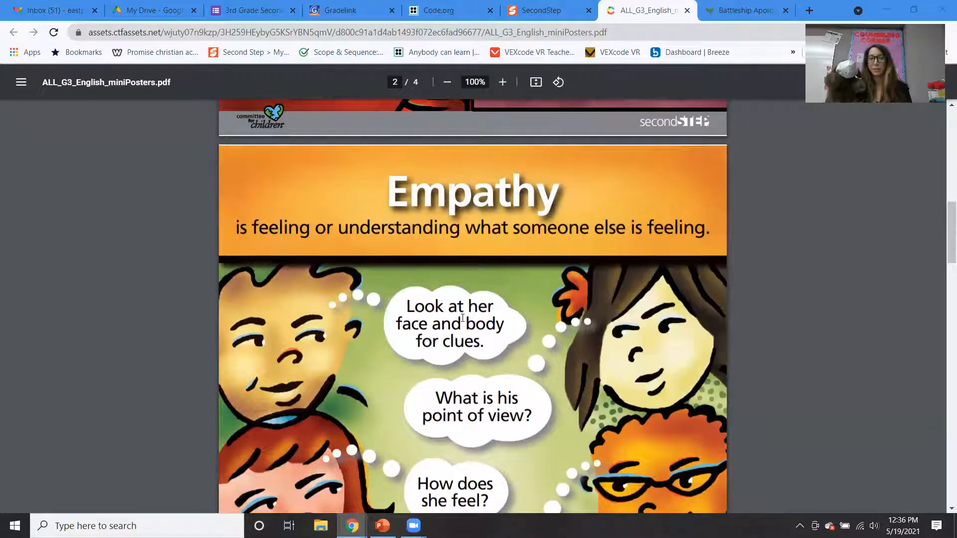
{"action": "scroll", "scroll_direction": "down", "scroll_amount": 3}
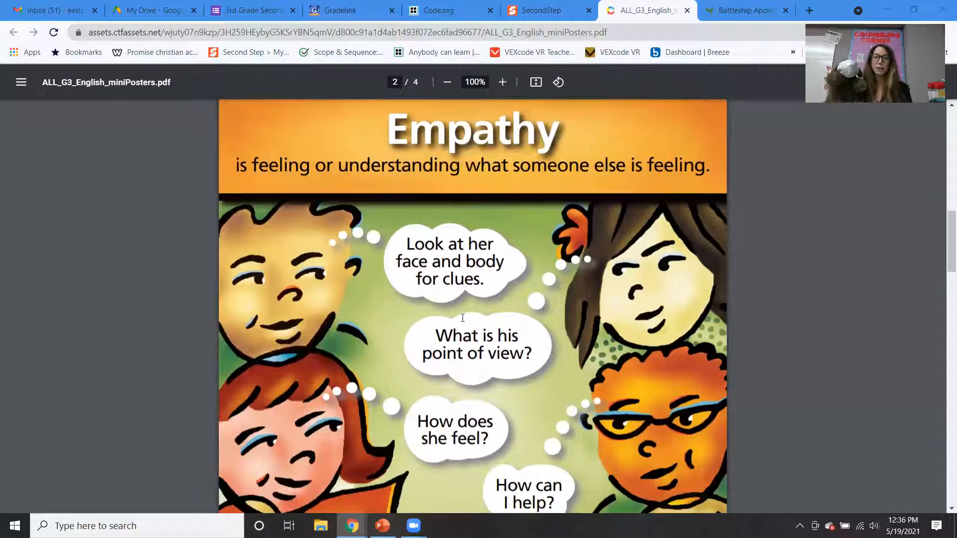
{"action": "scroll", "scroll_direction": "down", "scroll_amount": 3}
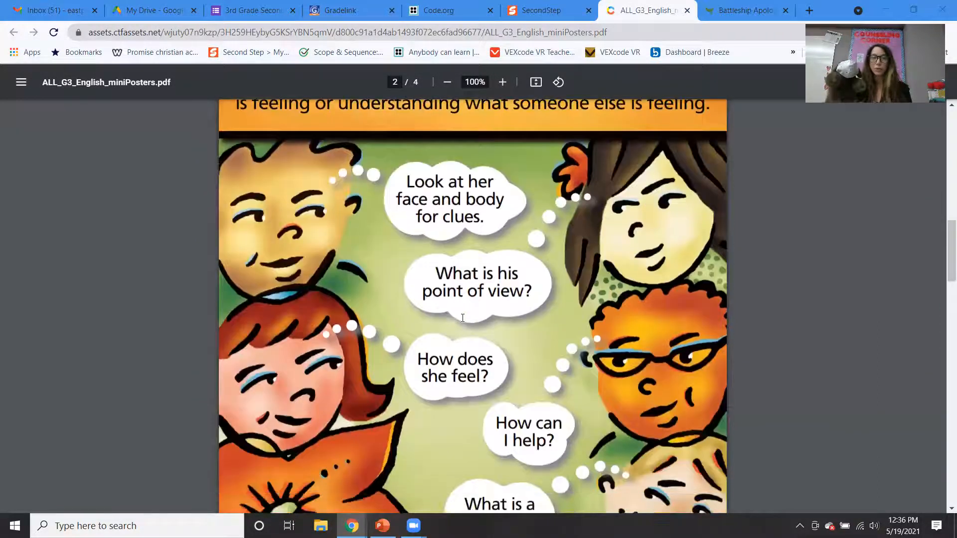
{"action": "mouse_move", "coordinate": [814, 338]}
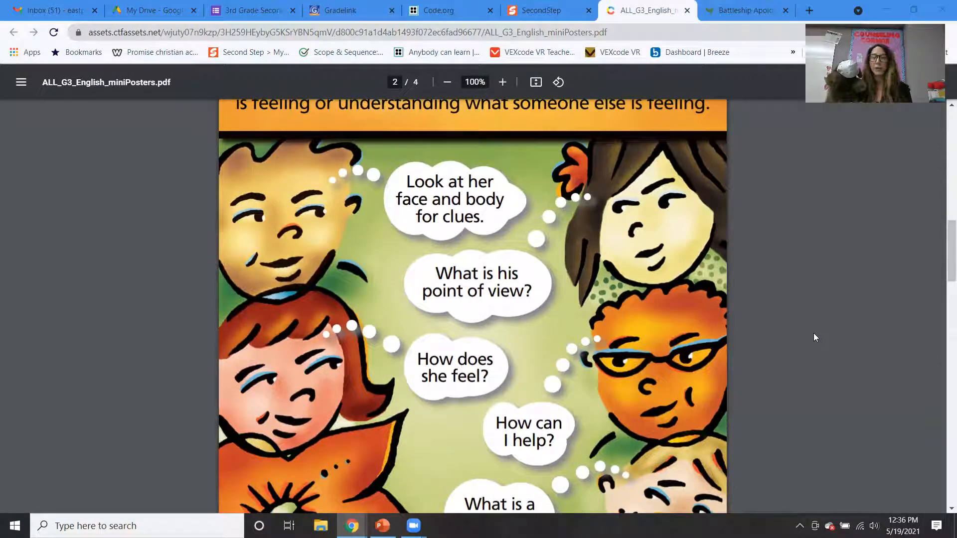
{"action": "scroll", "scroll_direction": "down", "scroll_amount": 3}
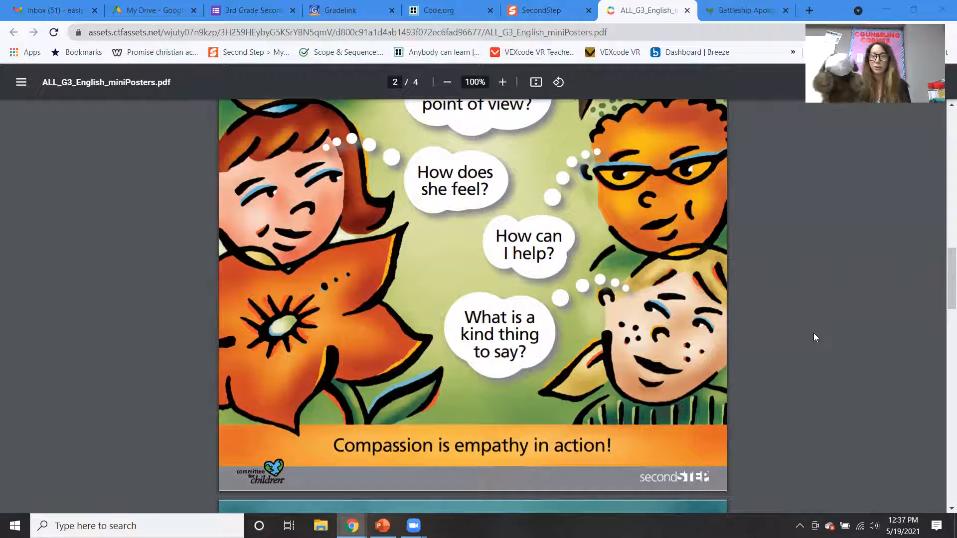
{"action": "mouse_move", "coordinate": [669, 323]}
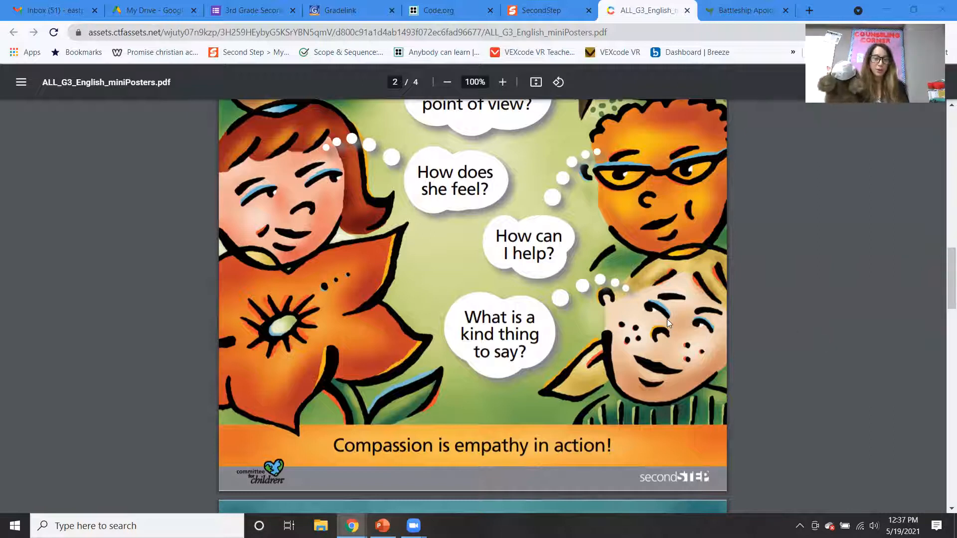
- Scroll to page 3 so the Stop, Name your feeling and Calm down panels are in view
{"action": "scroll", "scroll_direction": "down", "scroll_amount": 3}
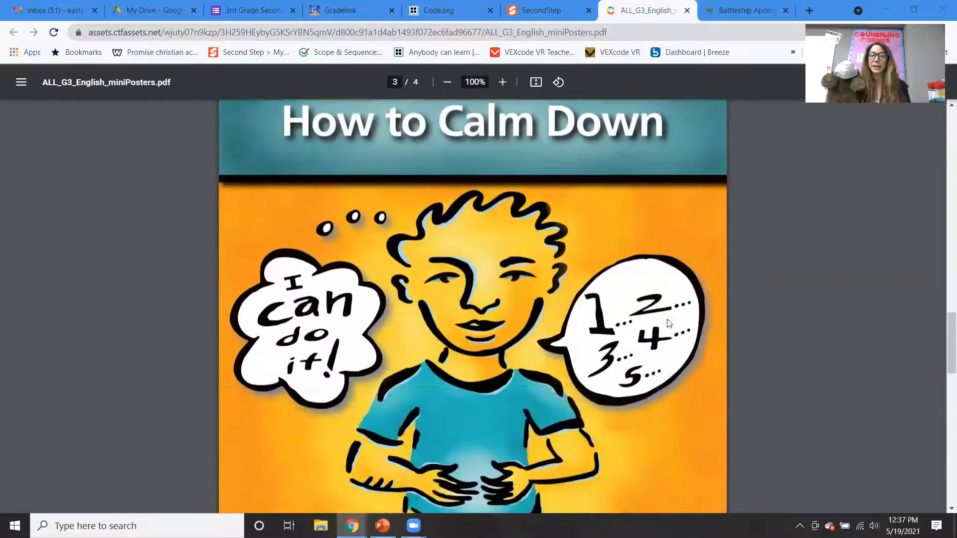
{"action": "scroll", "scroll_direction": "down", "scroll_amount": 3}
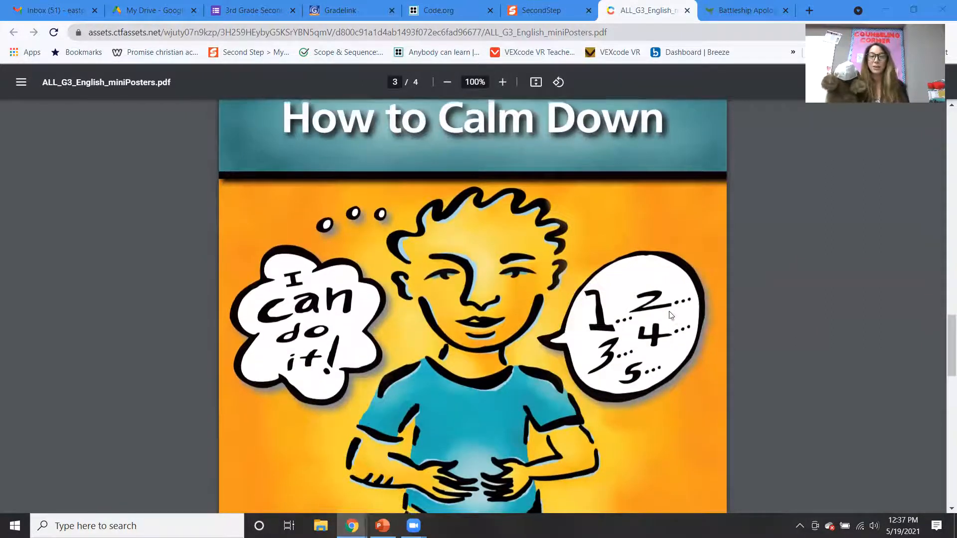
{"action": "scroll", "scroll_direction": "down", "scroll_amount": 3}
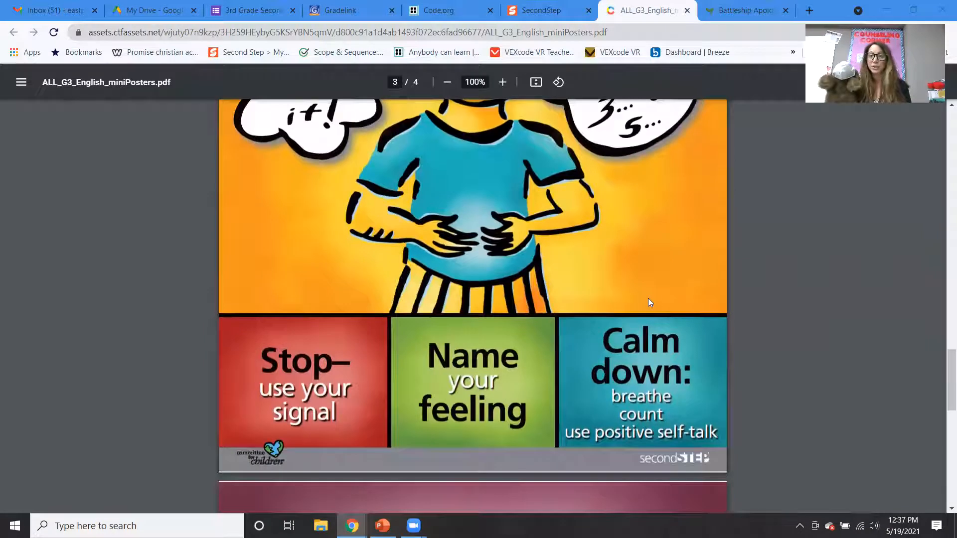
{"action": "mouse_move", "coordinate": [268, 353]}
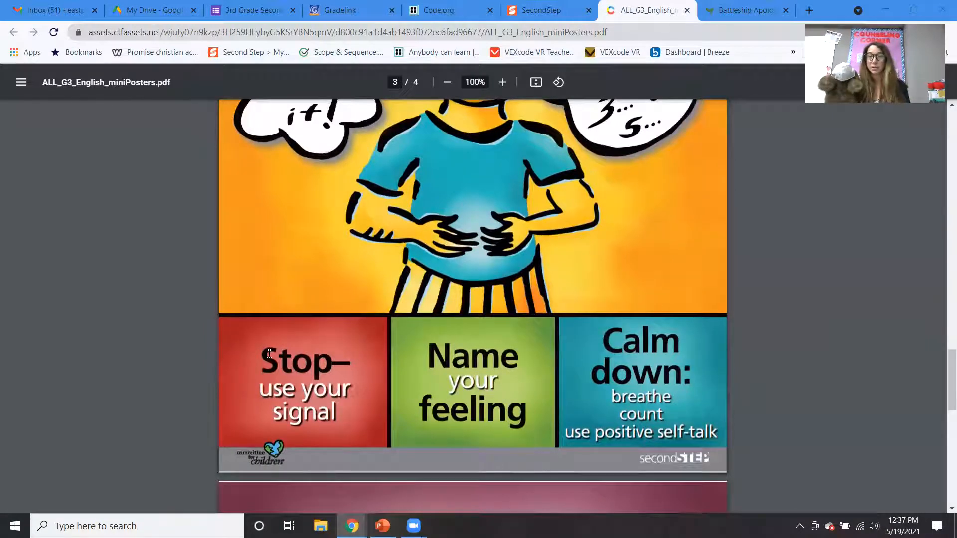
{"action": "mouse_move", "coordinate": [434, 360]}
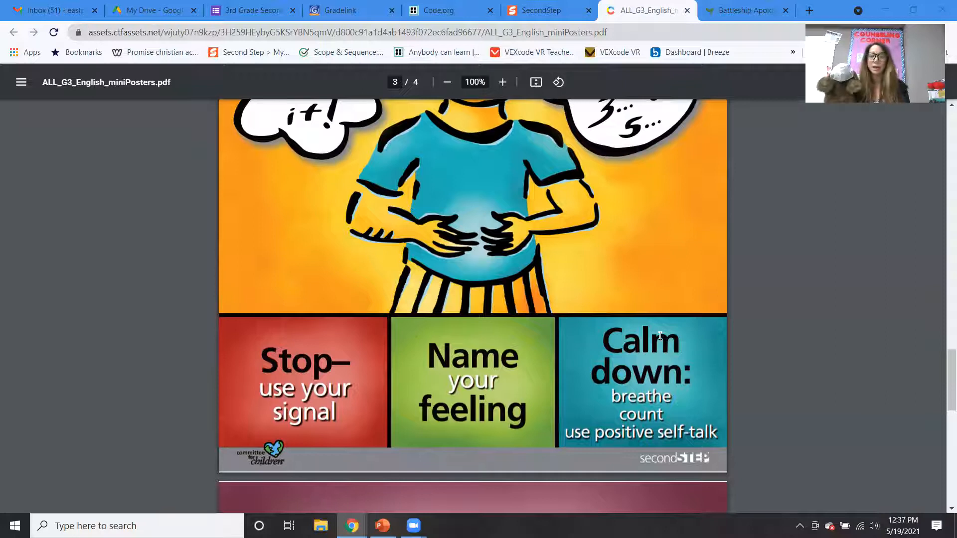
{"action": "scroll", "scroll_direction": "up", "scroll_amount": 3}
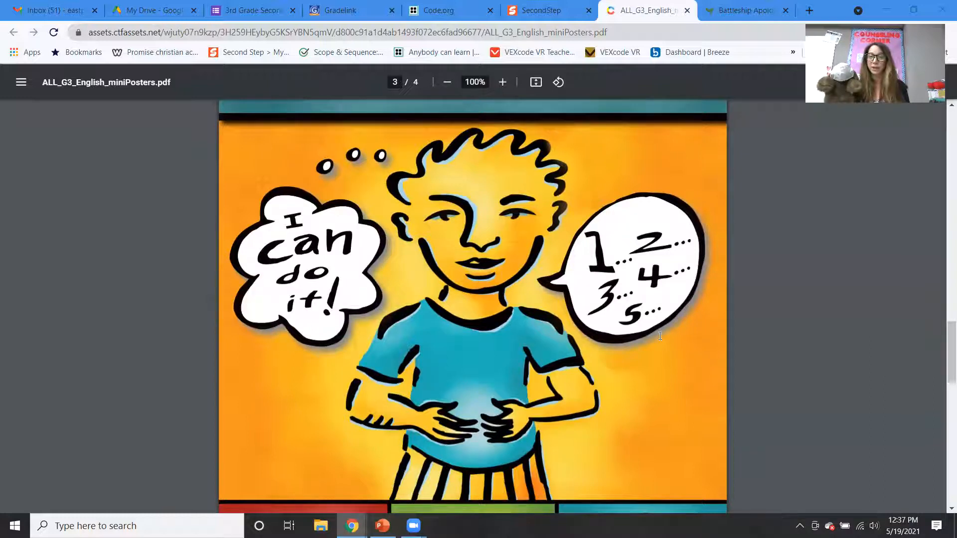
{"action": "scroll", "scroll_direction": "down", "scroll_amount": 3}
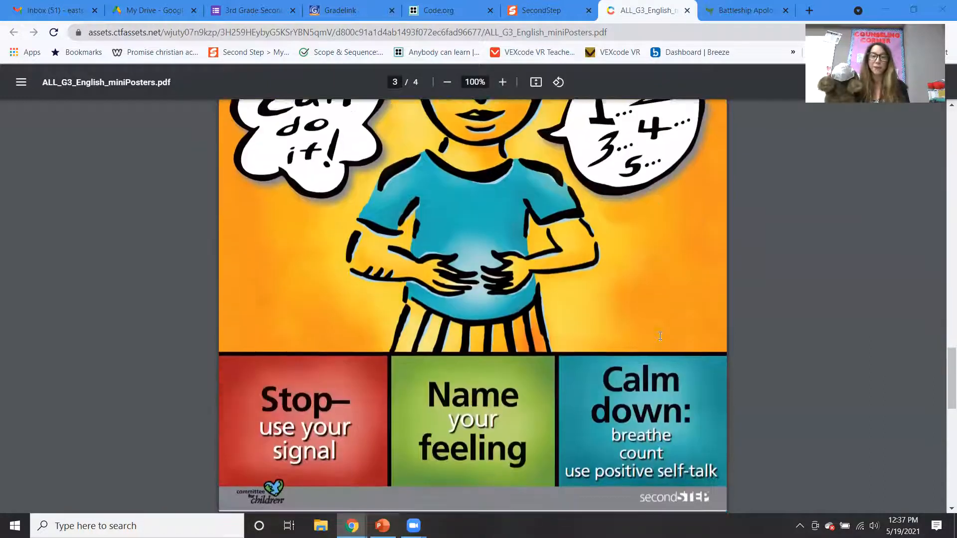
- Scroll to page 4 until the full STEP staircase, from Say the problem to Pick the best solution, shows
{"action": "scroll", "scroll_direction": "down", "scroll_amount": 3}
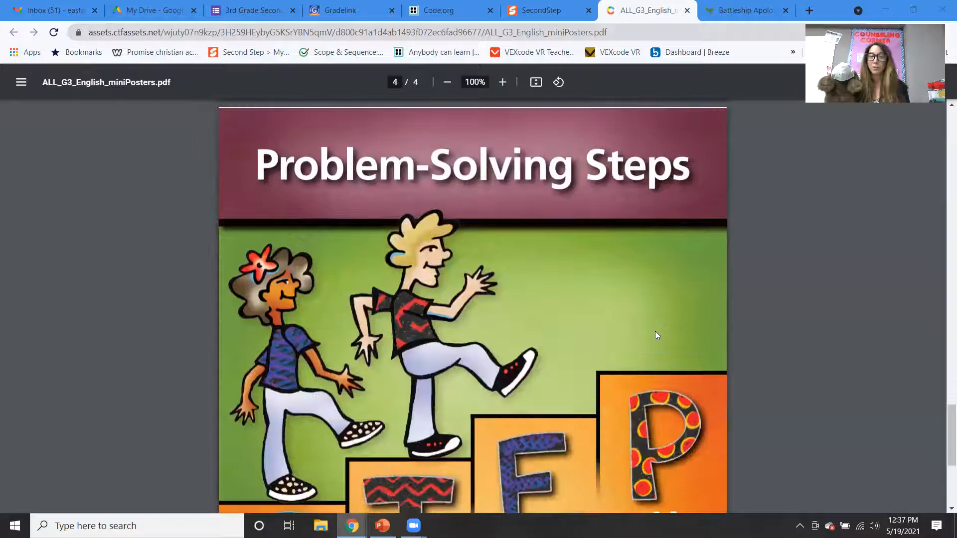
{"action": "scroll", "scroll_direction": "down", "scroll_amount": 3}
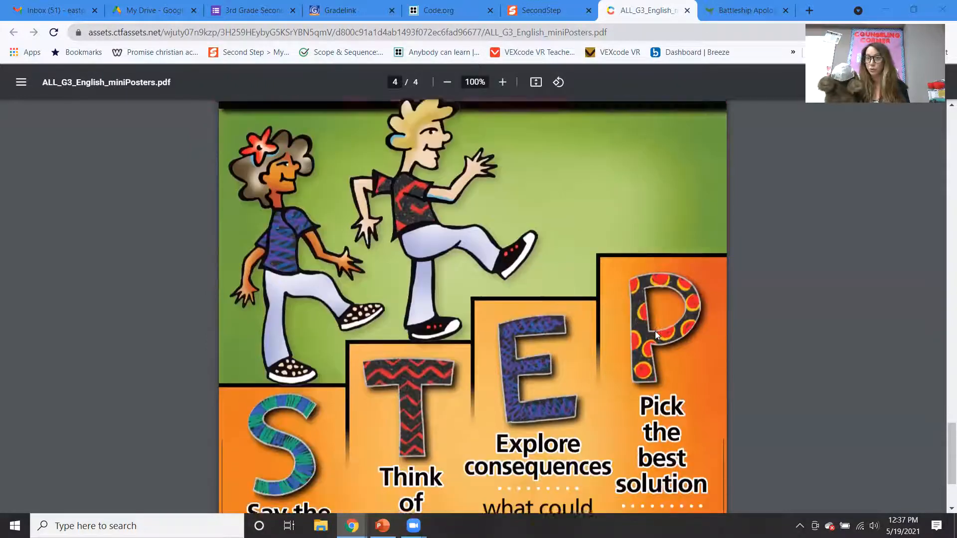
{"action": "scroll", "scroll_direction": "down", "scroll_amount": 3}
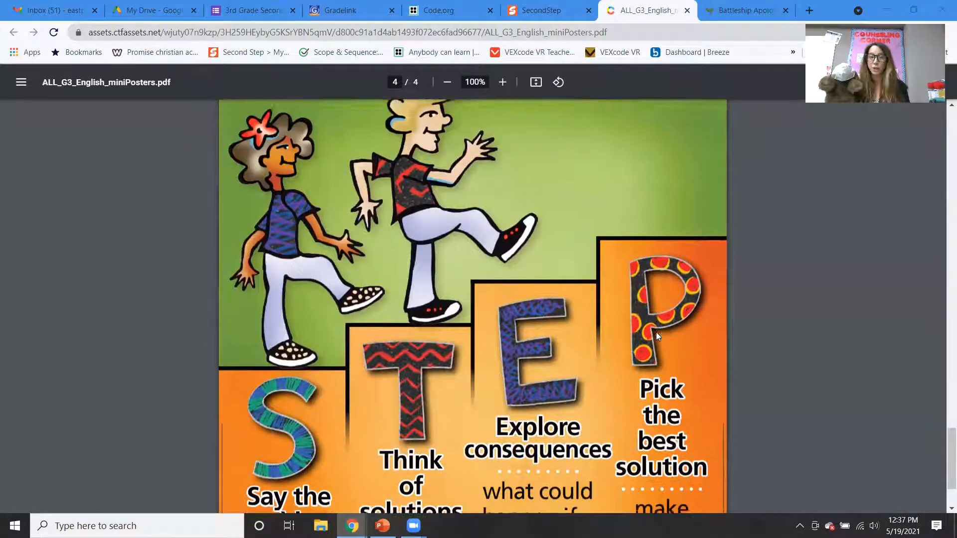
{"action": "scroll", "scroll_direction": "down", "scroll_amount": 3}
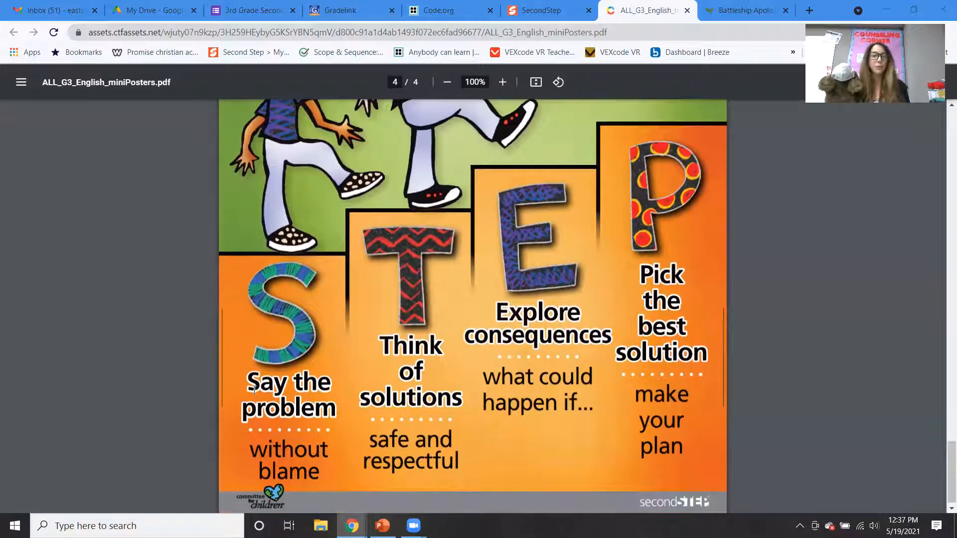
{"action": "scroll", "scroll_direction": "down", "scroll_amount": 3}
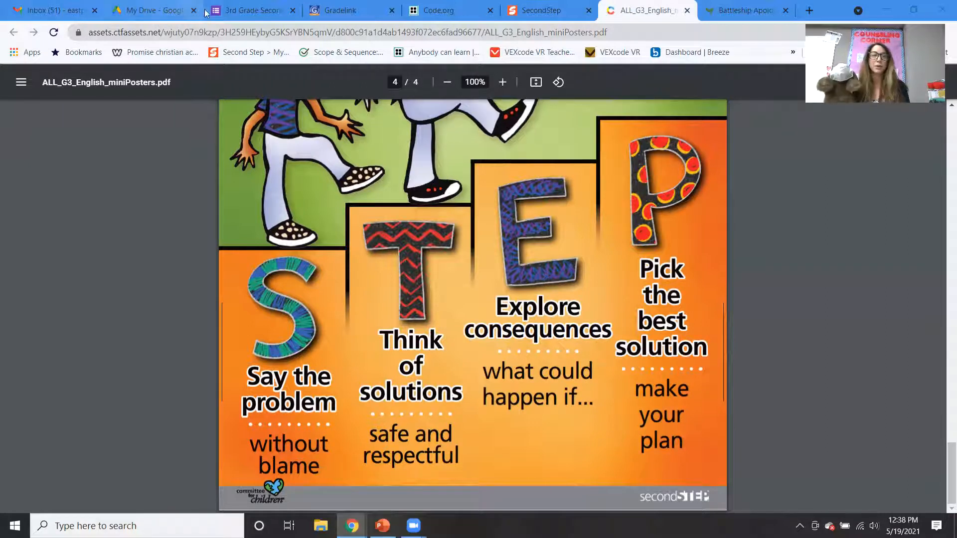
- Switch to the 3rd Grade Second Step Final Exam form and scroll through its first questions
{"action": "left_click", "coordinate": [250, 10]}
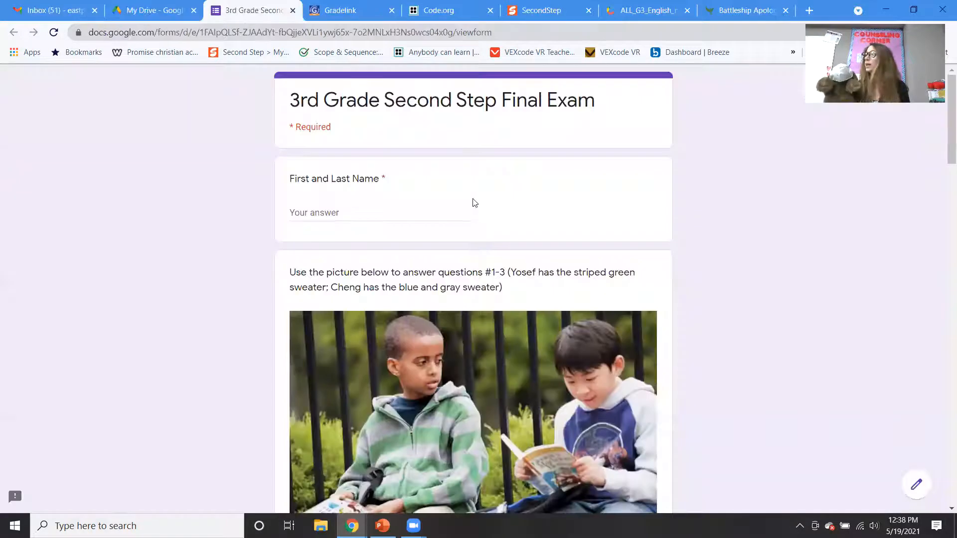
{"action": "scroll", "scroll_direction": "down", "scroll_amount": 3}
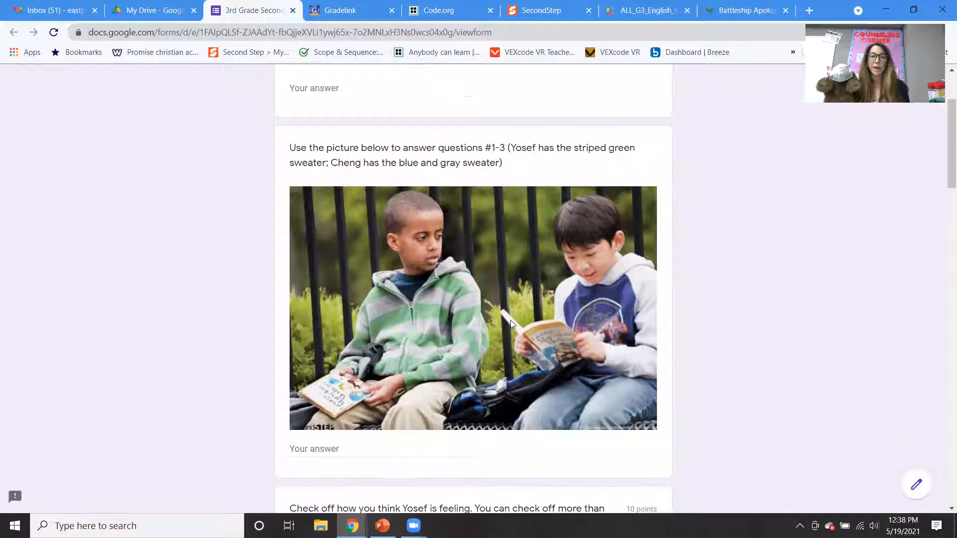
{"action": "mouse_move", "coordinate": [400, 273]}
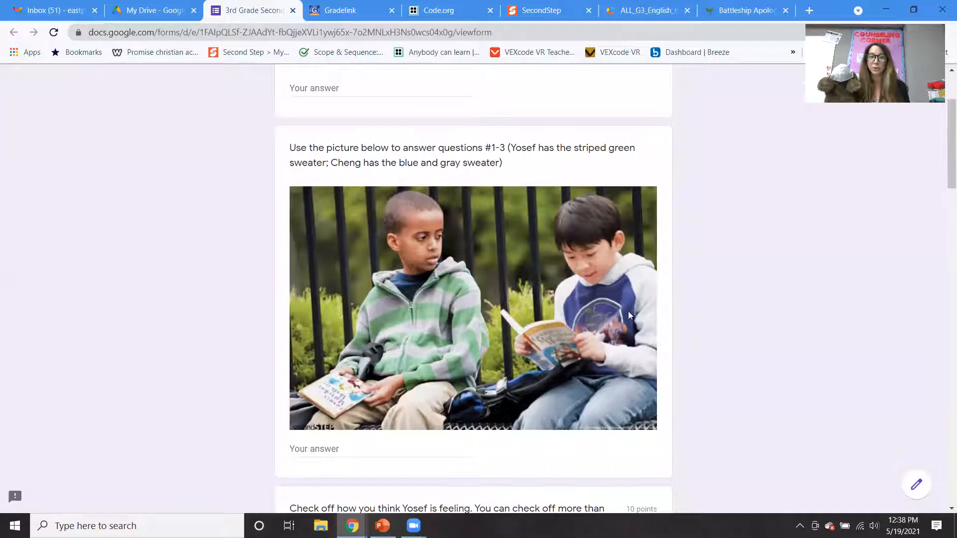
{"action": "scroll", "scroll_direction": "down", "scroll_amount": 3}
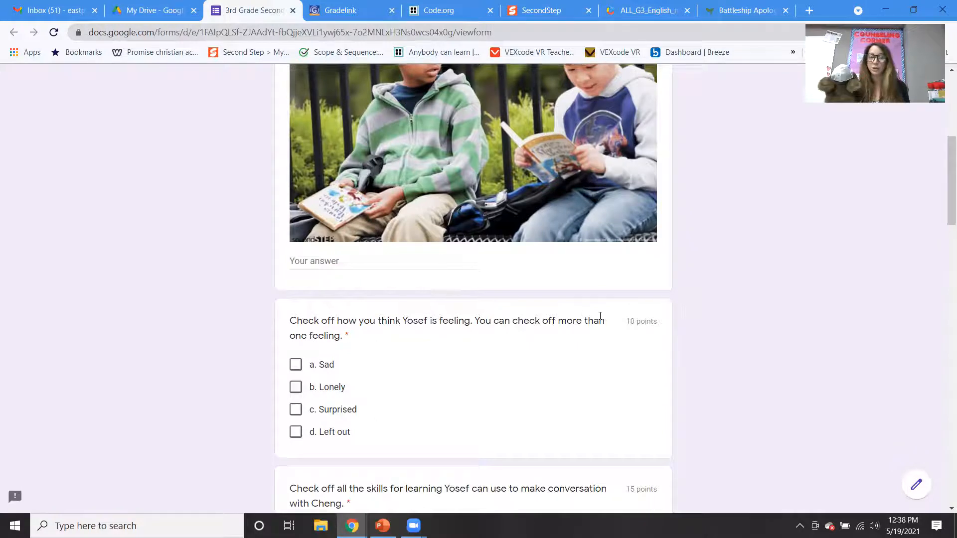
{"action": "scroll", "scroll_direction": "down", "scroll_amount": 3}
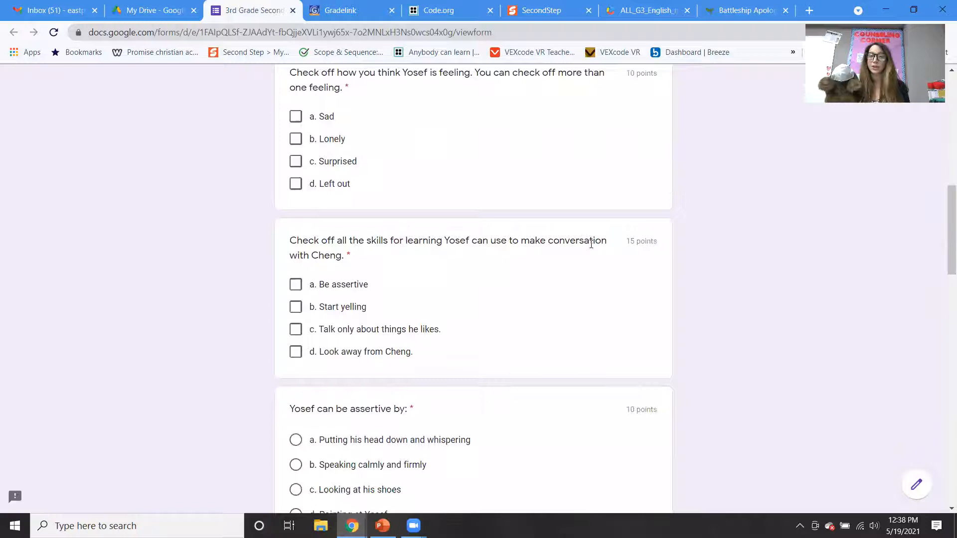
{"action": "scroll", "scroll_direction": "down", "scroll_amount": 3}
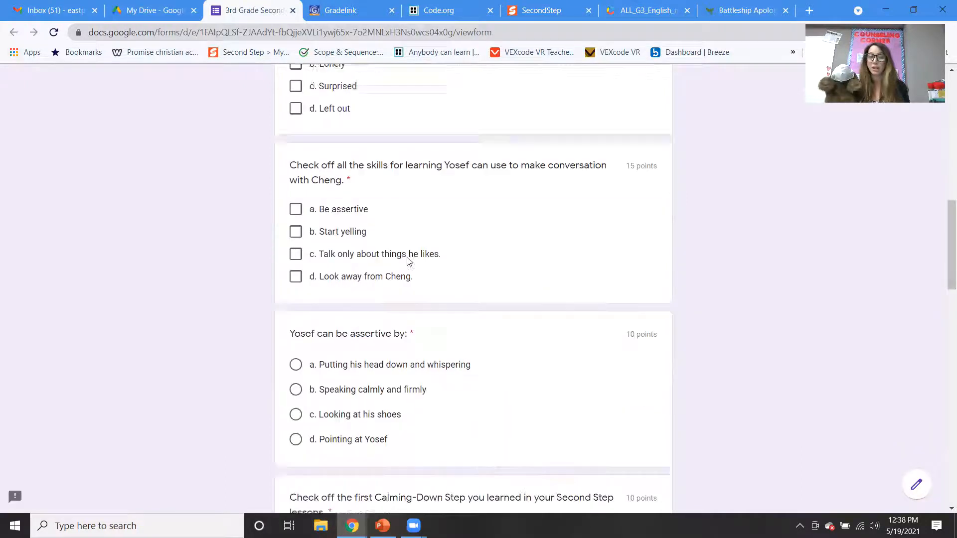
{"action": "scroll", "scroll_direction": "down", "scroll_amount": 3}
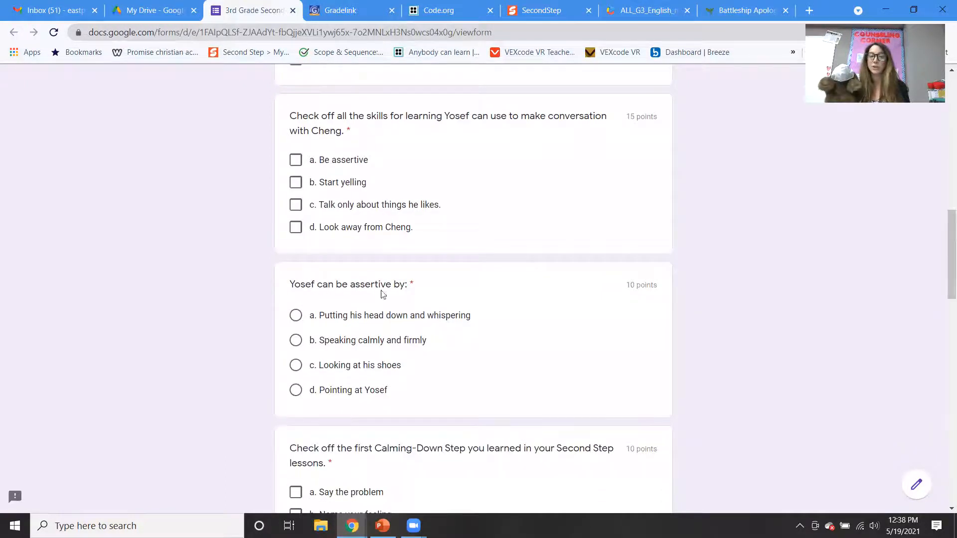
{"action": "scroll", "scroll_direction": "down", "scroll_amount": 3}
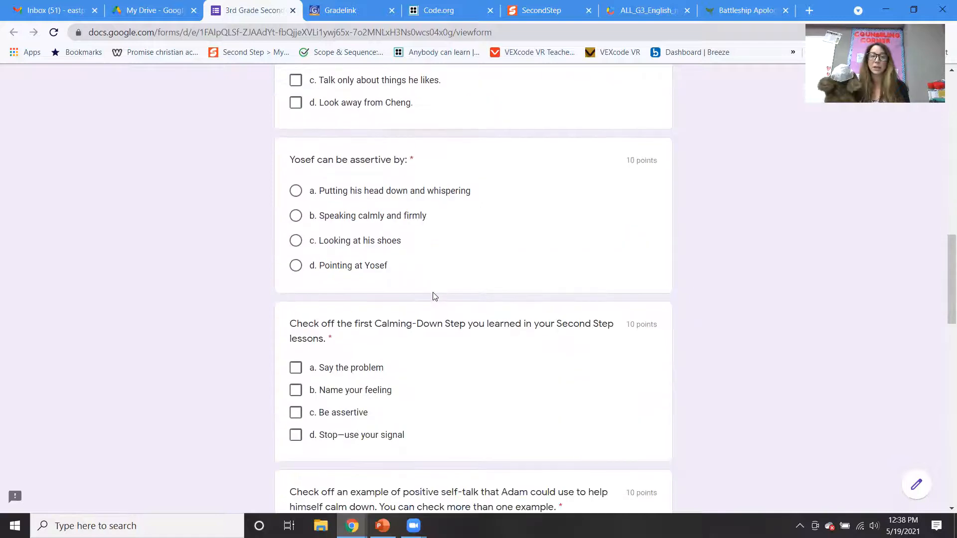
{"action": "scroll", "scroll_direction": "down", "scroll_amount": 3}
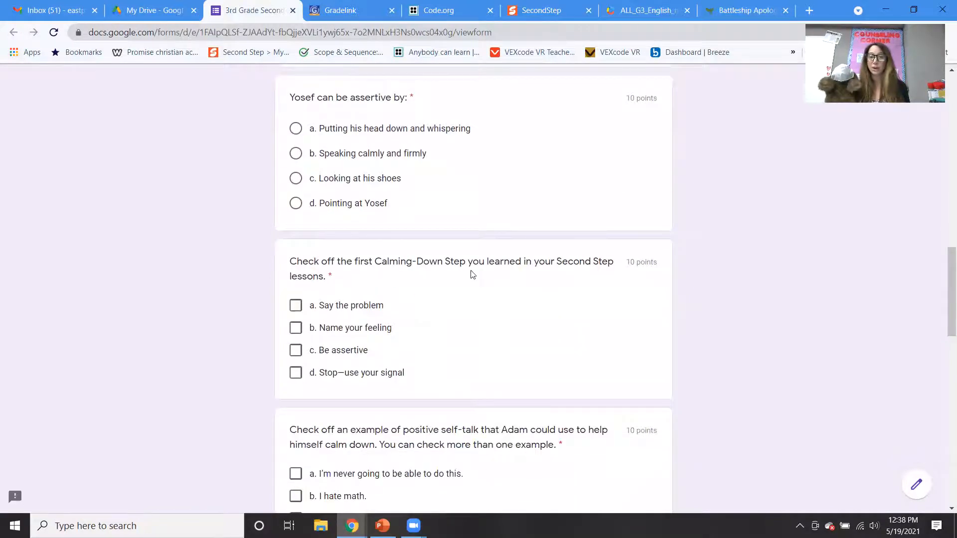
{"action": "mouse_move", "coordinate": [402, 283]}
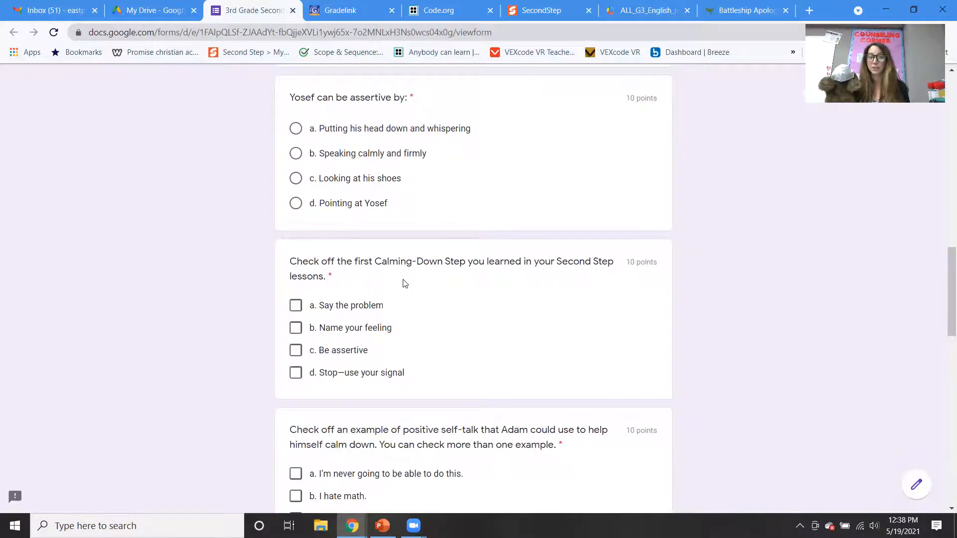
- Continue through the remaining questions to the Submit button, then return to the form title
{"action": "scroll", "scroll_direction": "down", "scroll_amount": 3}
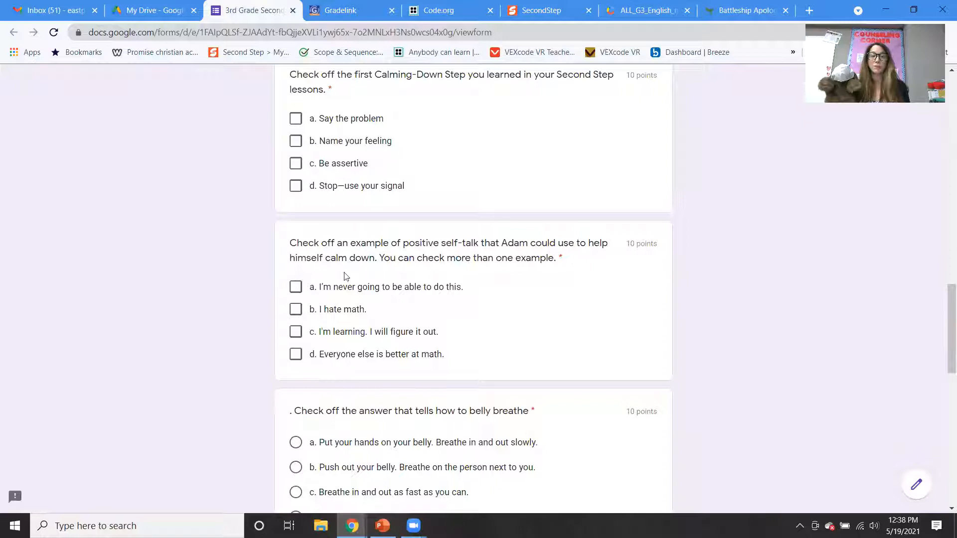
{"action": "scroll", "scroll_direction": "down", "scroll_amount": 3}
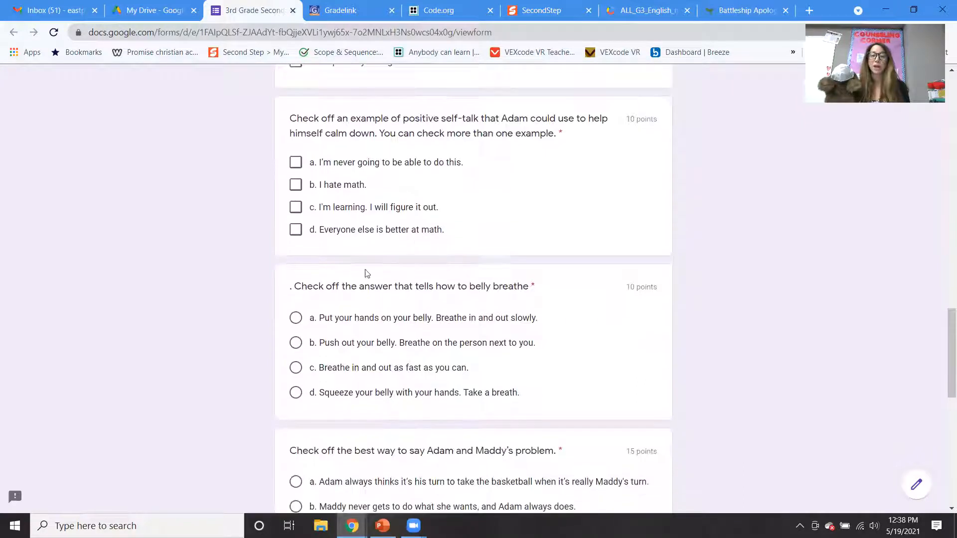
{"action": "mouse_move", "coordinate": [550, 295]}
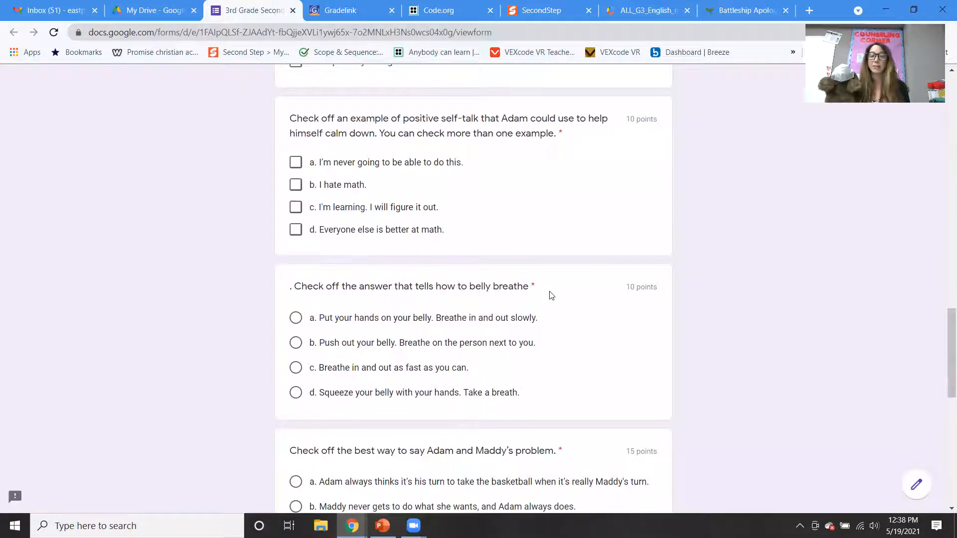
{"action": "scroll", "scroll_direction": "down", "scroll_amount": 3}
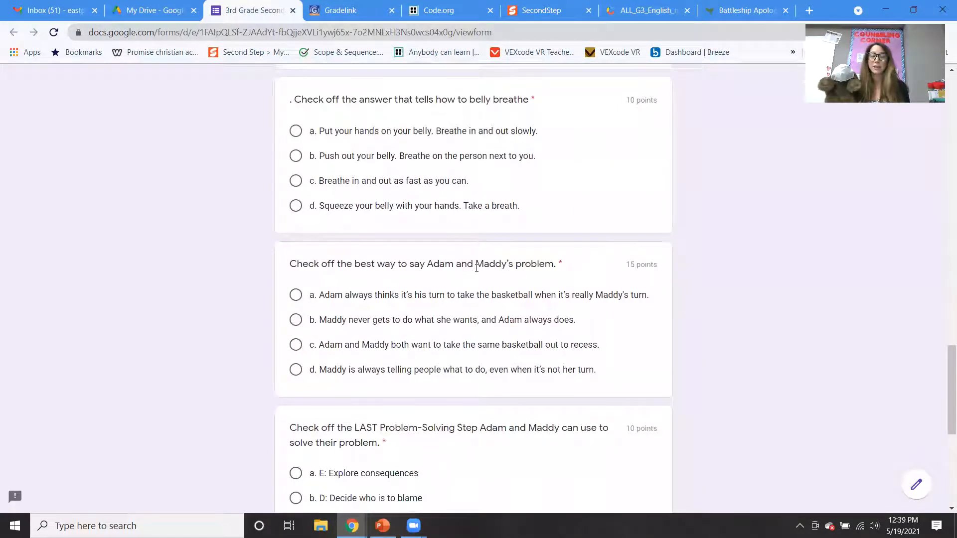
{"action": "scroll", "scroll_direction": "down", "scroll_amount": 3}
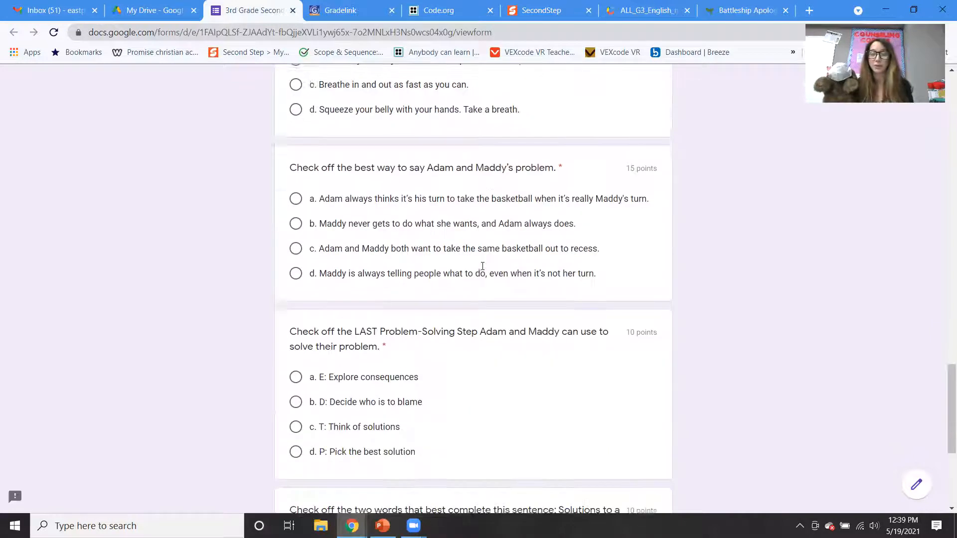
{"action": "scroll", "scroll_direction": "down", "scroll_amount": 3}
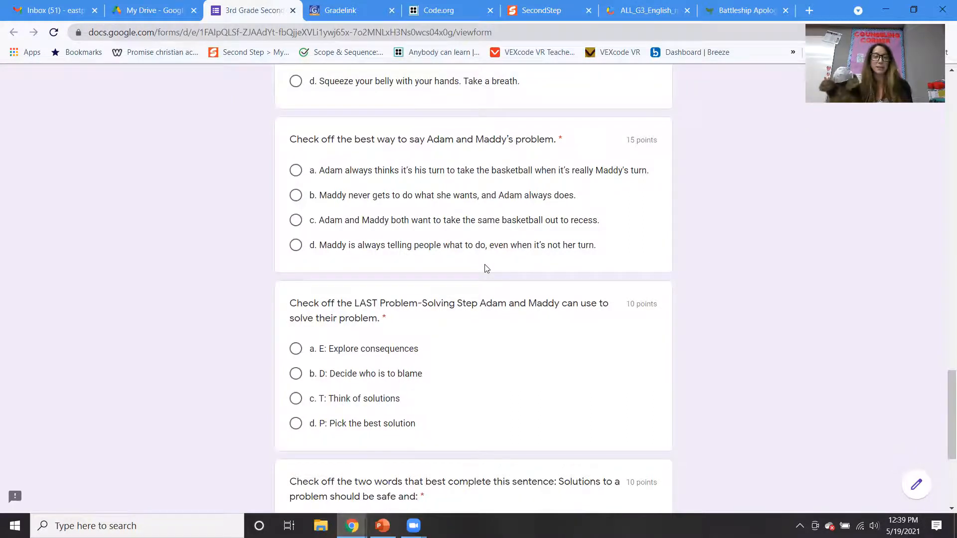
{"action": "scroll", "scroll_direction": "down", "scroll_amount": 3}
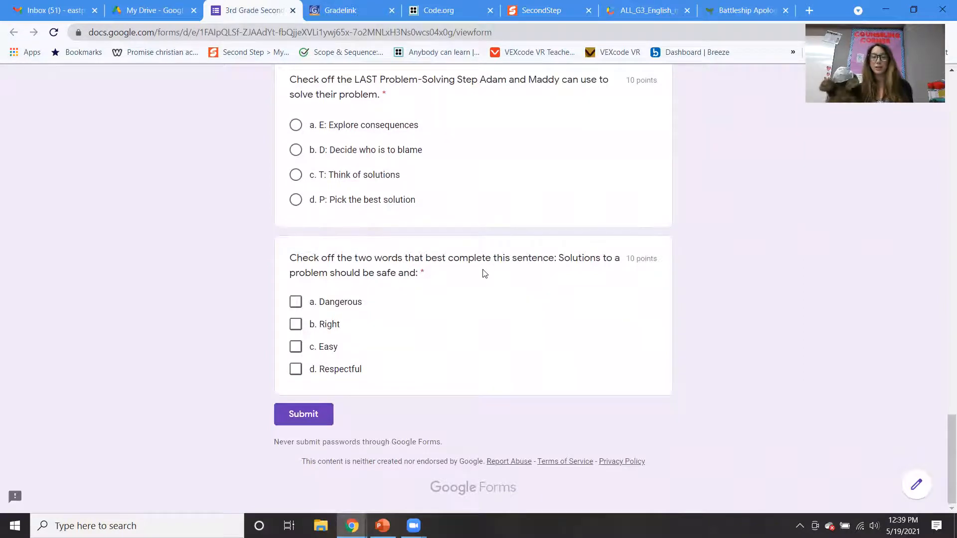
{"action": "mouse_move", "coordinate": [369, 290]}
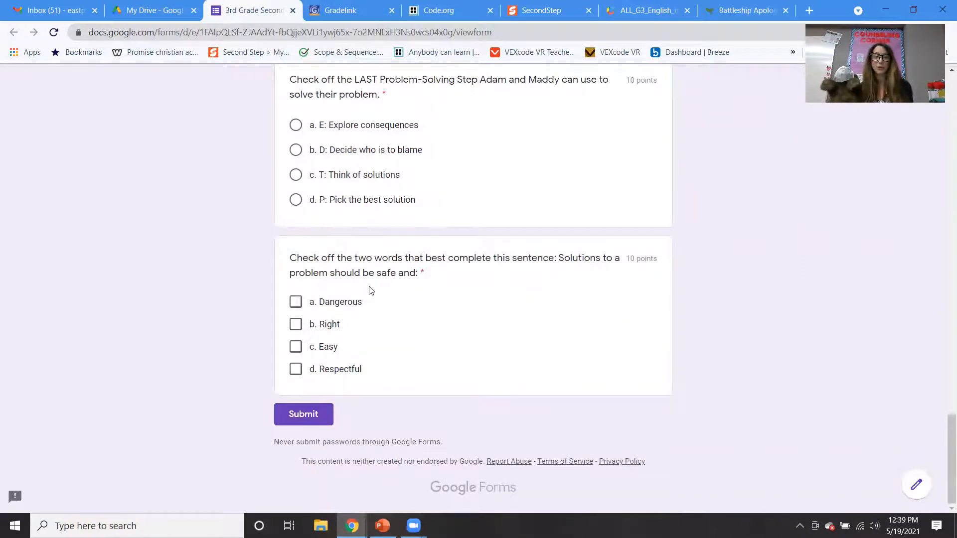
{"action": "mouse_move", "coordinate": [319, 293]}
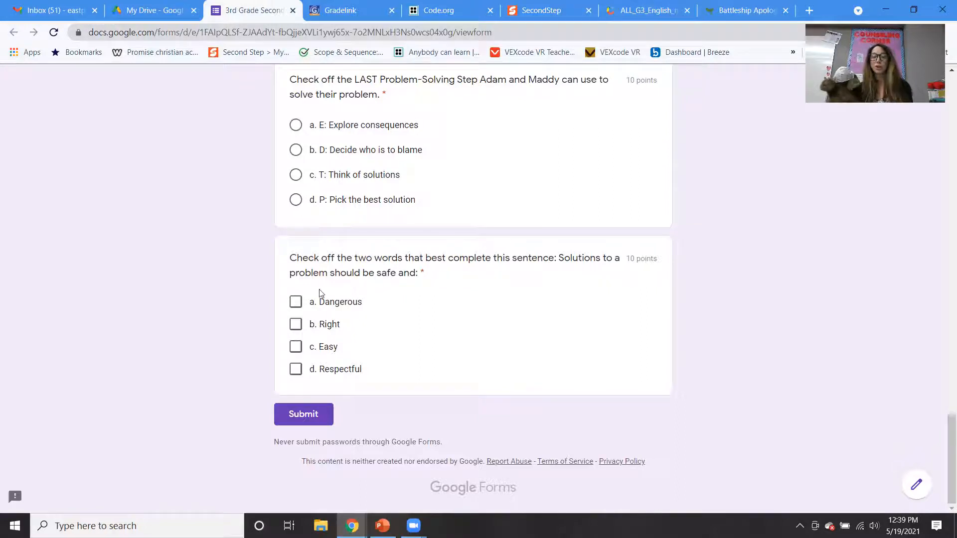
{"action": "mouse_move", "coordinate": [496, 290]}
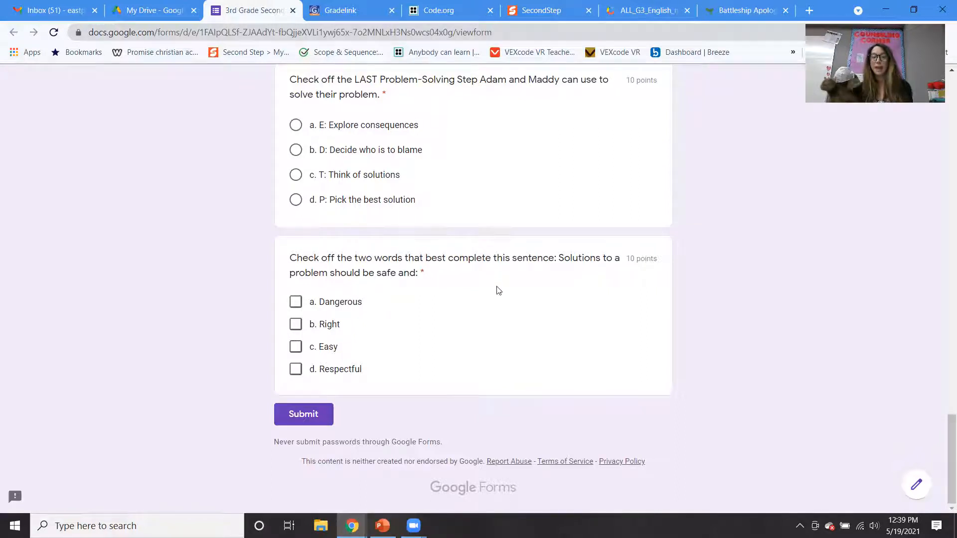
{"action": "scroll", "scroll_direction": "down", "scroll_amount": 3}
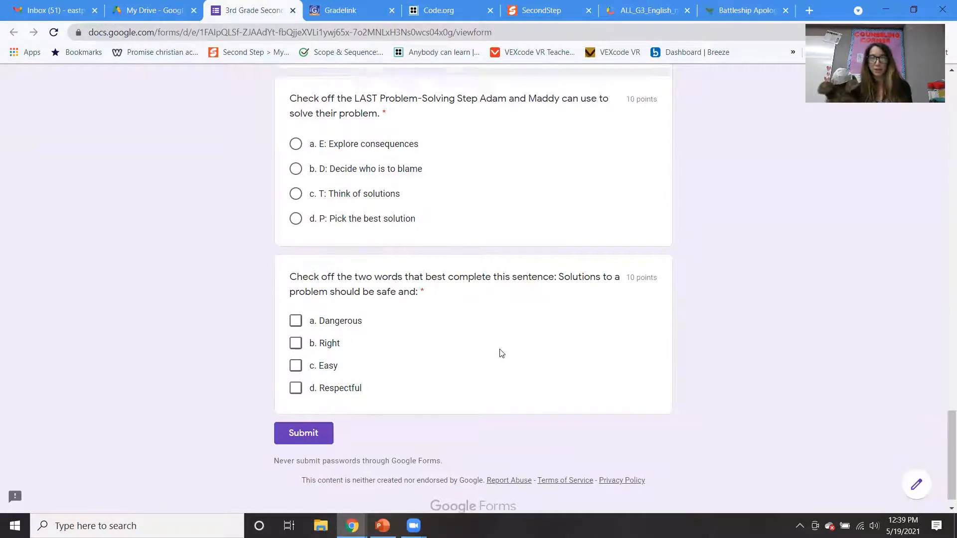
{"action": "scroll", "scroll_direction": "up", "scroll_amount": 3}
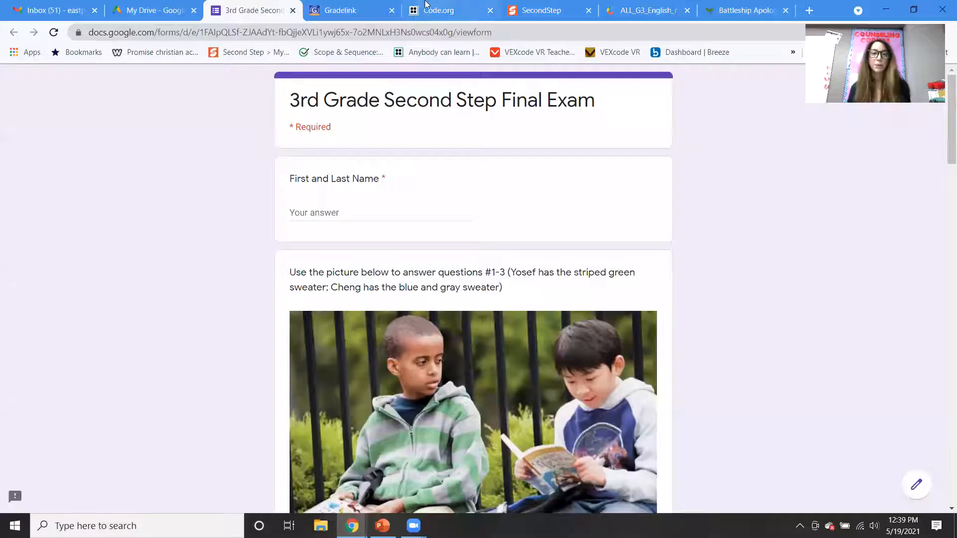
- Switch to the Code.org course overview and scroll down through the lessons toward Conditionals
{"action": "left_click", "coordinate": [437, 10]}
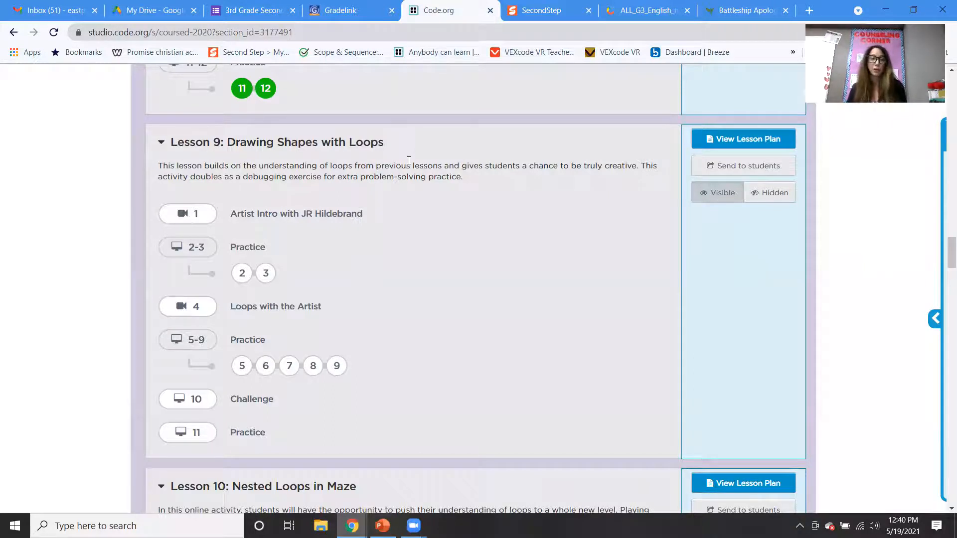
{"action": "scroll", "scroll_direction": "down", "scroll_amount": 3}
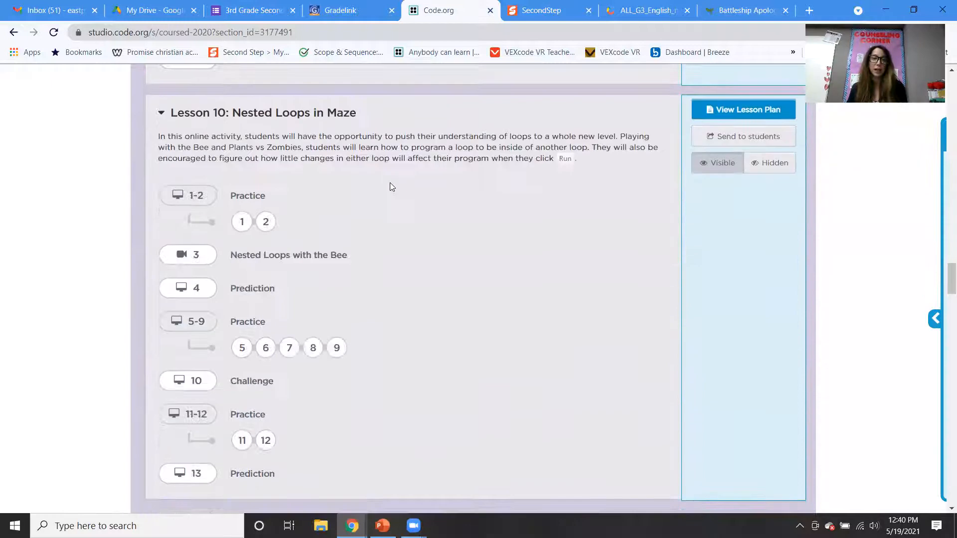
{"action": "scroll", "scroll_direction": "down", "scroll_amount": 3}
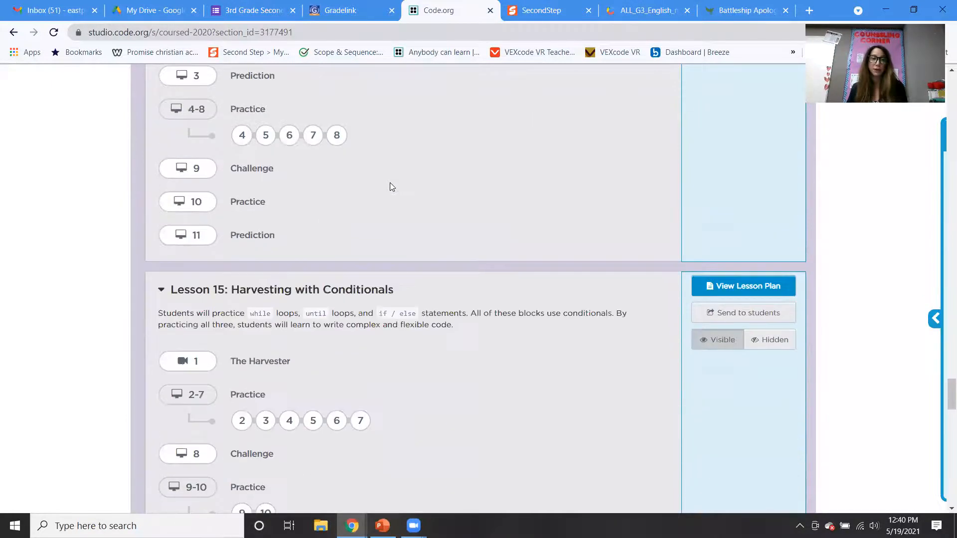
{"action": "scroll", "scroll_direction": "down", "scroll_amount": 3}
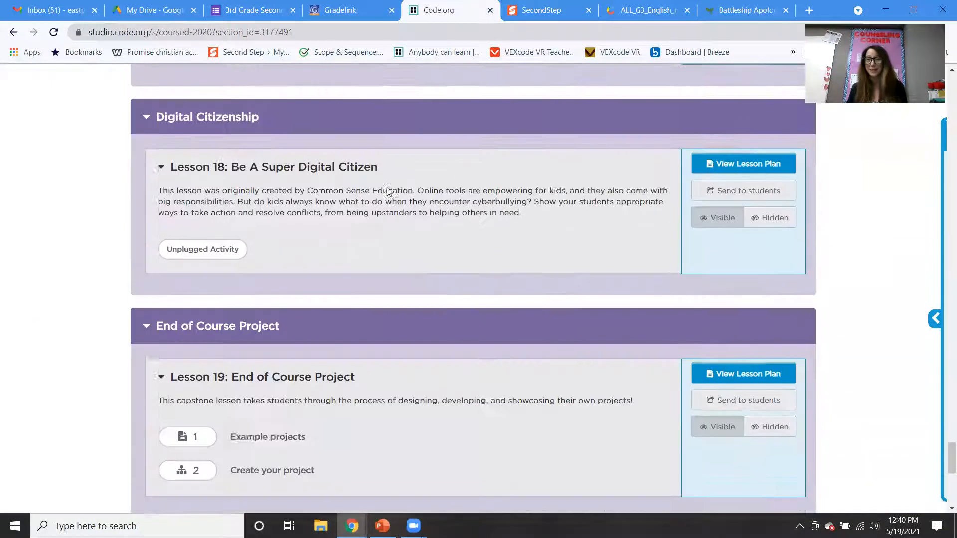
{"action": "scroll", "scroll_direction": "up", "scroll_amount": 3}
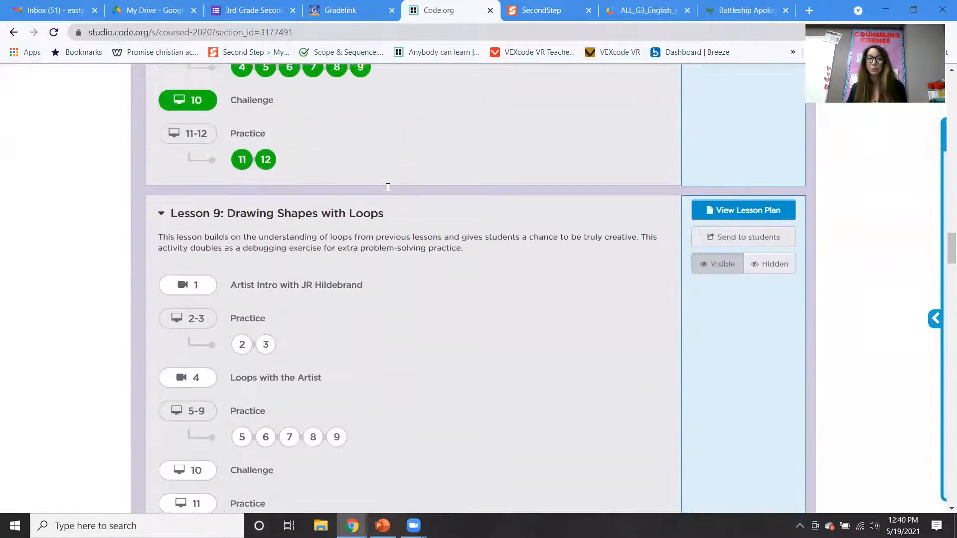
{"action": "scroll", "scroll_direction": "up", "scroll_amount": 3}
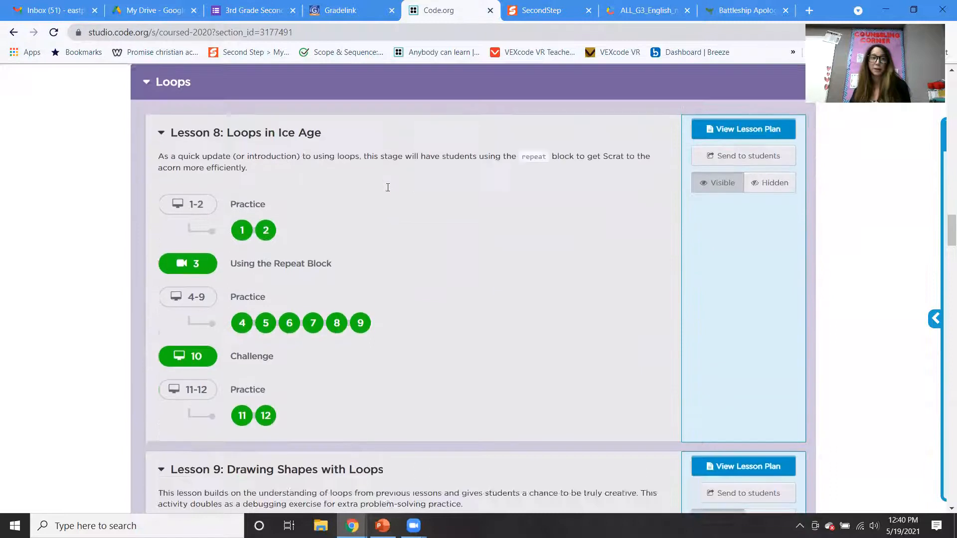
{"action": "scroll", "scroll_direction": "down", "scroll_amount": 3}
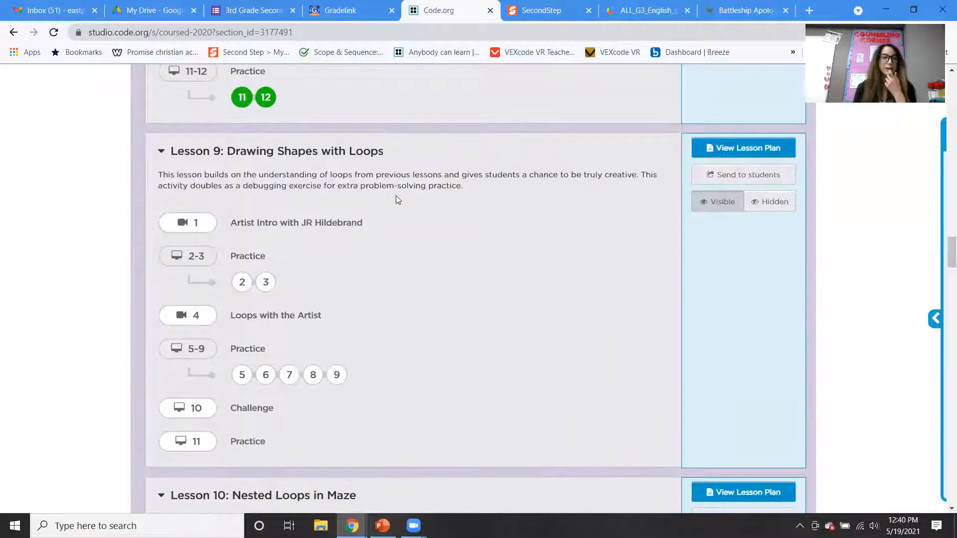
{"action": "scroll", "scroll_direction": "down", "scroll_amount": 3}
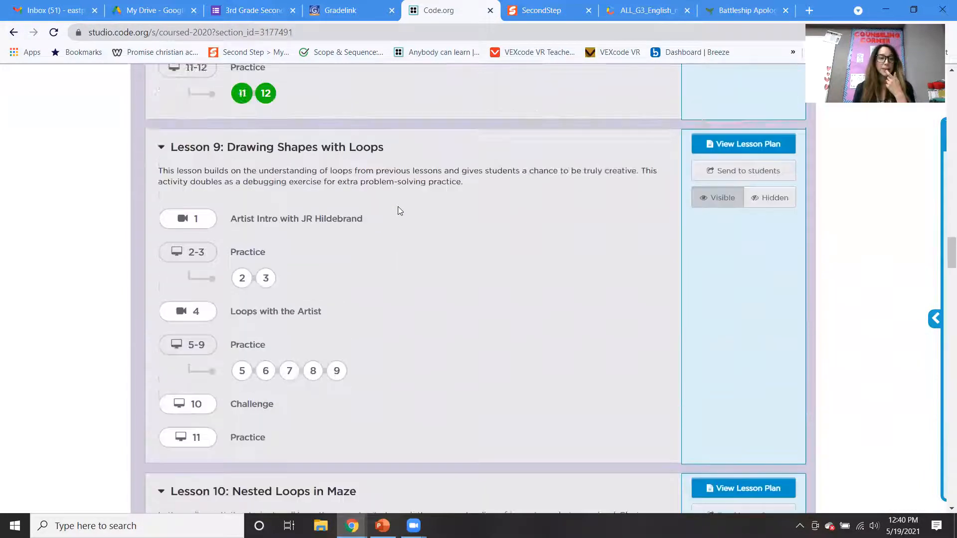
- Scroll back up until Lesson 9: Drawing Shapes with Loops and its puzzle list are in view
{"action": "scroll", "scroll_direction": "down", "scroll_amount": 3}
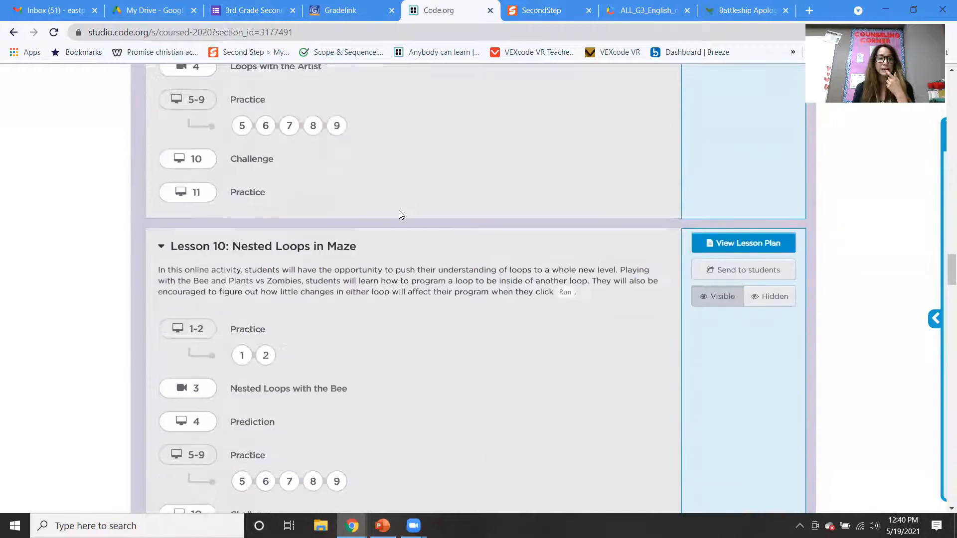
{"action": "scroll", "scroll_direction": "down", "scroll_amount": 3}
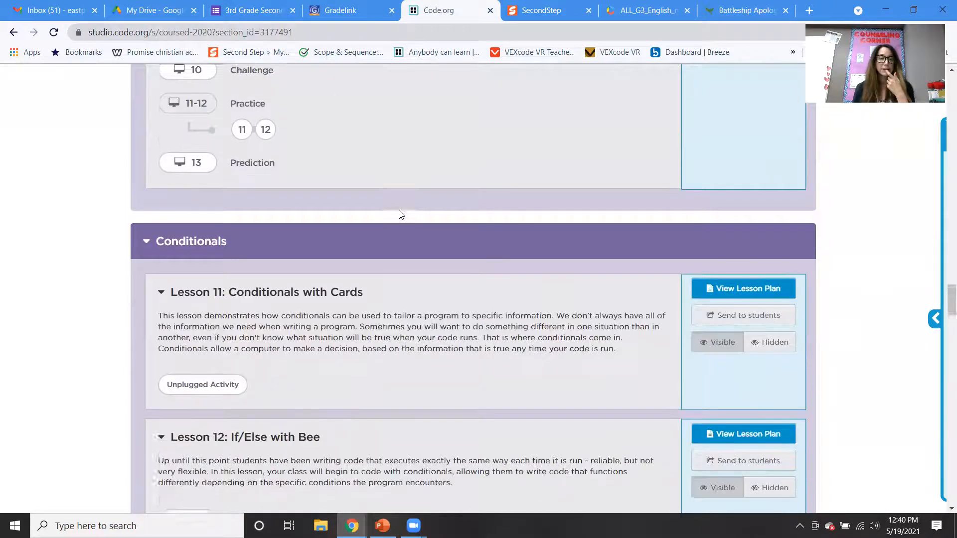
{"action": "scroll", "scroll_direction": "up", "scroll_amount": 3}
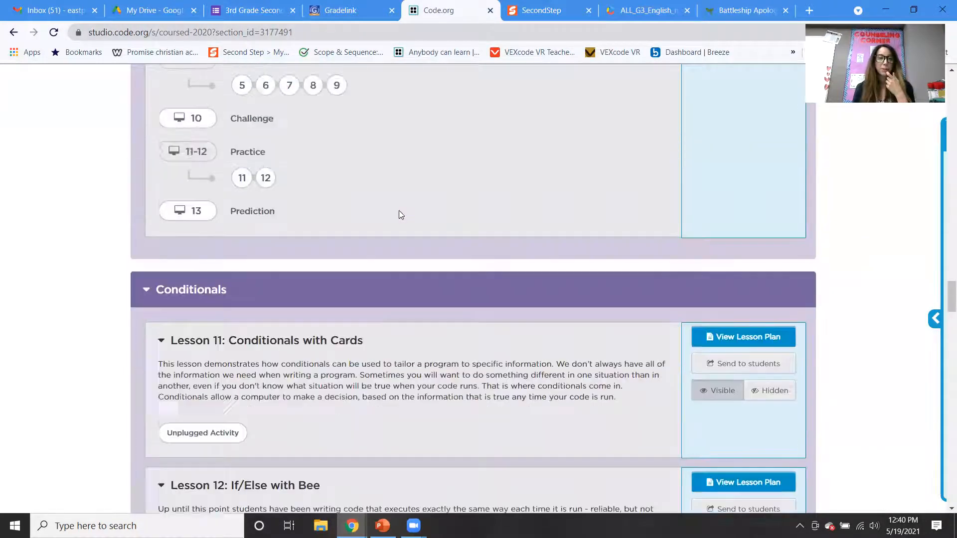
{"action": "scroll", "scroll_direction": "down", "scroll_amount": 3}
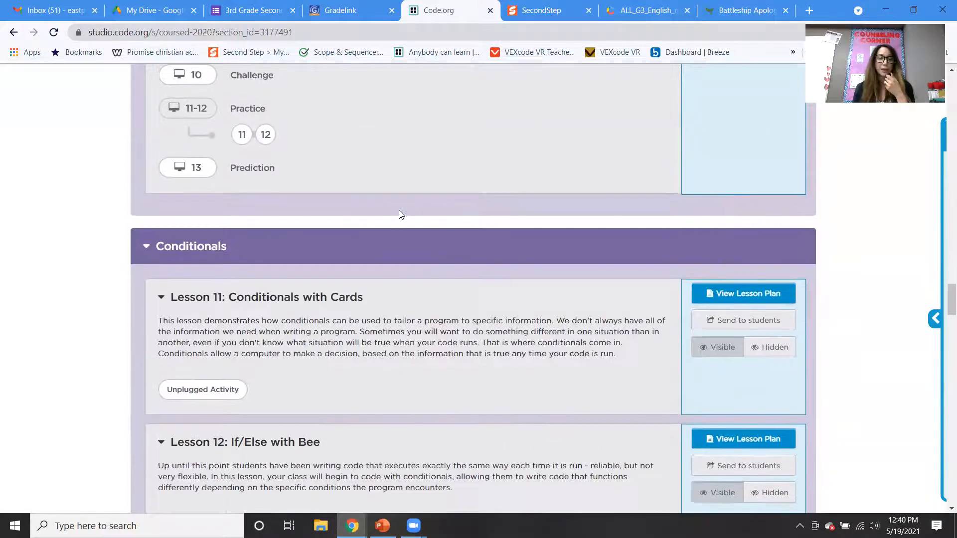
{"action": "scroll", "scroll_direction": "down", "scroll_amount": 3}
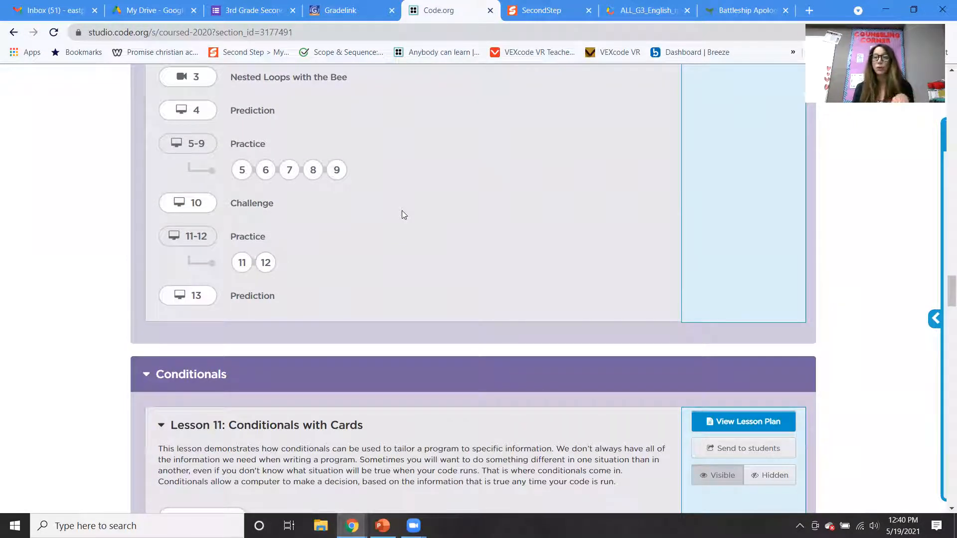
{"action": "mouse_move", "coordinate": [430, 230]}
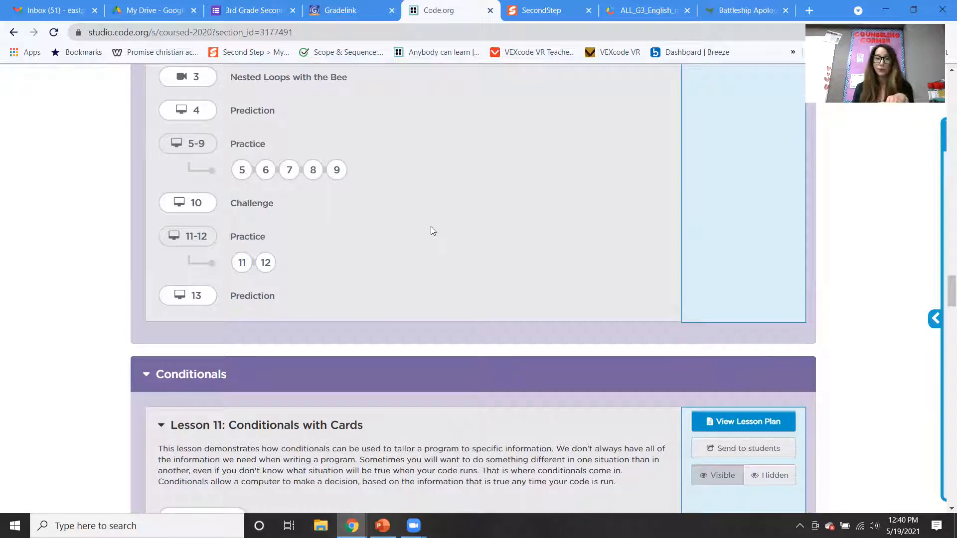
{"action": "scroll", "scroll_direction": "up", "scroll_amount": 3}
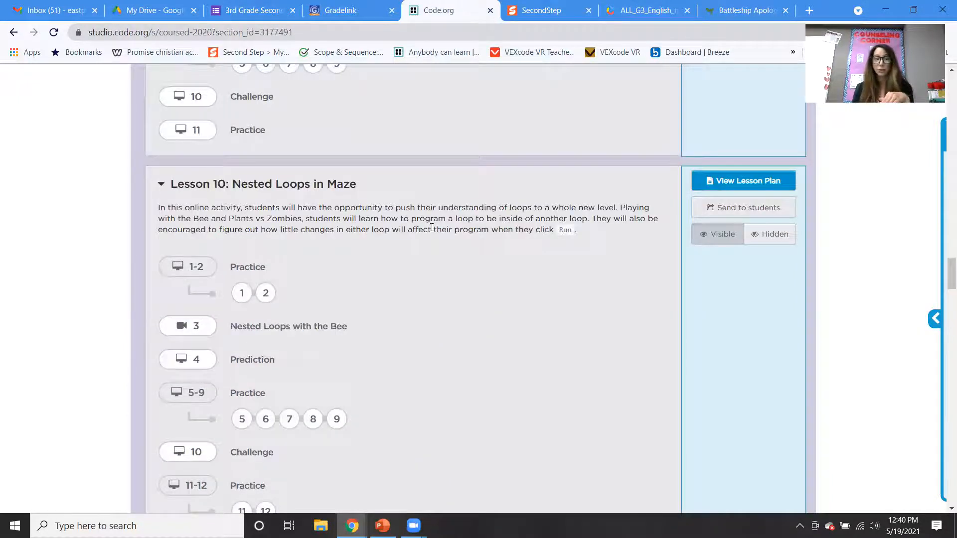
{"action": "scroll", "scroll_direction": "up", "scroll_amount": 3}
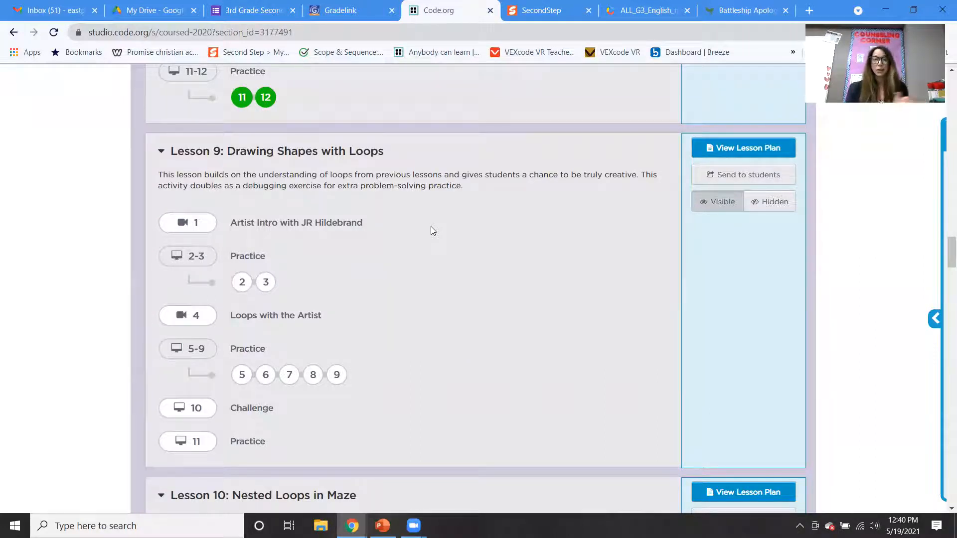
{"action": "mouse_move", "coordinate": [265, 213]}
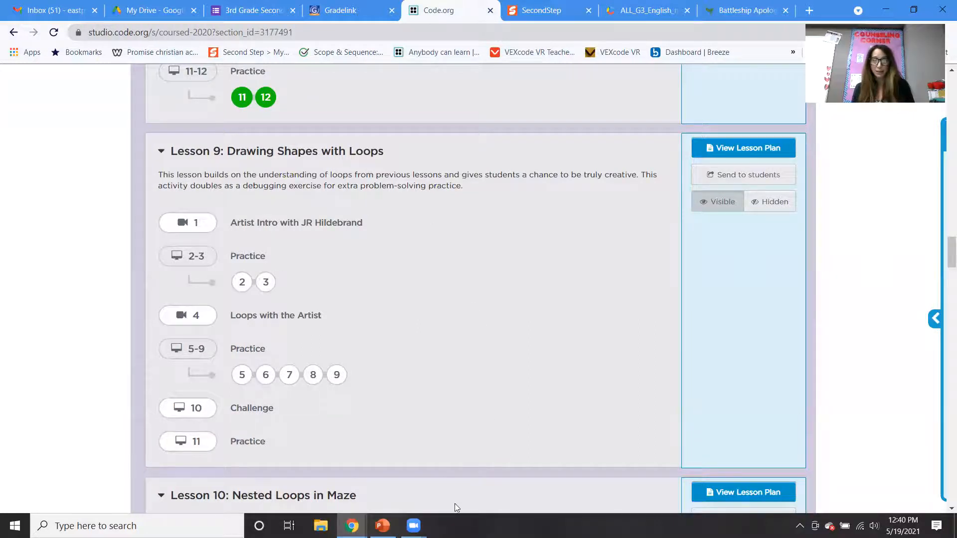
{"action": "mouse_move", "coordinate": [188, 222]}
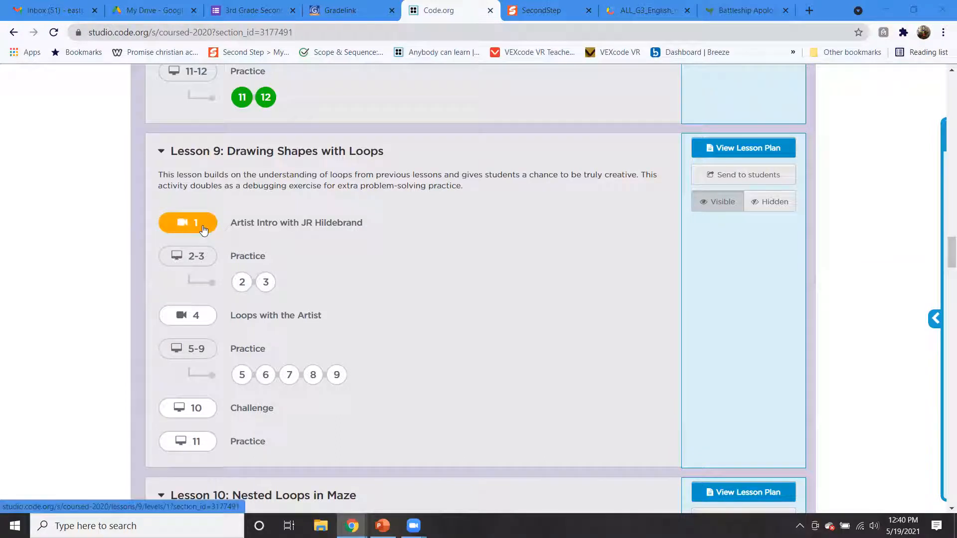
- Start Lesson 9's Artist Intro video from level bubble 1 and play it full screen to the end
{"action": "left_click", "coordinate": [187, 222]}
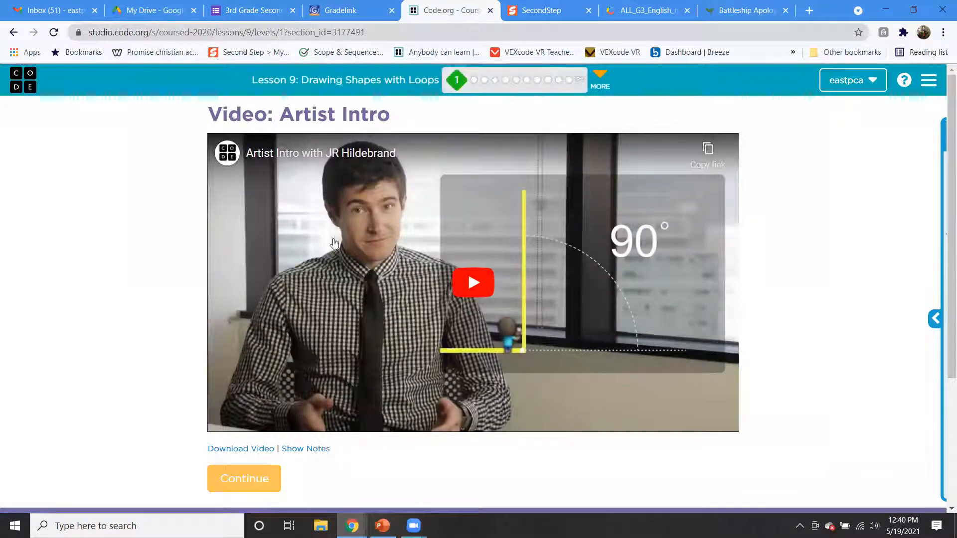
{"action": "left_click", "coordinate": [243, 477]}
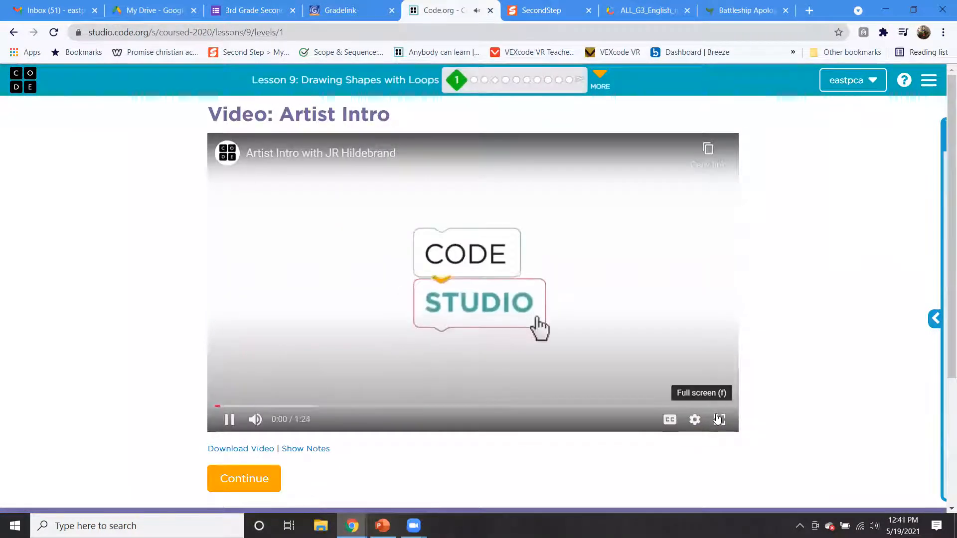
{"action": "left_click", "coordinate": [718, 420]}
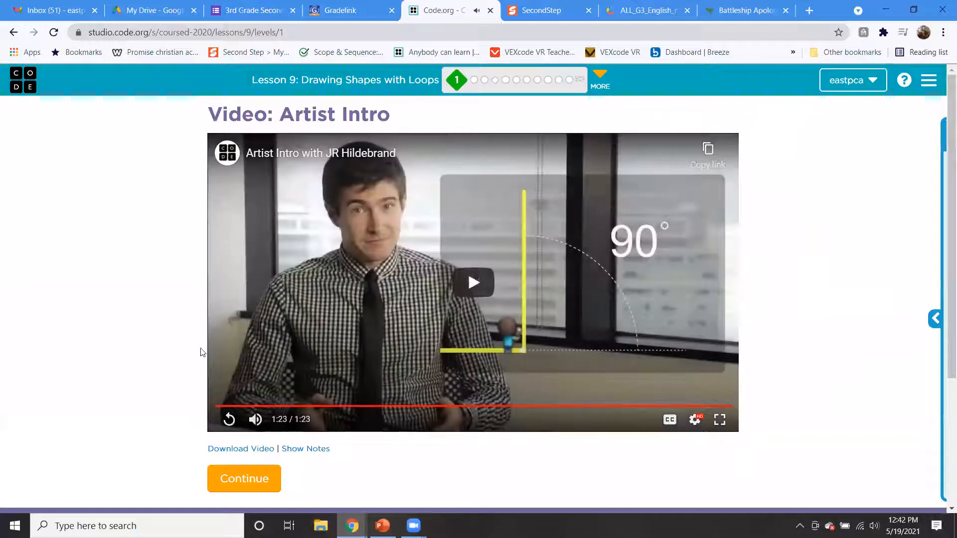
- Solve puzzle 2 by adding move forward under set width and running it, then continue
{"action": "left_click", "coordinate": [243, 478]}
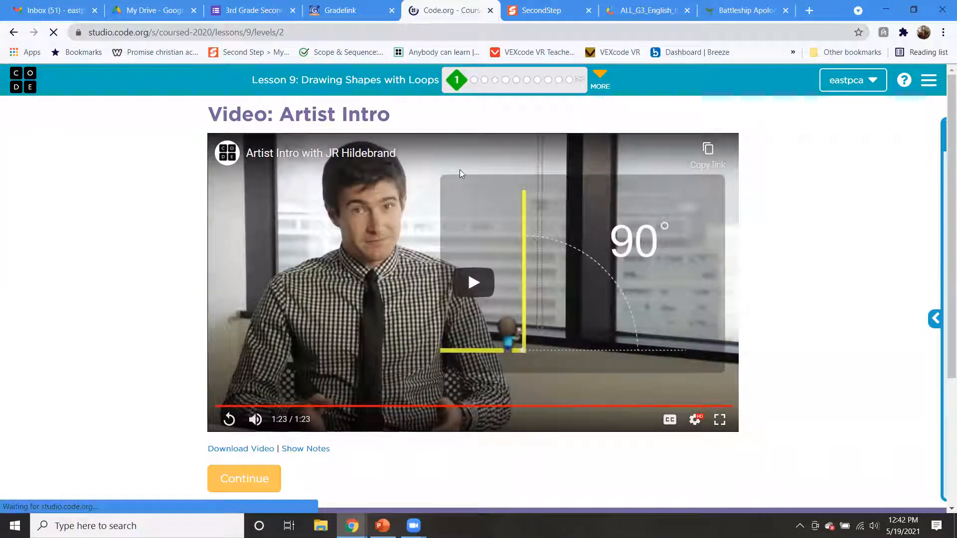
{"action": "left_click", "coordinate": [243, 477]}
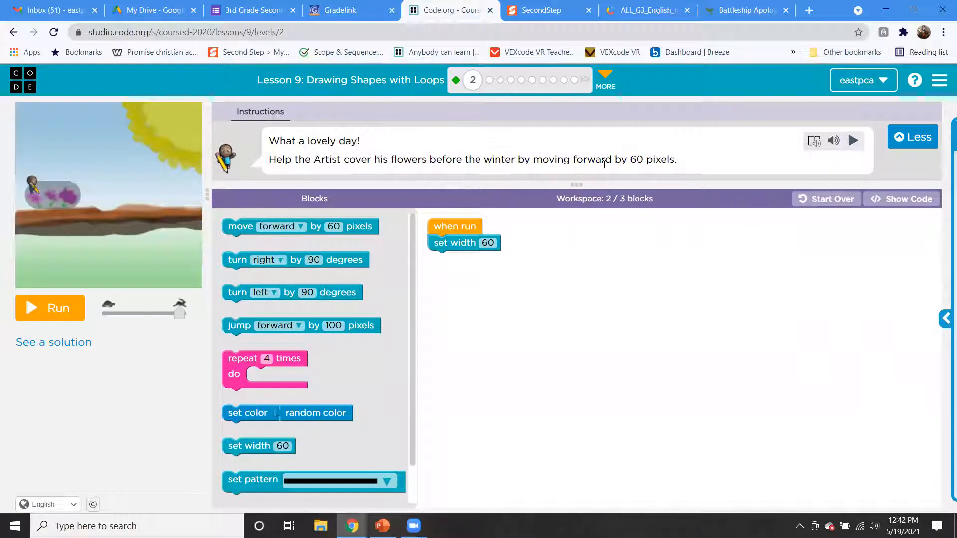
{"action": "mouse_move", "coordinate": [682, 168]}
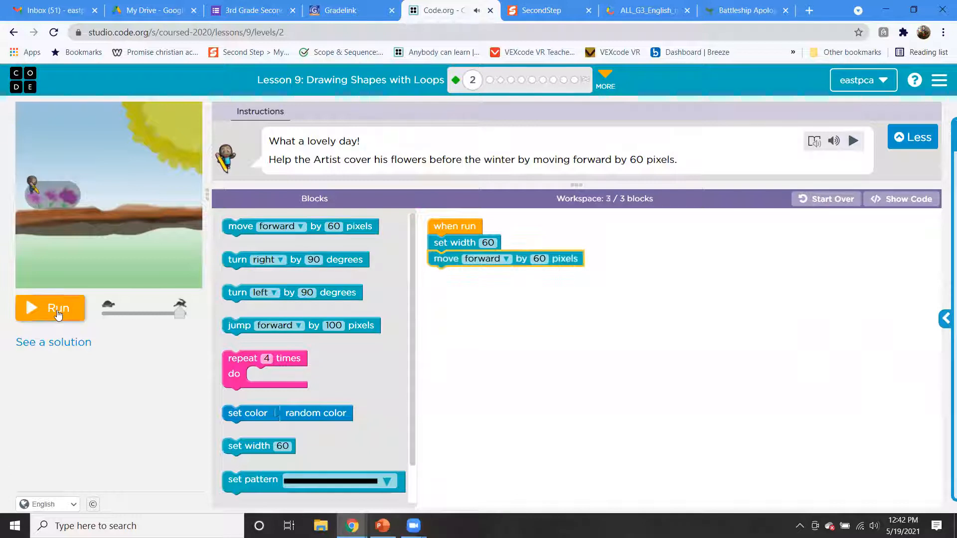
{"action": "left_click", "coordinate": [50, 307]}
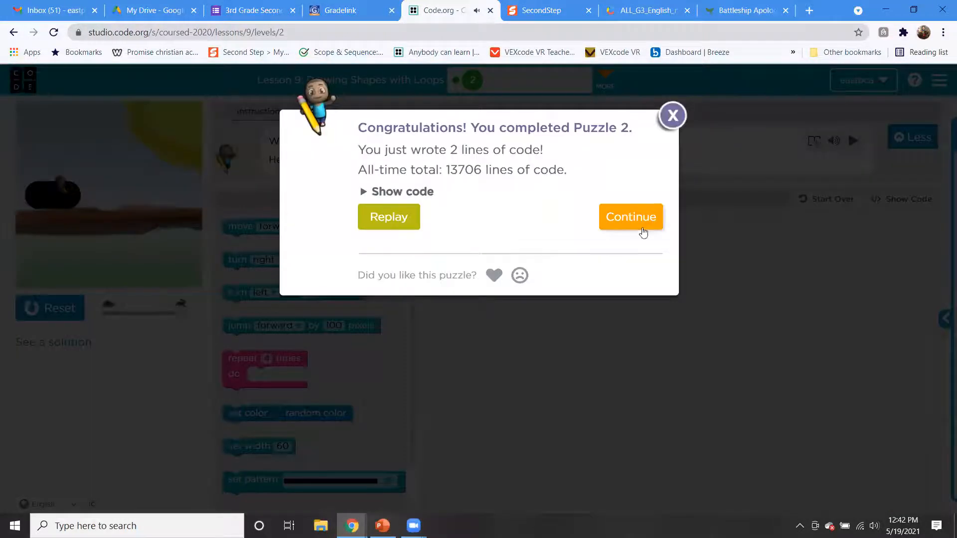
{"action": "left_click", "coordinate": [630, 217]}
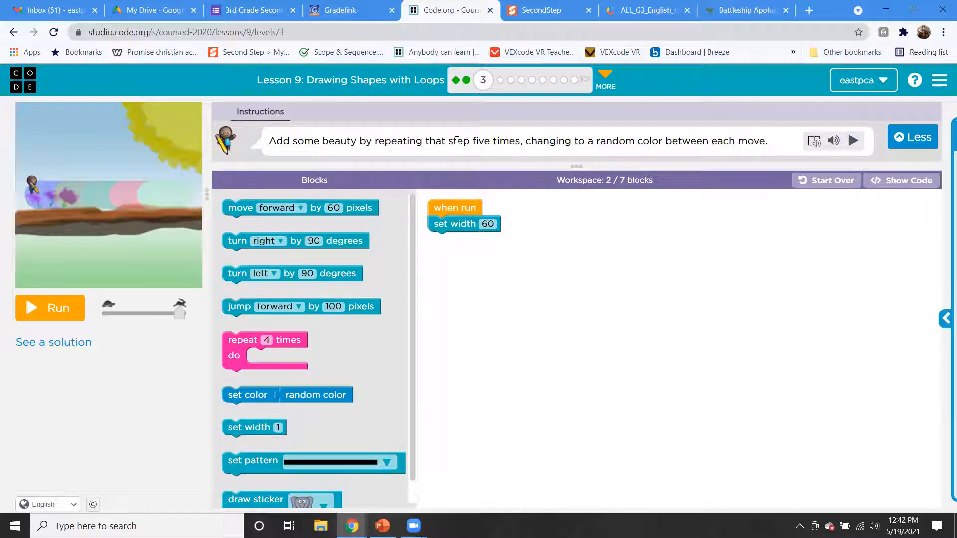
{"action": "mouse_move", "coordinate": [588, 134]}
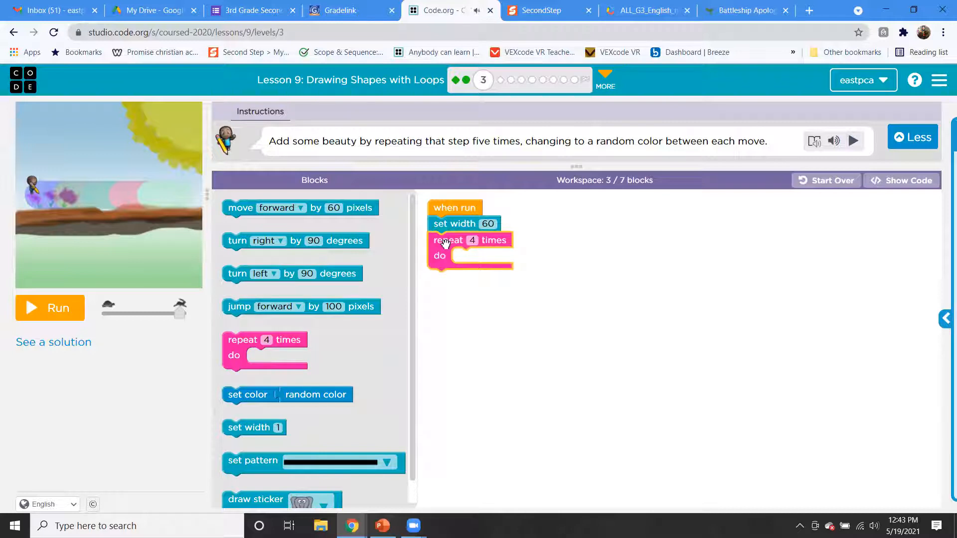
{"action": "mouse_move", "coordinate": [244, 207]}
{"action": "type", "text": "5"}
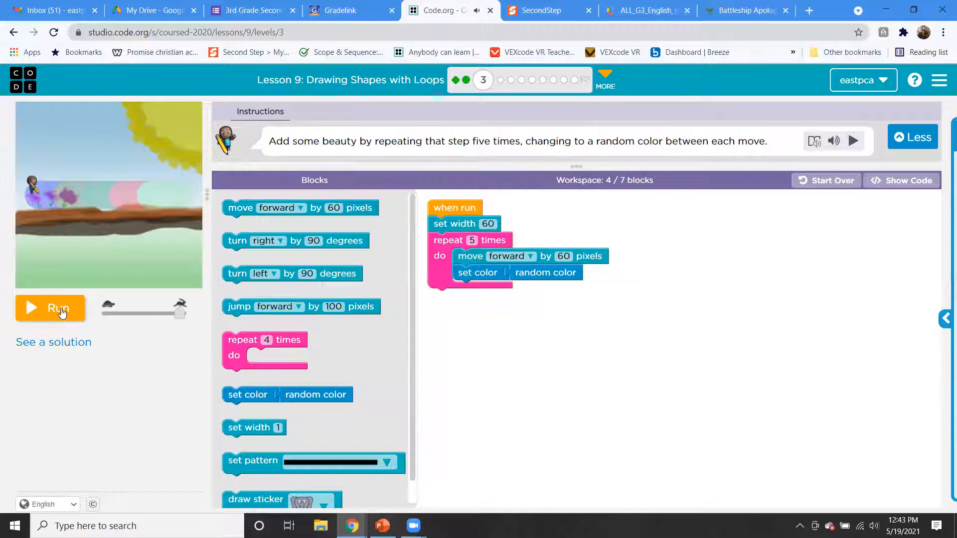
- Run the repeat 5 loop of move forward and set color for puzzle 3 and continue to level 4
{"action": "left_click", "coordinate": [59, 308]}
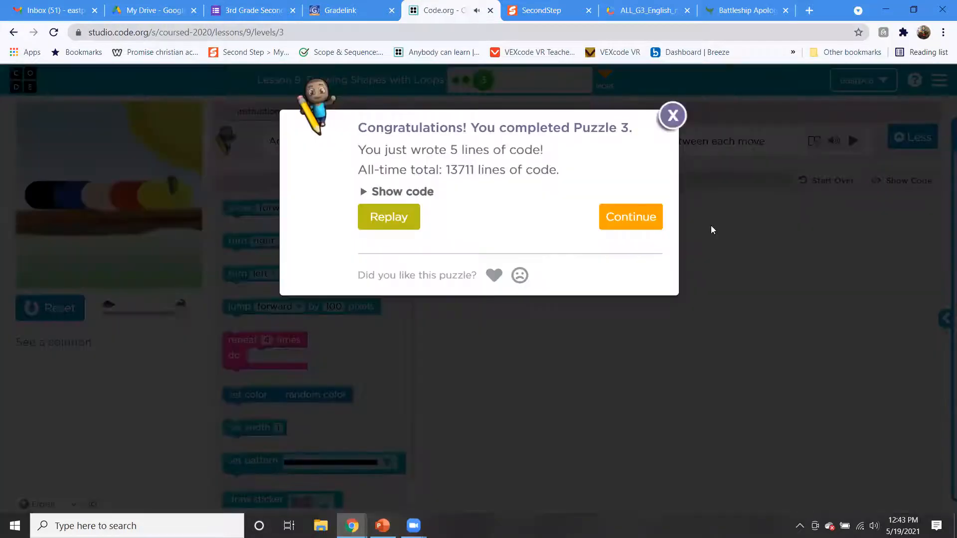
{"action": "left_click", "coordinate": [630, 216]}
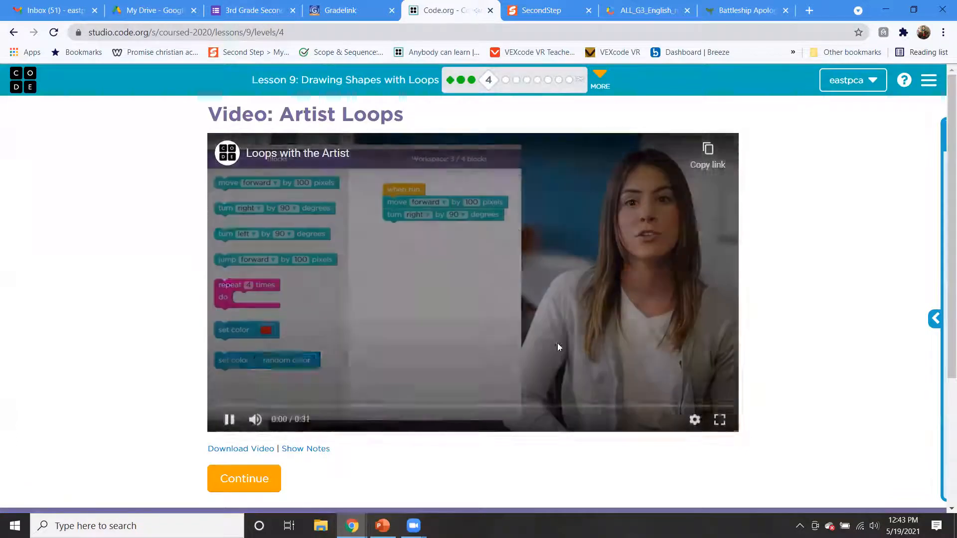
- Play the Loops with the Artist video full screen to its end and continue to puzzle 5
{"action": "left_click", "coordinate": [718, 419]}
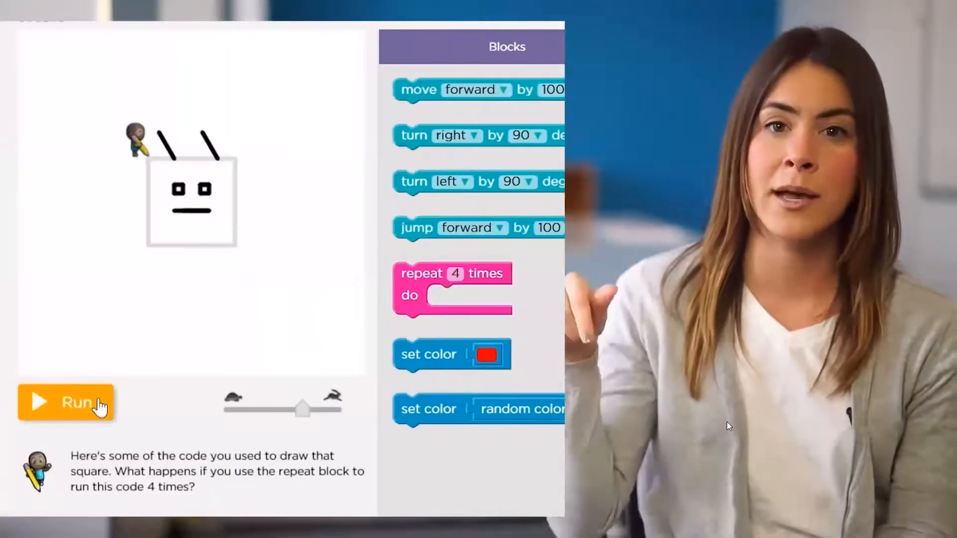
{"action": "left_click", "coordinate": [66, 401]}
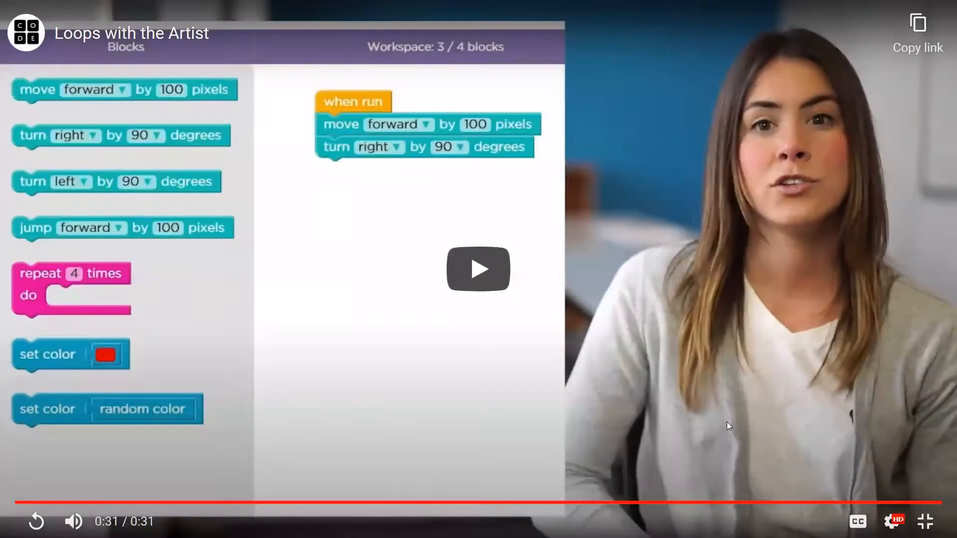
{"action": "left_click", "coordinate": [923, 521]}
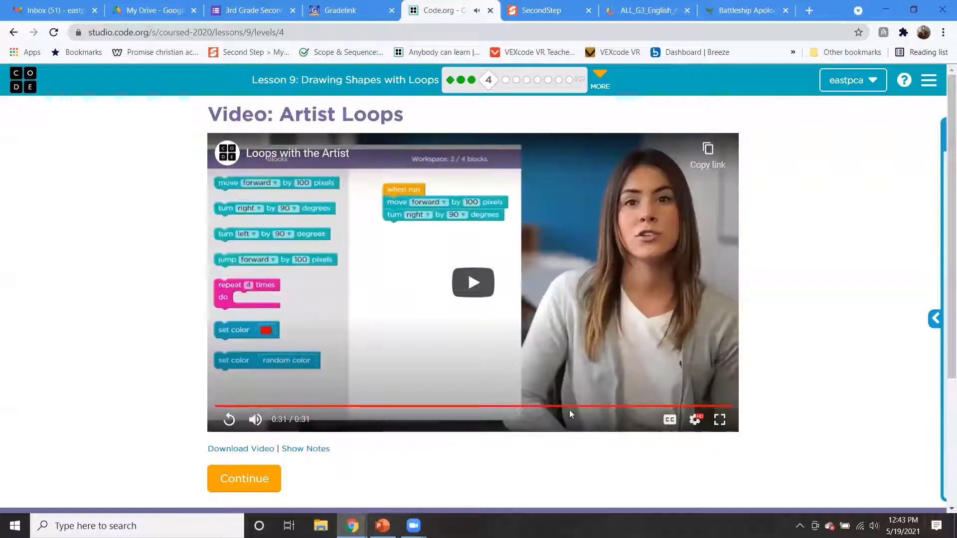
{"action": "left_click", "coordinate": [243, 478]}
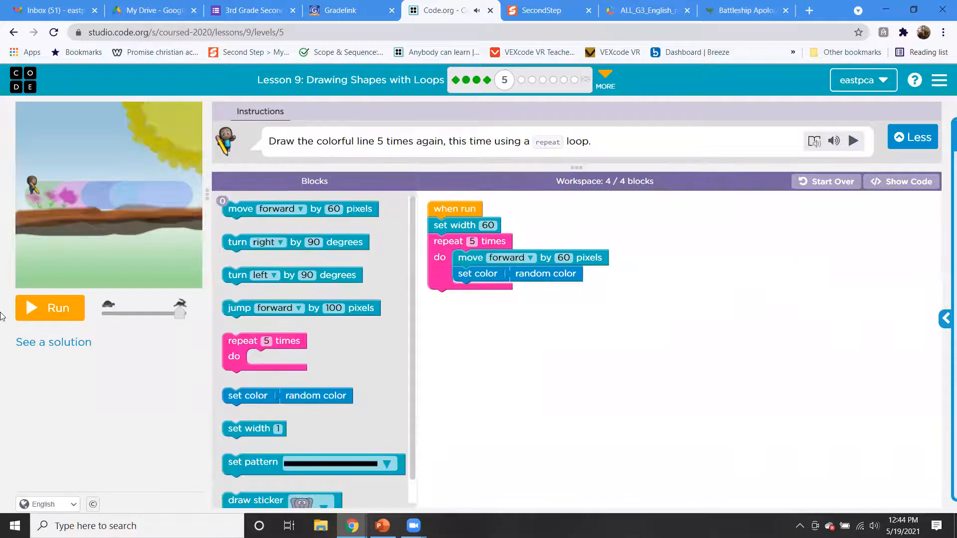
- Run puzzle 5's repeat 5 loop of move forward 60 and random color, then continue to puzzle 6
{"action": "left_click", "coordinate": [50, 308]}
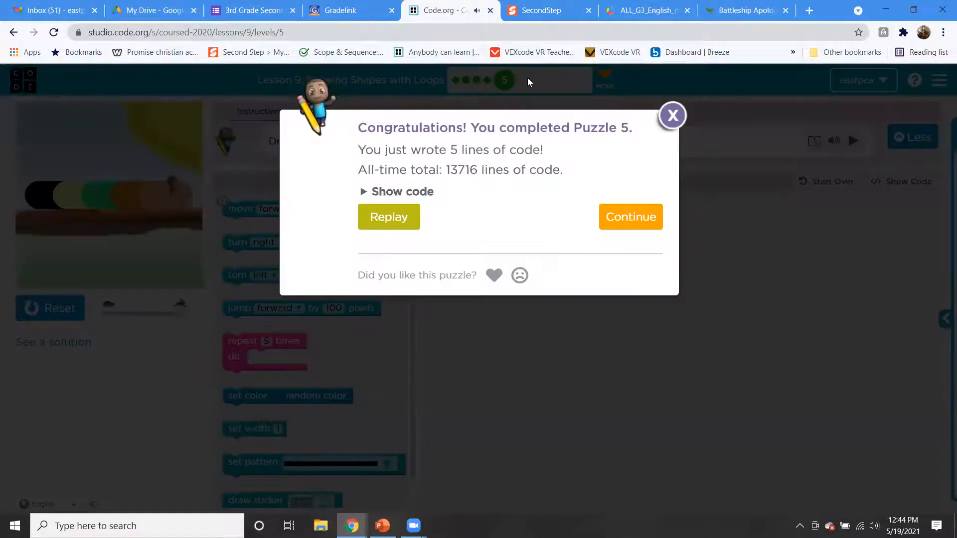
{"action": "left_click", "coordinate": [629, 216]}
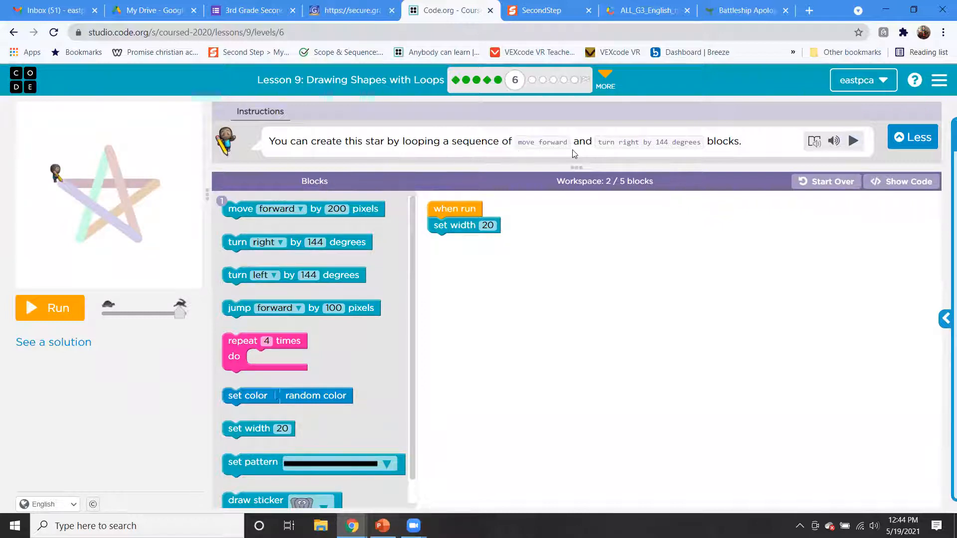
{"action": "mouse_move", "coordinate": [710, 151]}
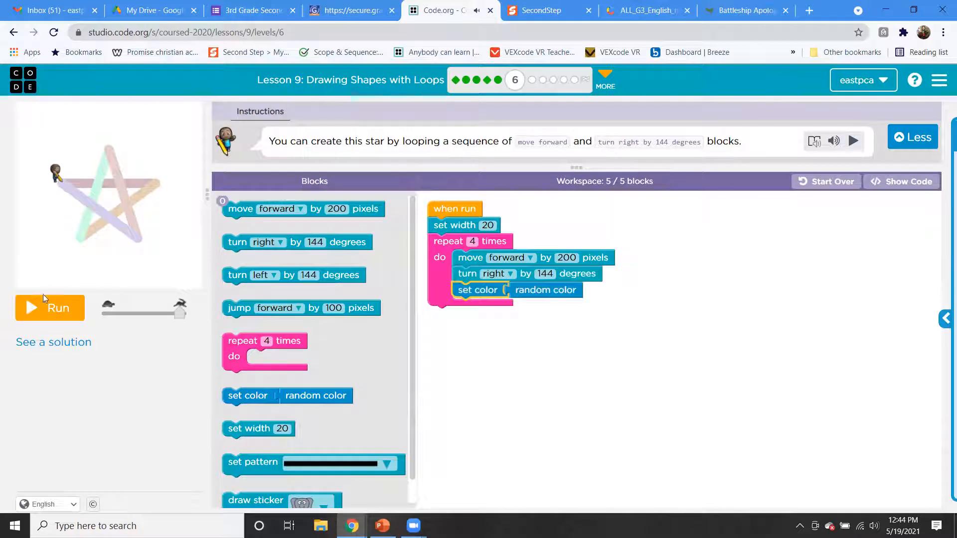
- Set the star loop to repeat 5 times and run it to complete puzzle 6
{"action": "left_click", "coordinate": [50, 308]}
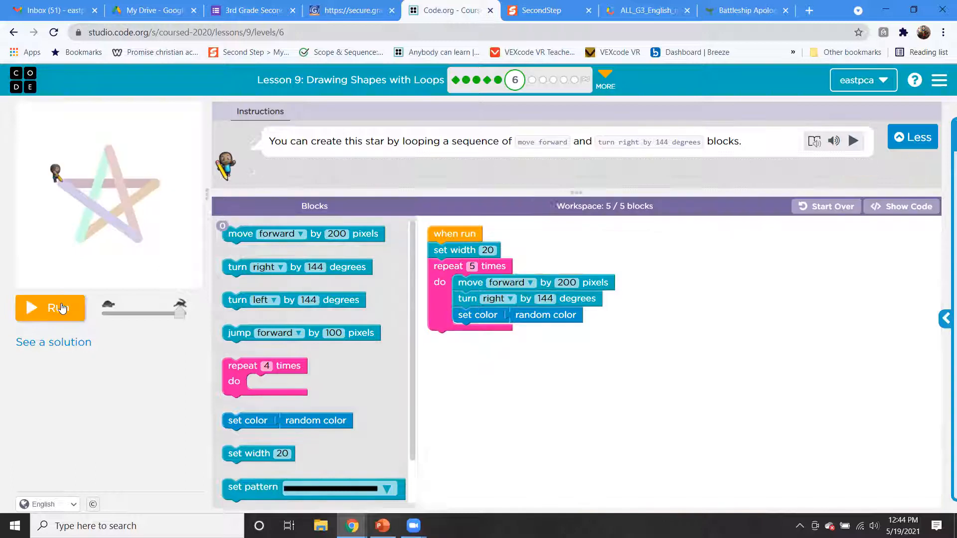
{"action": "left_click", "coordinate": [49, 308]}
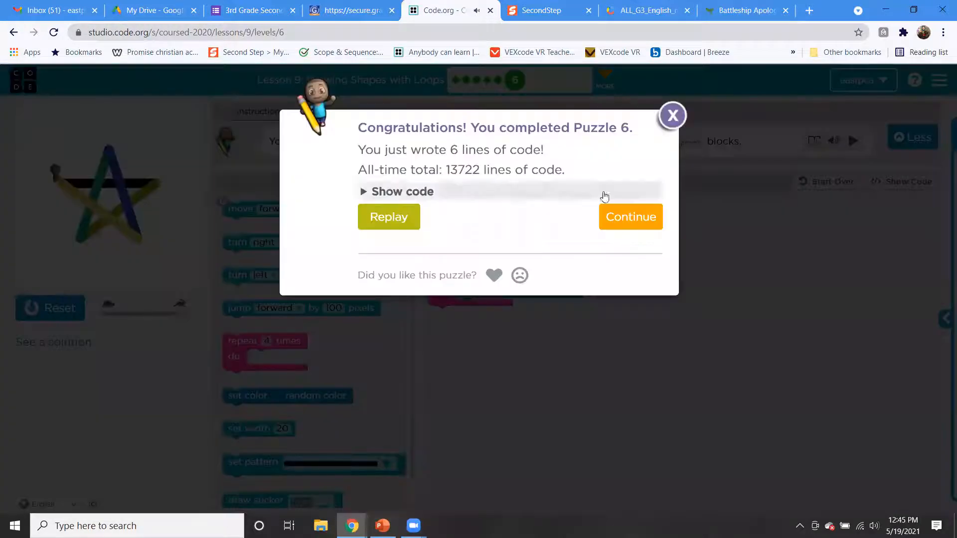
- Build a three-times loop of forward 50, right 90 and left 90, run, reset, fix and finish the staircase
{"action": "left_click", "coordinate": [630, 216]}
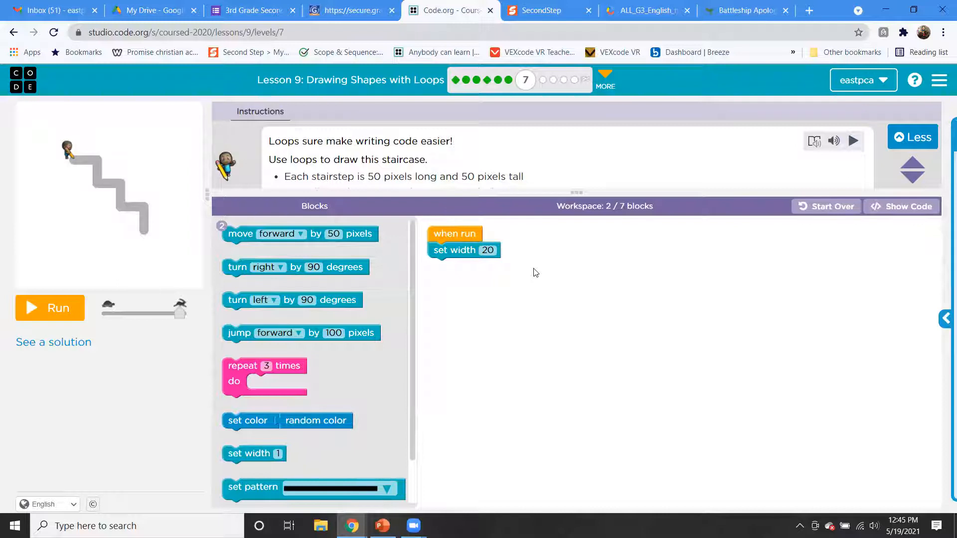
{"action": "mouse_move", "coordinate": [426, 442]}
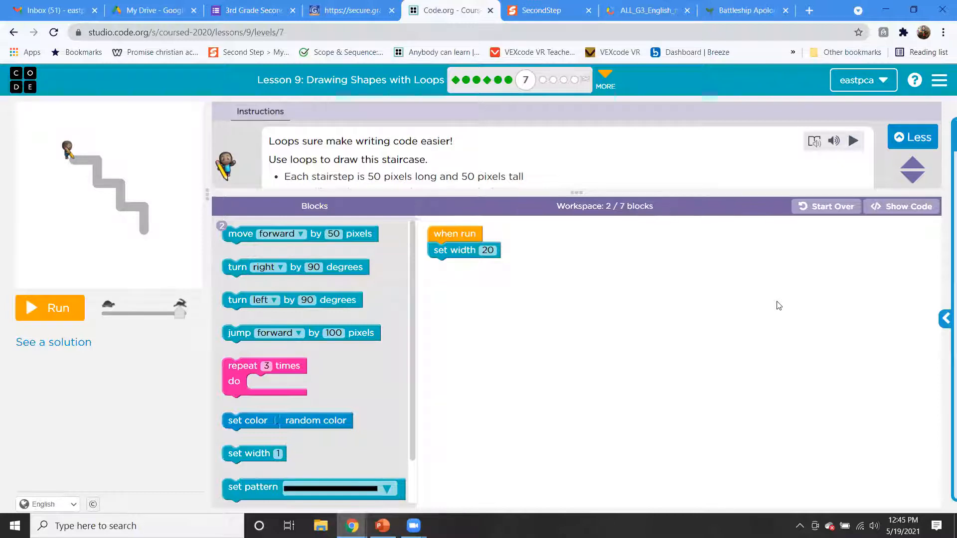
{"action": "mouse_move", "coordinate": [426, 508]}
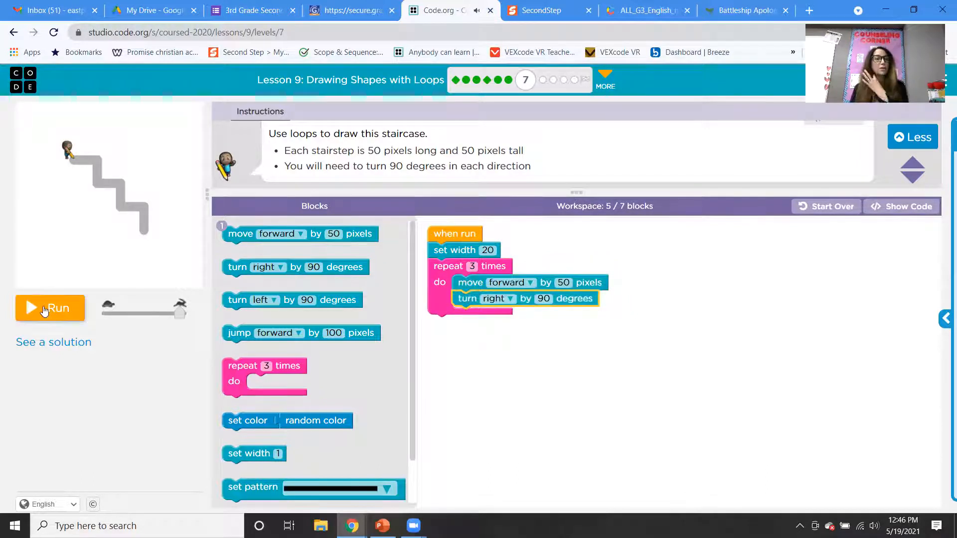
{"action": "left_click", "coordinate": [50, 308]}
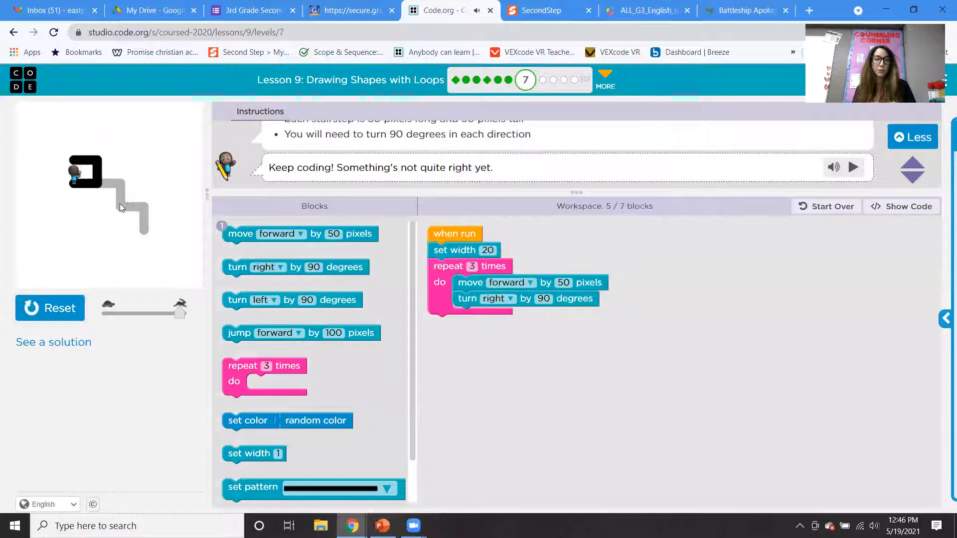
{"action": "left_click", "coordinate": [50, 308]}
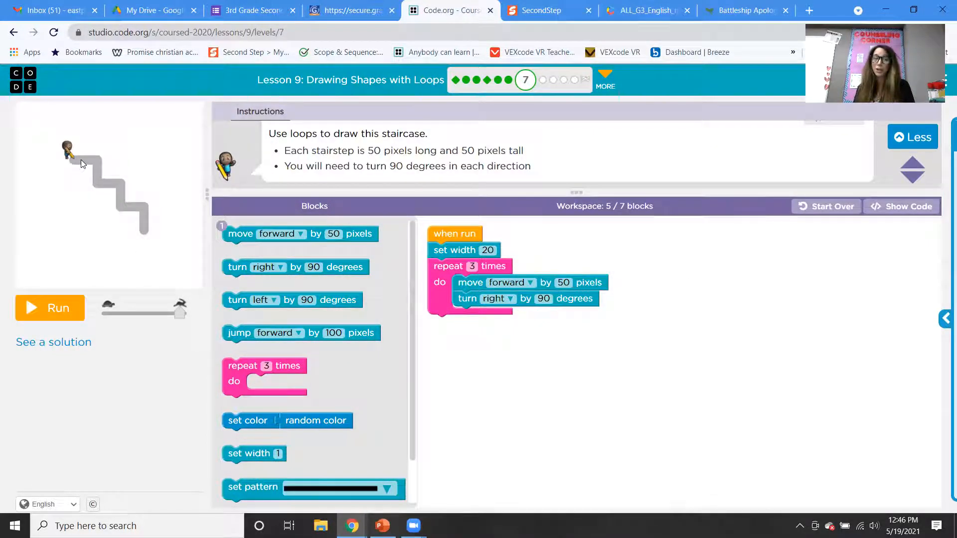
{"action": "mouse_move", "coordinate": [98, 183]}
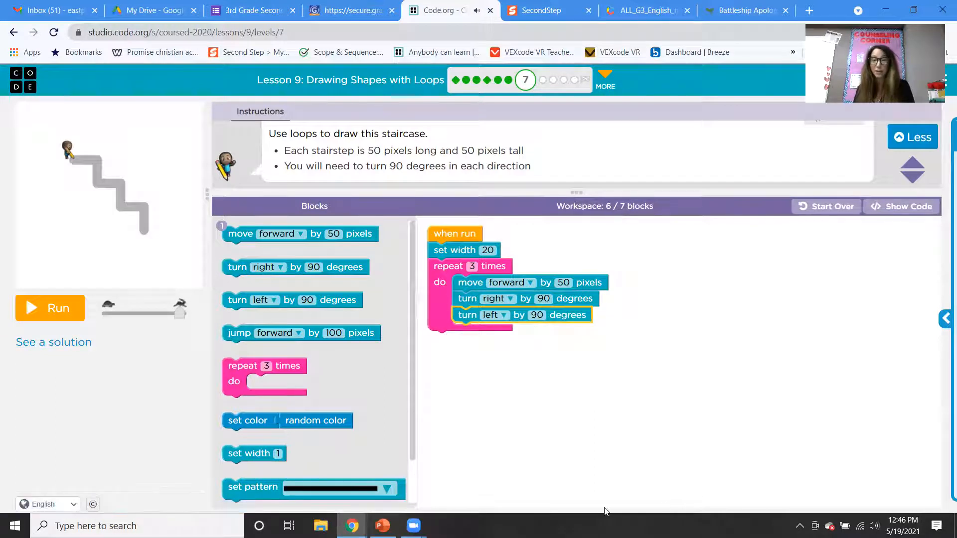
{"action": "mouse_move", "coordinate": [775, 465]}
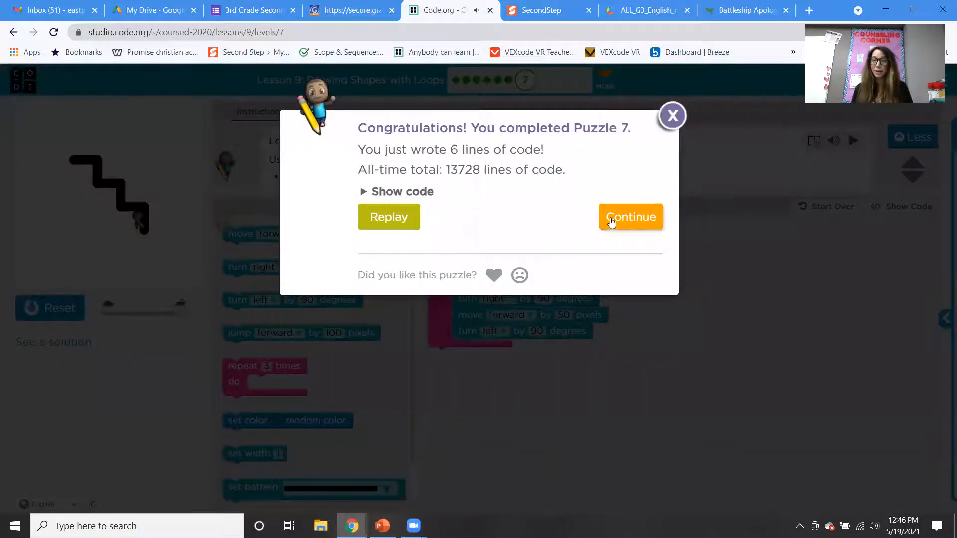
{"action": "left_click", "coordinate": [630, 217]}
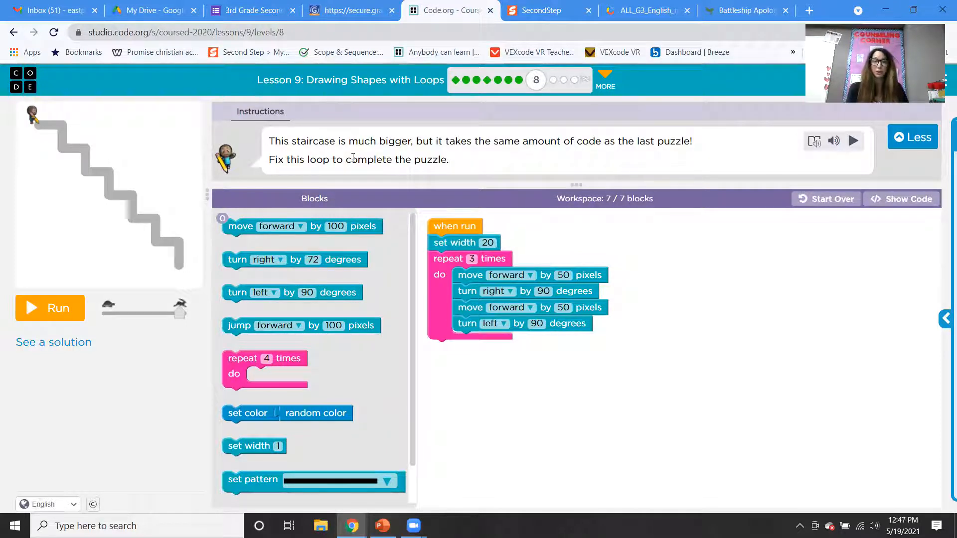
{"action": "mouse_move", "coordinate": [401, 432]}
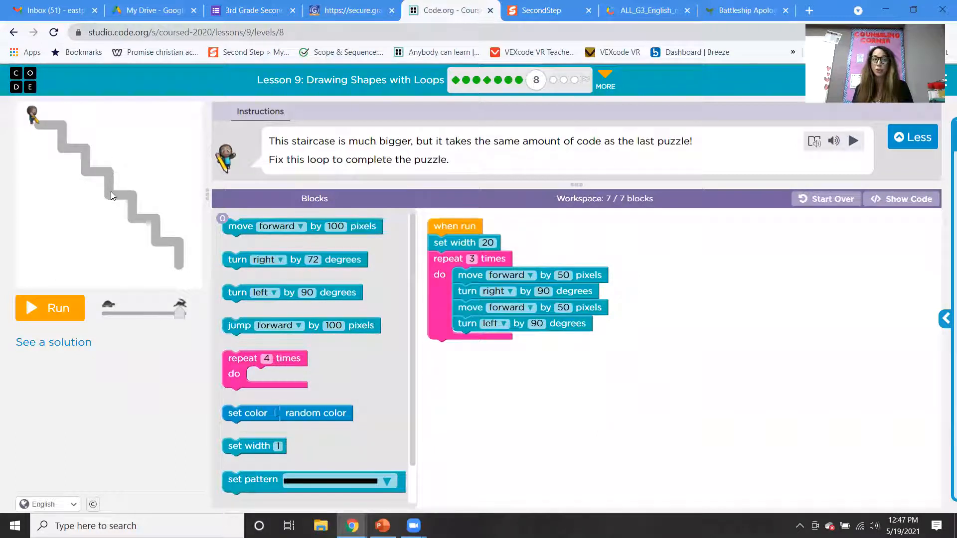
{"action": "mouse_move", "coordinate": [177, 273]}
{"action": "type", "text": "6"}
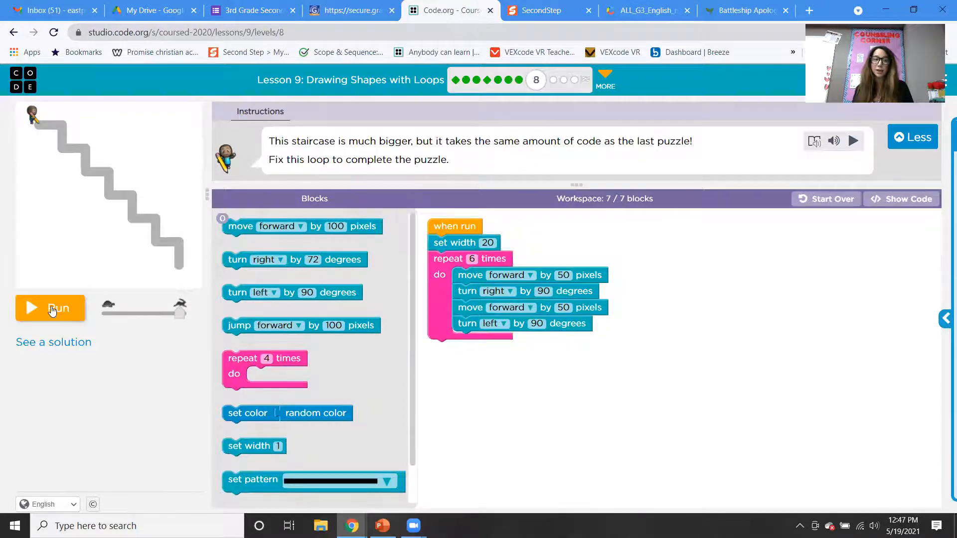
- Run the staircase loop repeated 6 times and continue to puzzle 9
{"action": "left_click", "coordinate": [49, 308]}
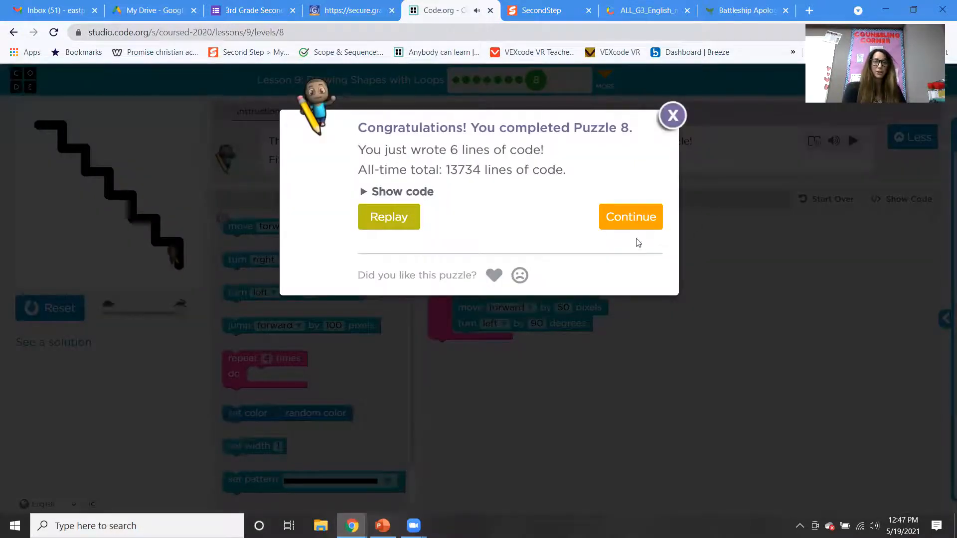
{"action": "left_click", "coordinate": [630, 216]}
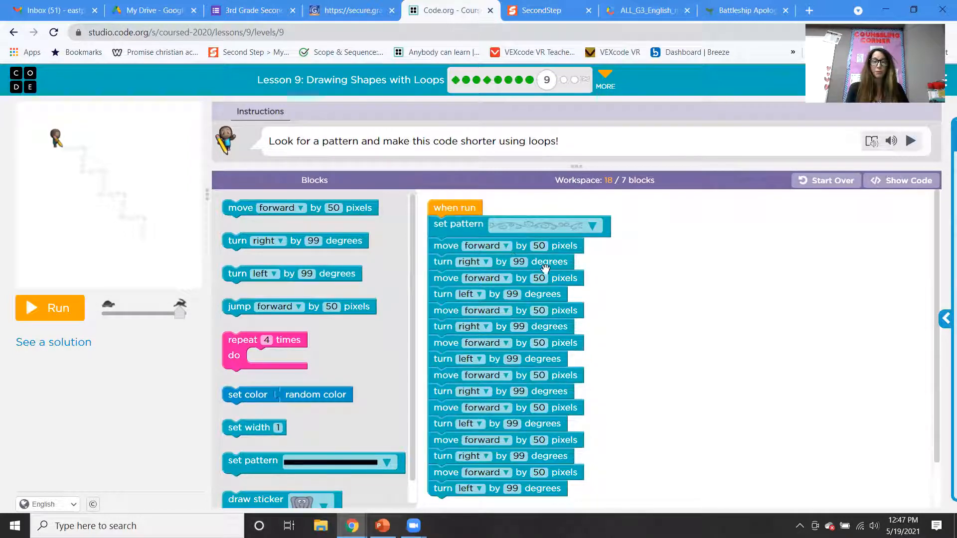
{"action": "mouse_move", "coordinate": [551, 302]}
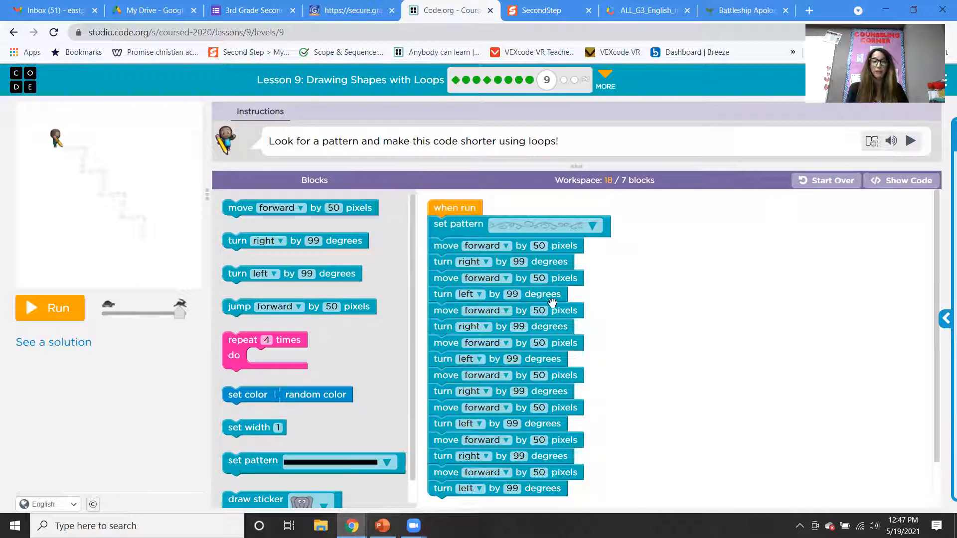
{"action": "mouse_move", "coordinate": [491, 329]}
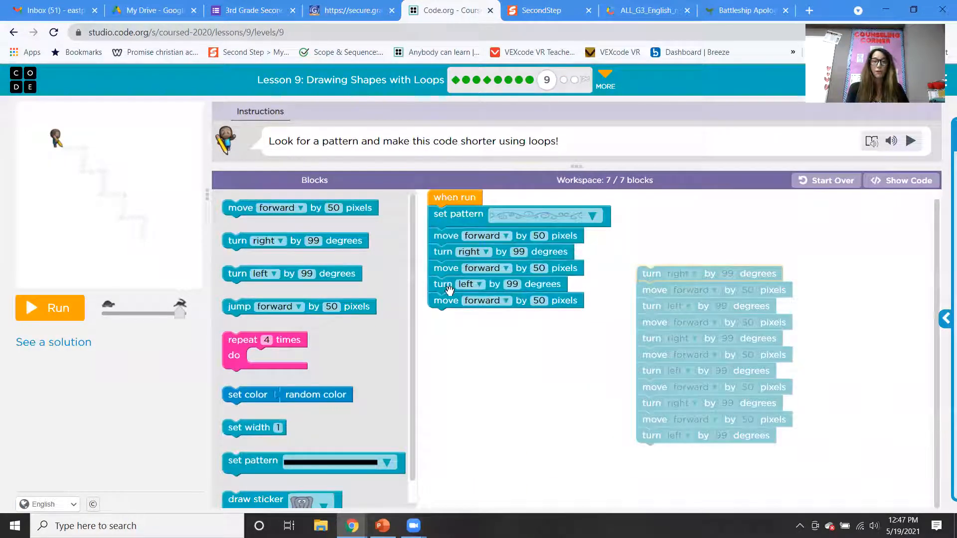
{"action": "mouse_move", "coordinate": [503, 317]}
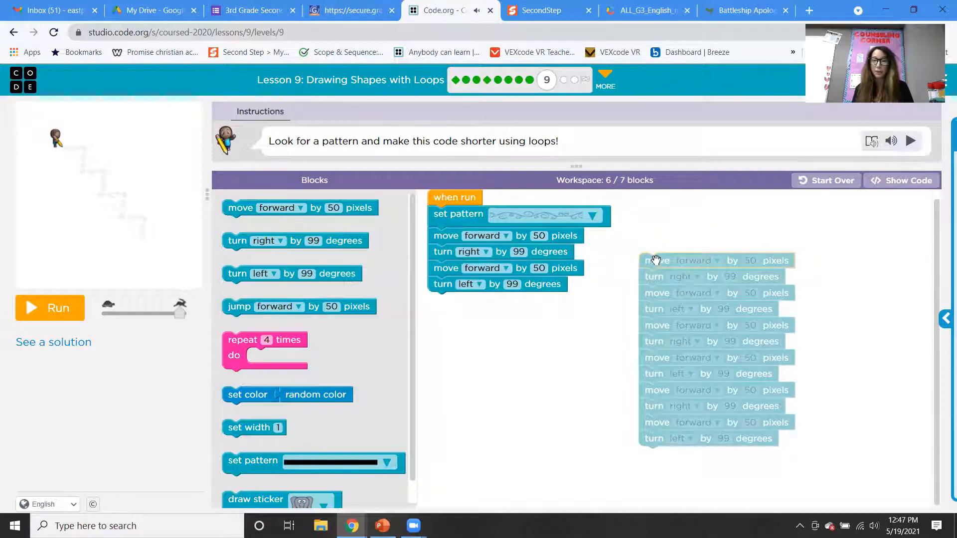
{"action": "mouse_move", "coordinate": [659, 316]}
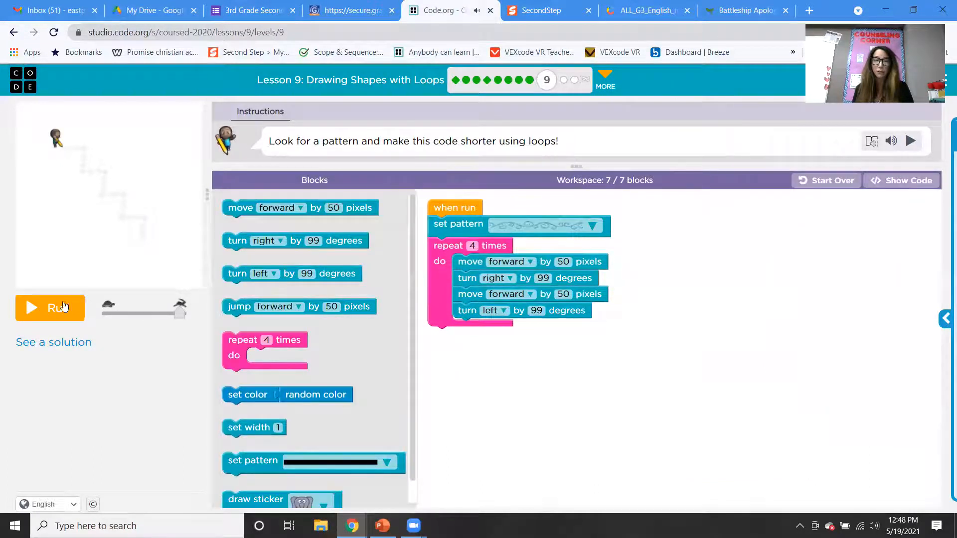
- Run the four-times loop of move, right turn, move, left turn and continue to puzzle 10
{"action": "left_click", "coordinate": [50, 308]}
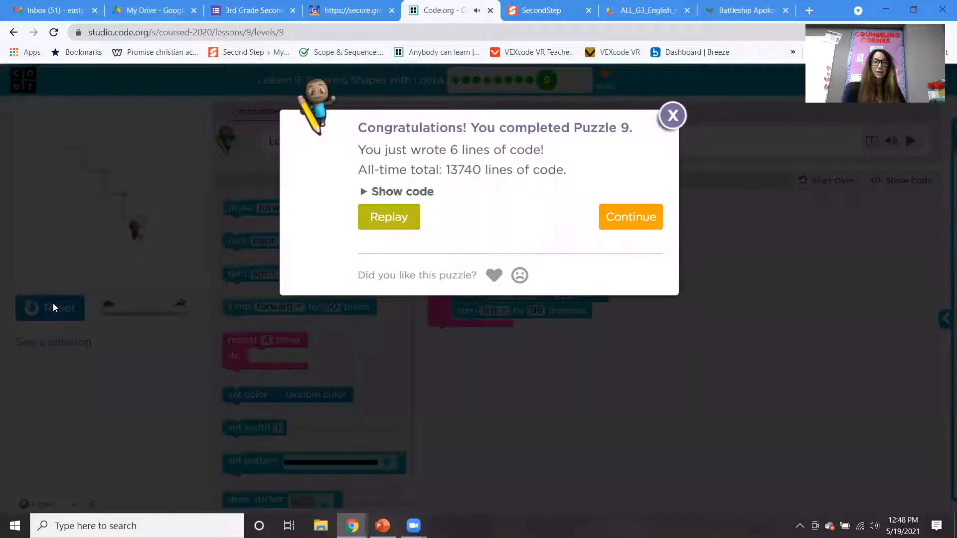
{"action": "left_click", "coordinate": [630, 216]}
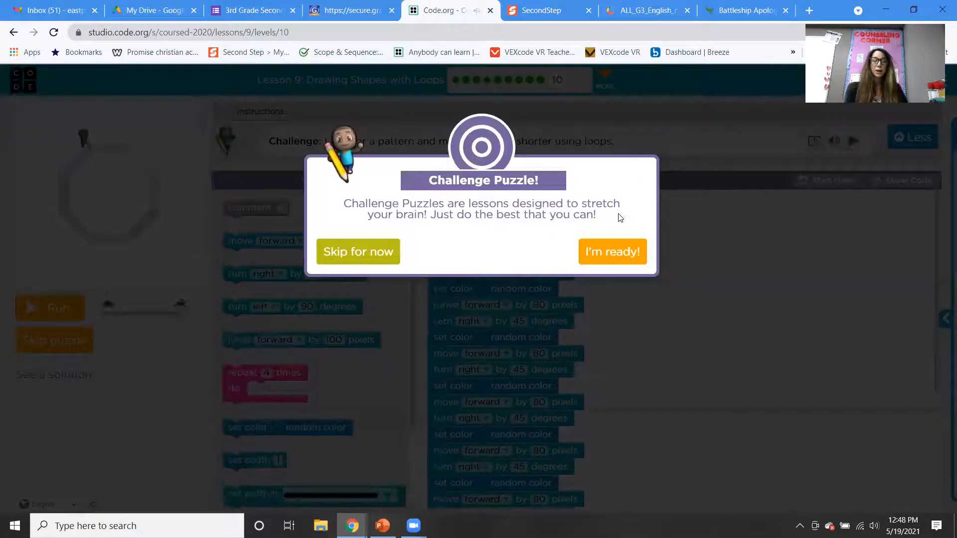
- Start the challenge and wrap set color, forward 80 and right 45 in a repeat 8 times loop
{"action": "left_click", "coordinate": [611, 251]}
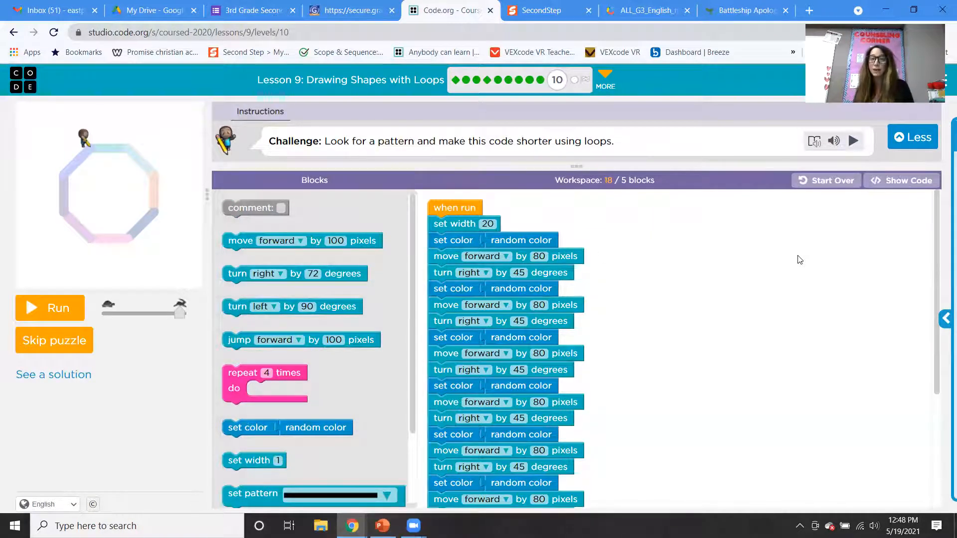
{"action": "mouse_move", "coordinate": [691, 252]}
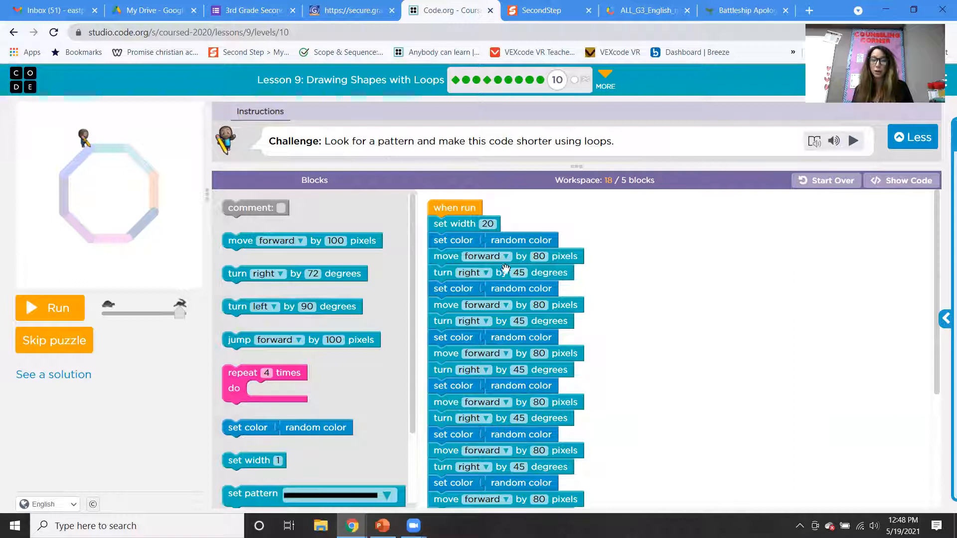
{"action": "mouse_move", "coordinate": [626, 282]}
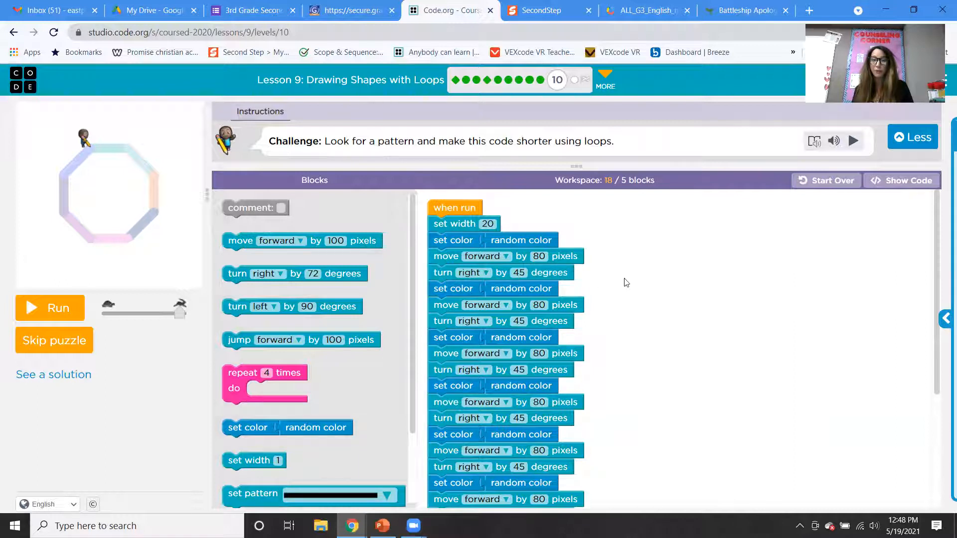
{"action": "mouse_move", "coordinate": [564, 288]}
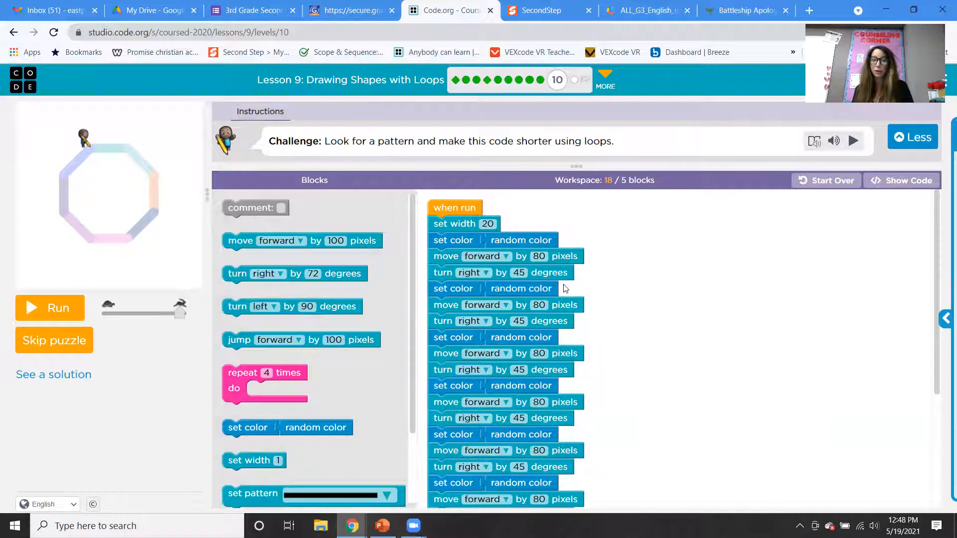
{"action": "mouse_move", "coordinate": [551, 331]}
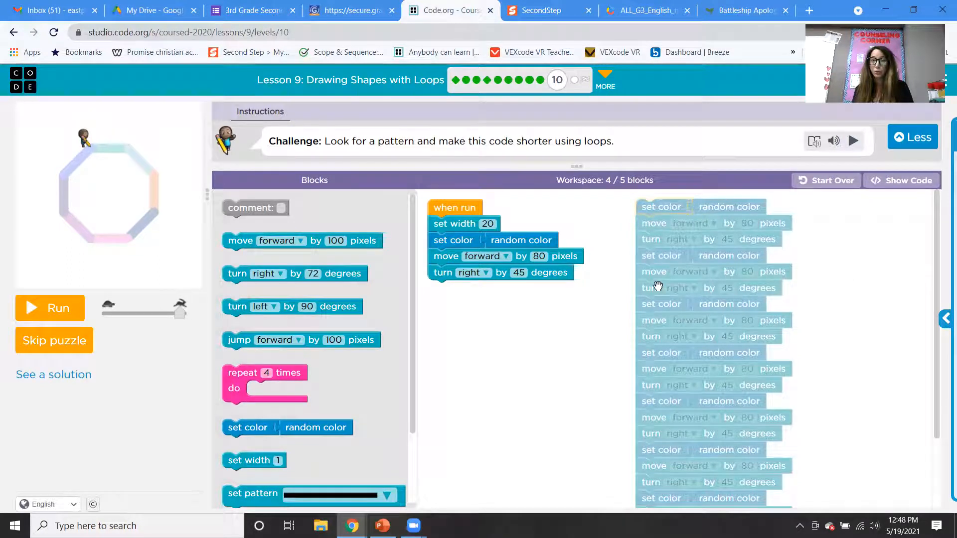
{"action": "mouse_move", "coordinate": [658, 382]}
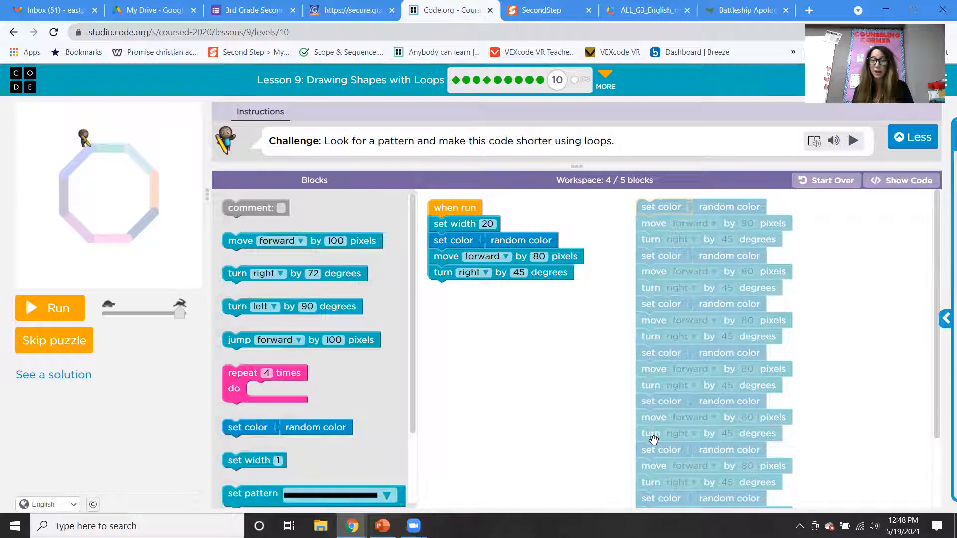
{"action": "scroll", "scroll_direction": "down", "scroll_amount": 3}
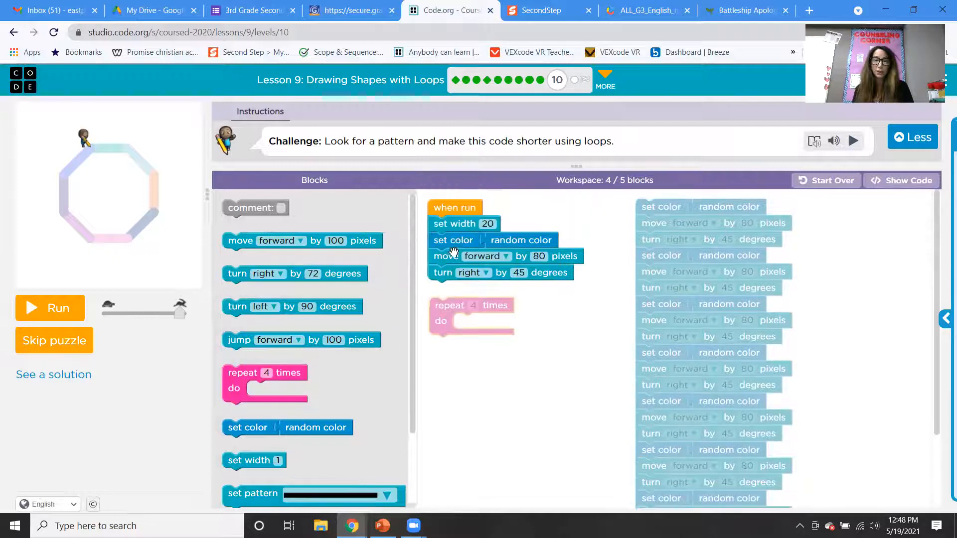
{"action": "left_click_drag", "start_coordinate": [453, 240], "coordinate": [480, 322]}
{"action": "type", "text": "8"}
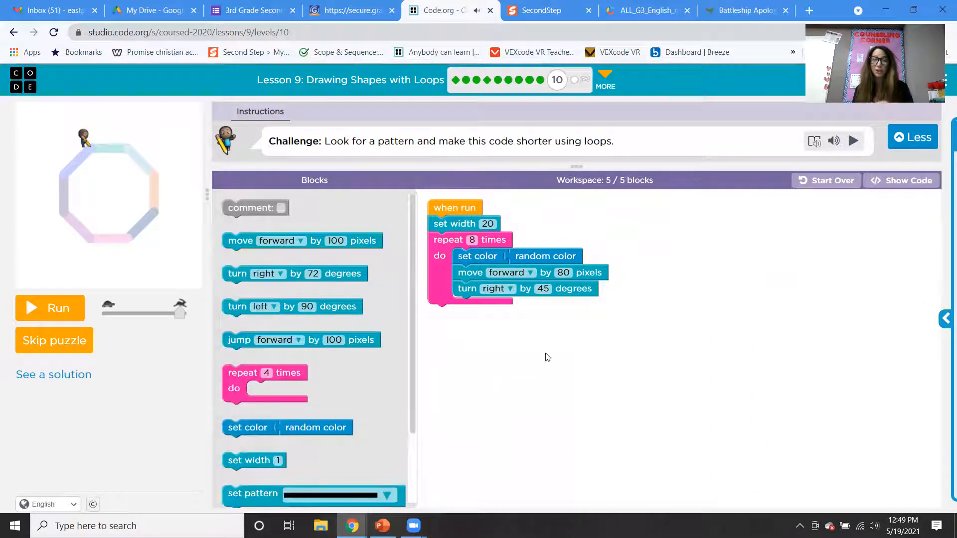
{"action": "mouse_move", "coordinate": [515, 322]}
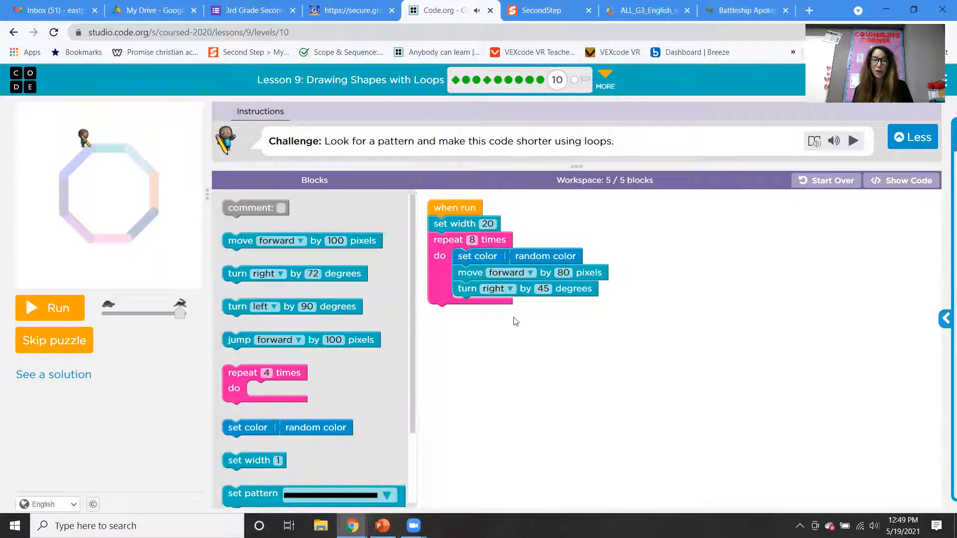
- Run the octagon program, accept the Challenge Complete dialog and continue to puzzle 11
{"action": "left_click", "coordinate": [50, 308]}
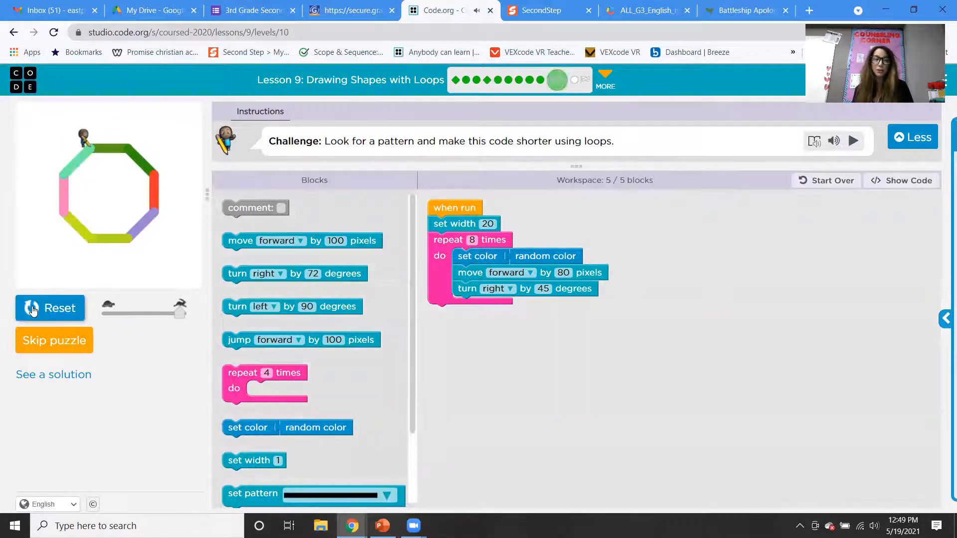
{"action": "left_click", "coordinate": [852, 141]}
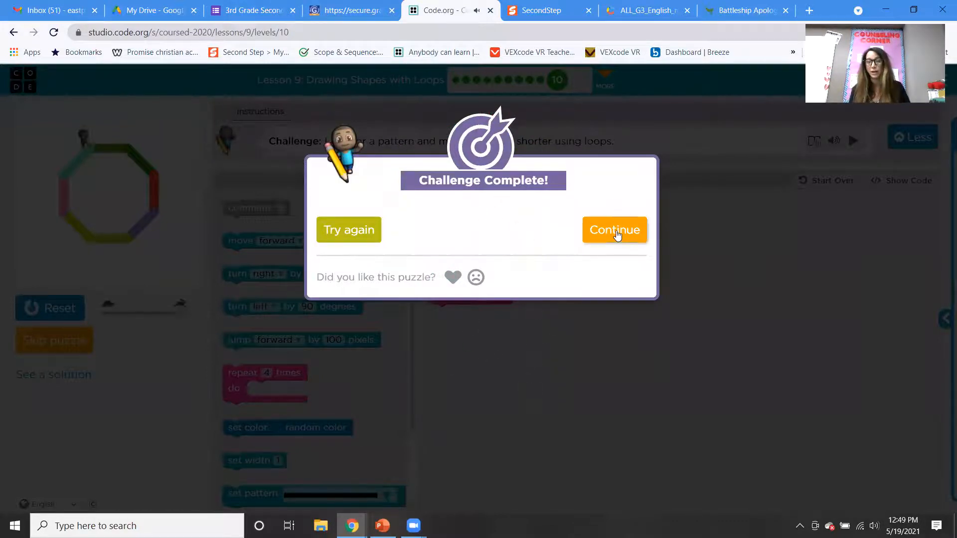
{"action": "left_click", "coordinate": [614, 230]}
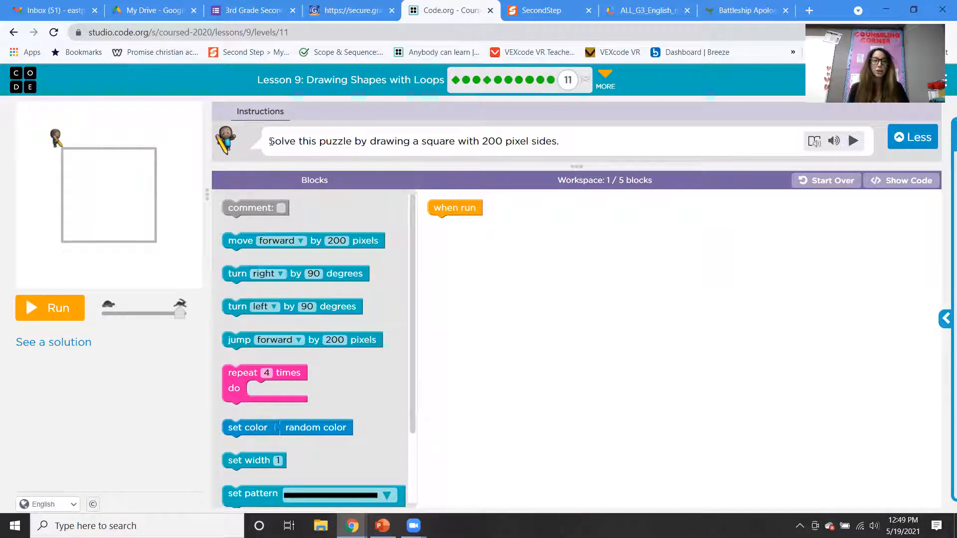
- Draw the 200-pixel square with a repeat 4 times loop of forward 200 and right 90, then accept lesson completion
{"action": "triple_click", "coordinate": [412, 140]}
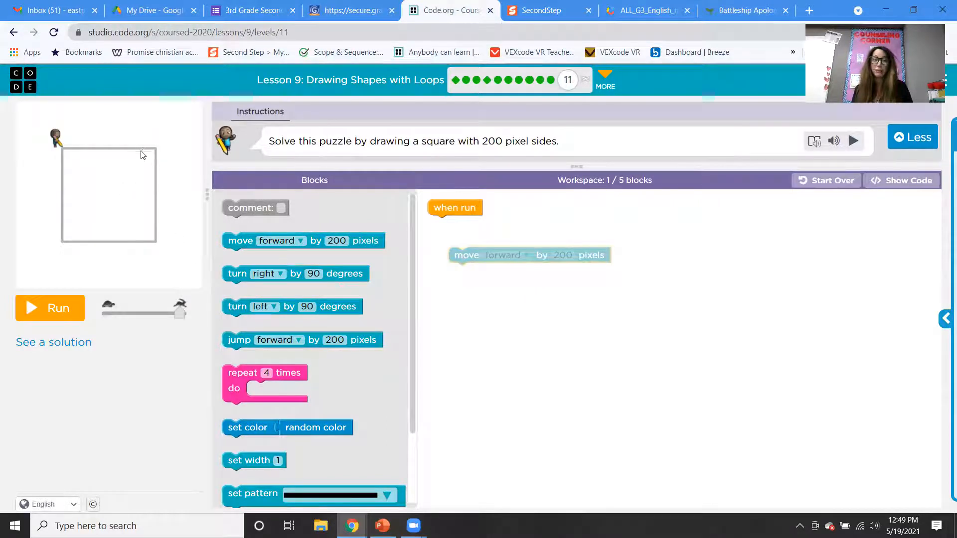
{"action": "mouse_move", "coordinate": [80, 198]}
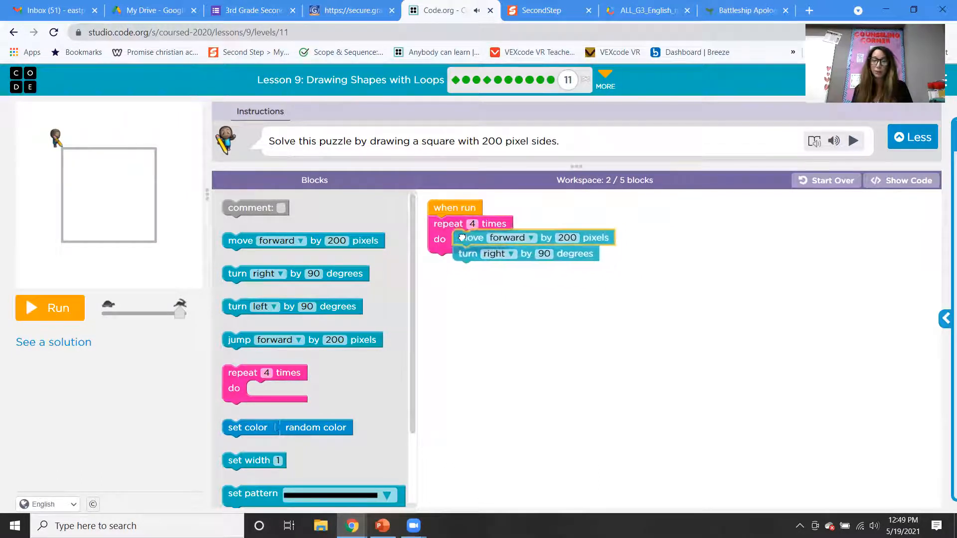
{"action": "left_click", "coordinate": [49, 308]}
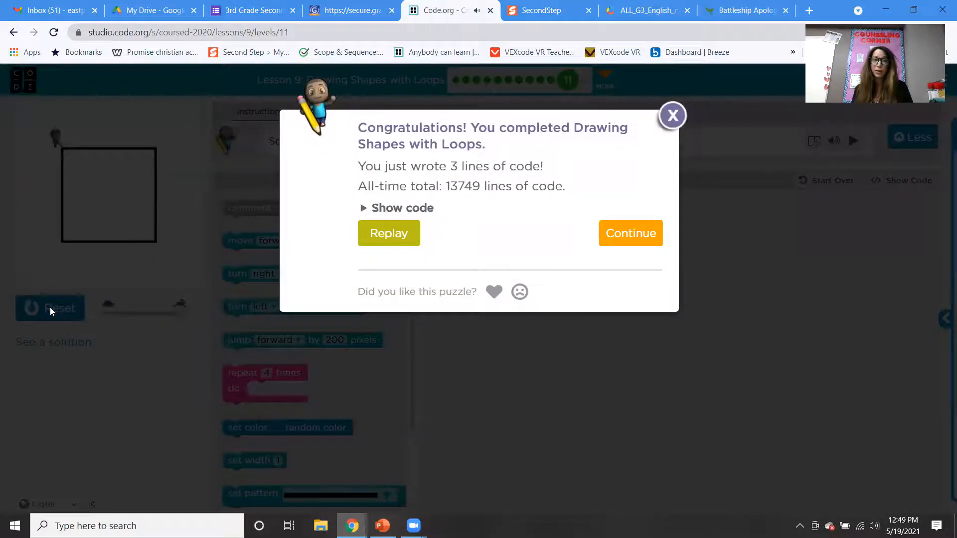
{"action": "left_click", "coordinate": [630, 233]}
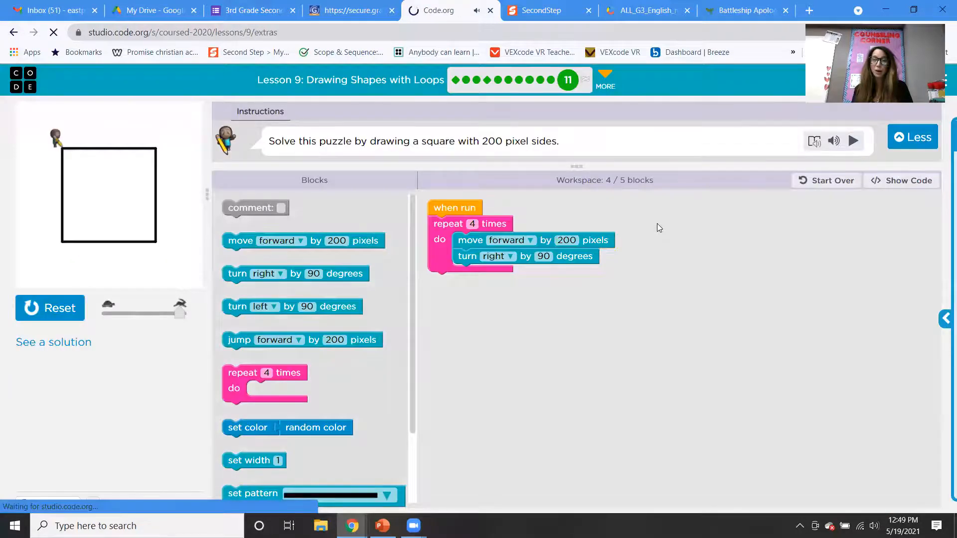
{"action": "left_click", "coordinate": [852, 140]}
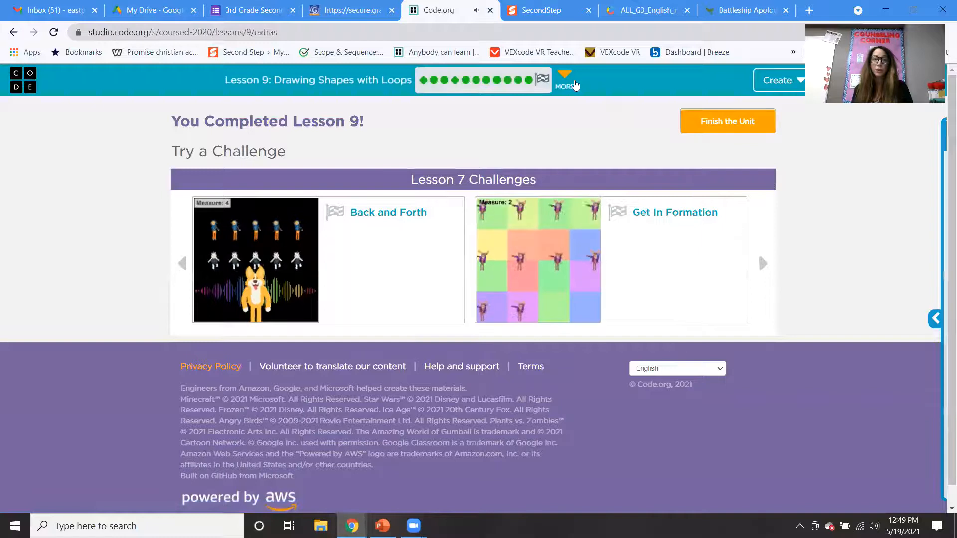
{"action": "left_click", "coordinate": [564, 80]}
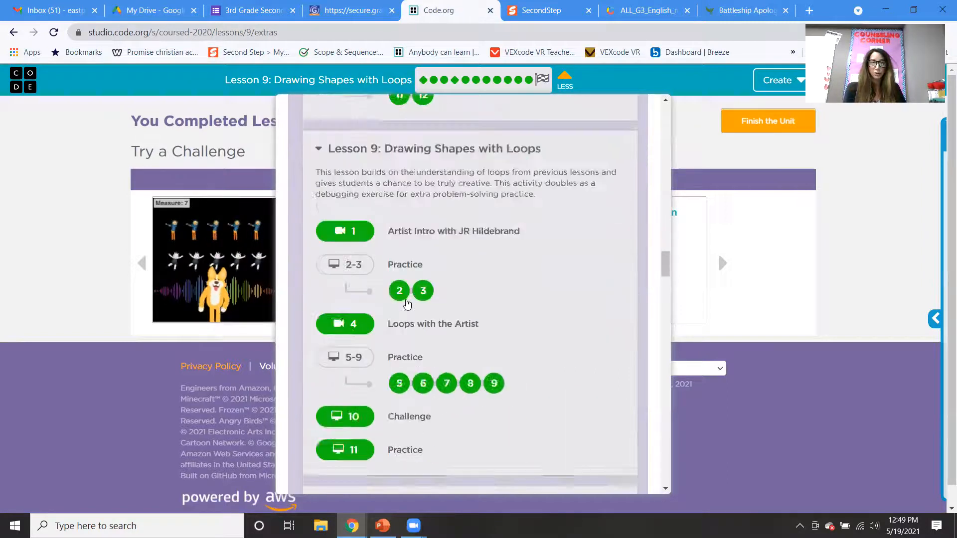
{"action": "scroll", "scroll_direction": "down", "scroll_amount": 3}
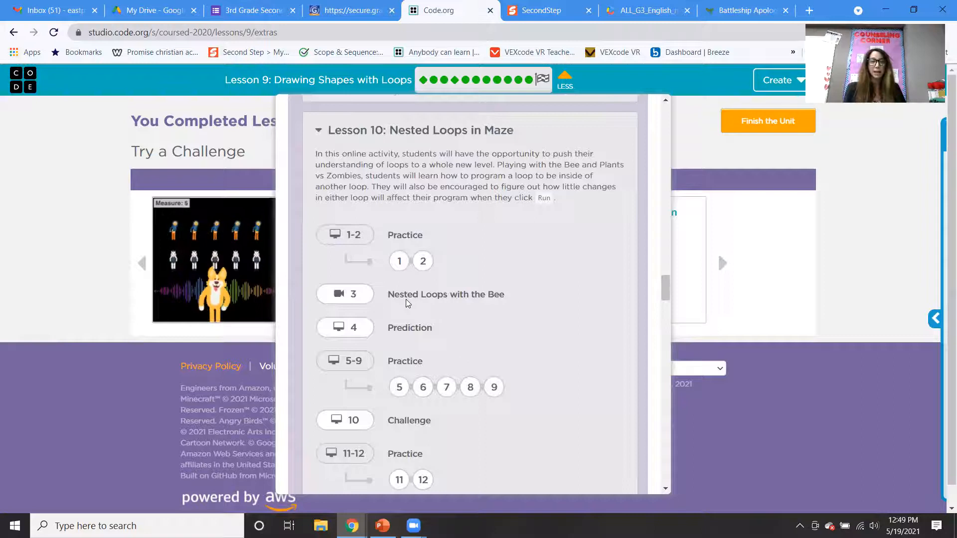
{"action": "scroll", "scroll_direction": "down", "scroll_amount": 3}
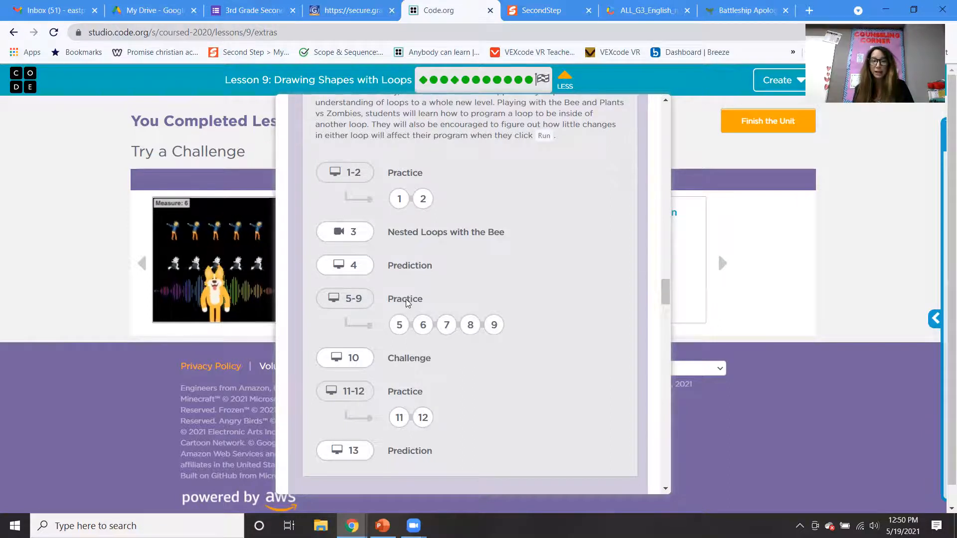
{"action": "scroll", "scroll_direction": "down", "scroll_amount": 3}
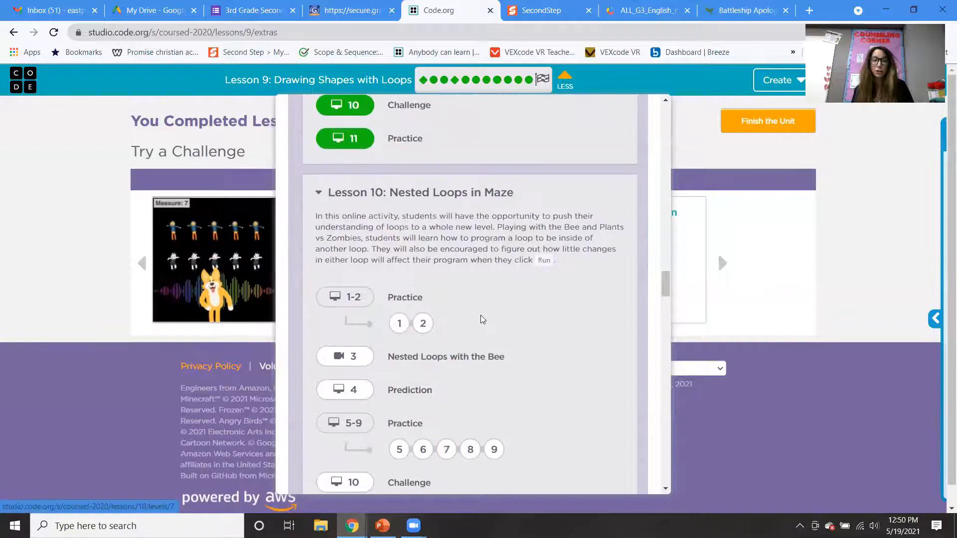
{"action": "scroll", "scroll_direction": "up", "scroll_amount": 3}
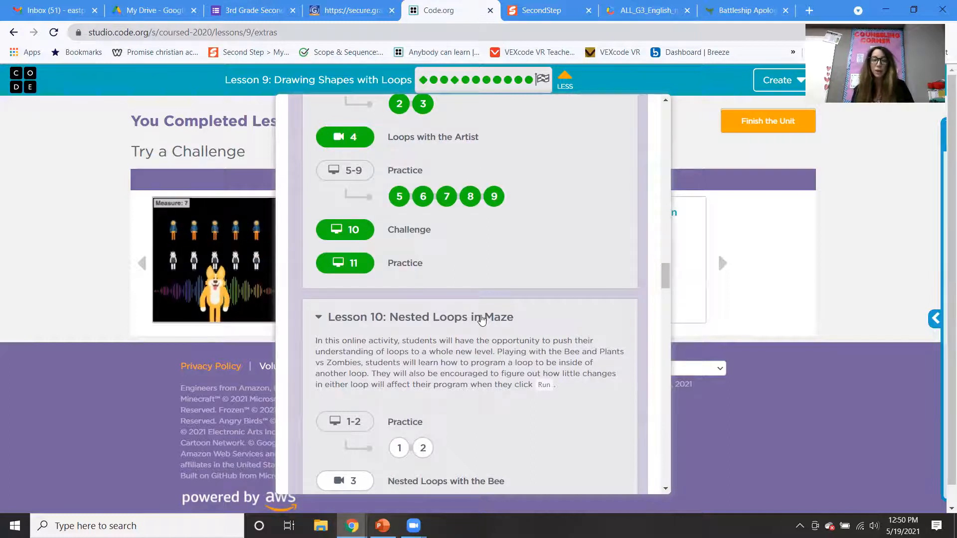
{"action": "scroll", "scroll_direction": "up", "scroll_amount": 3}
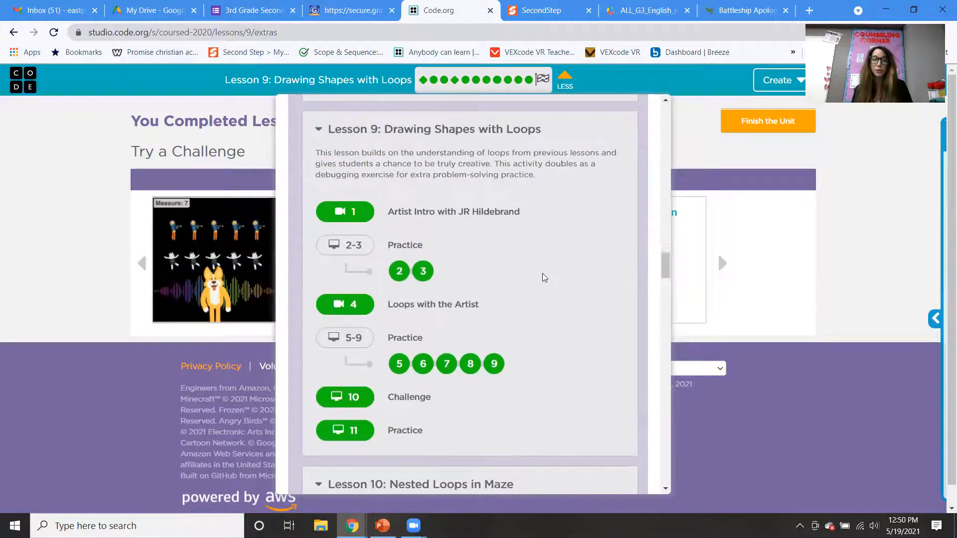
{"action": "scroll", "scroll_direction": "down", "scroll_amount": 3}
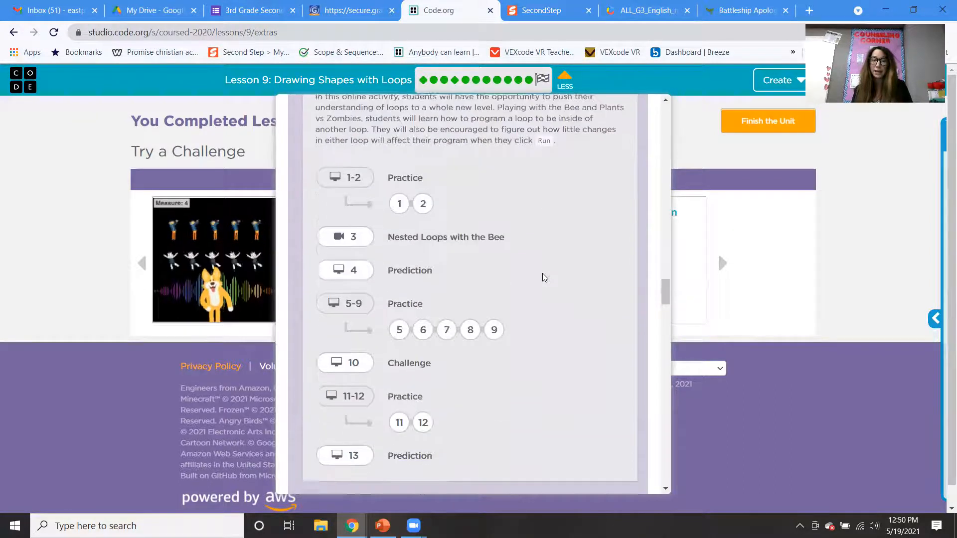
{"action": "scroll", "scroll_direction": "down", "scroll_amount": 3}
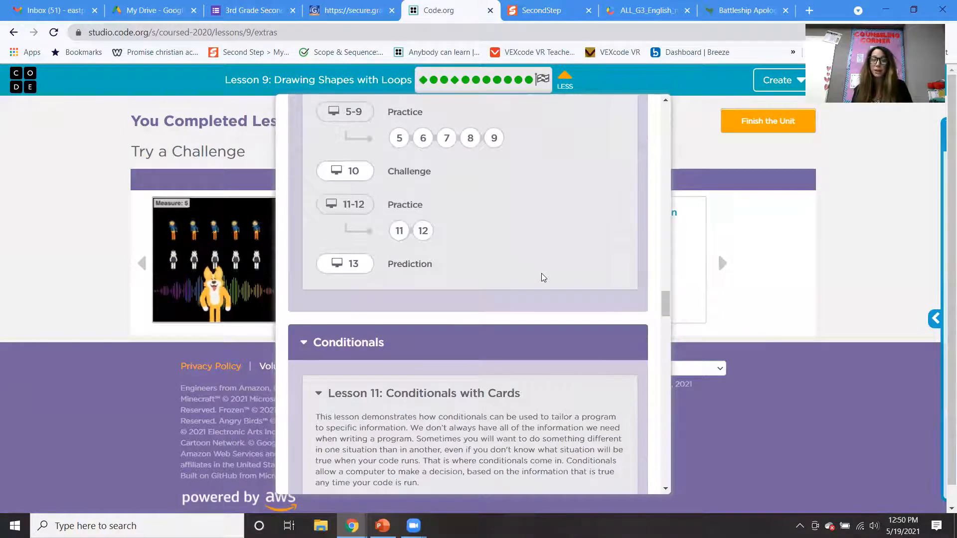
{"action": "scroll", "scroll_direction": "down", "scroll_amount": 3}
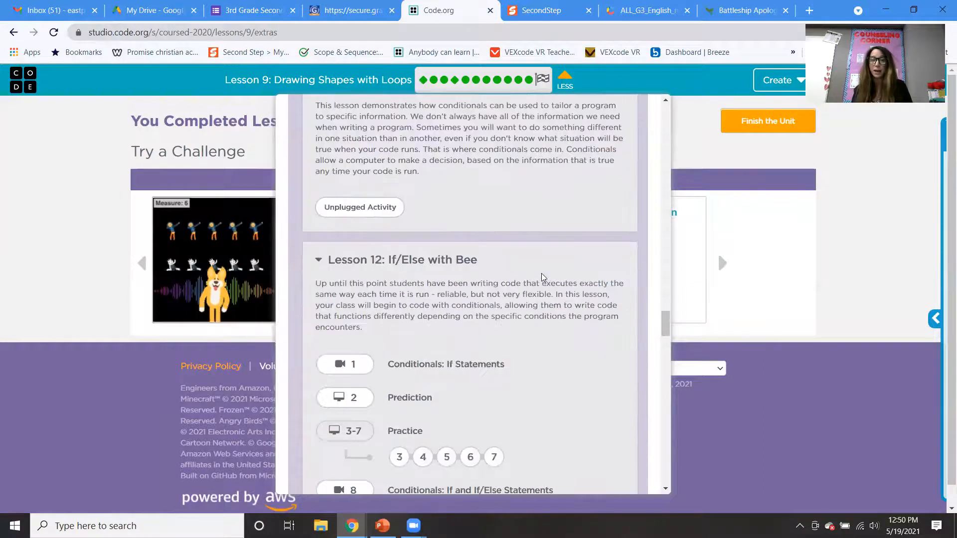
{"action": "scroll", "scroll_direction": "up", "scroll_amount": 3}
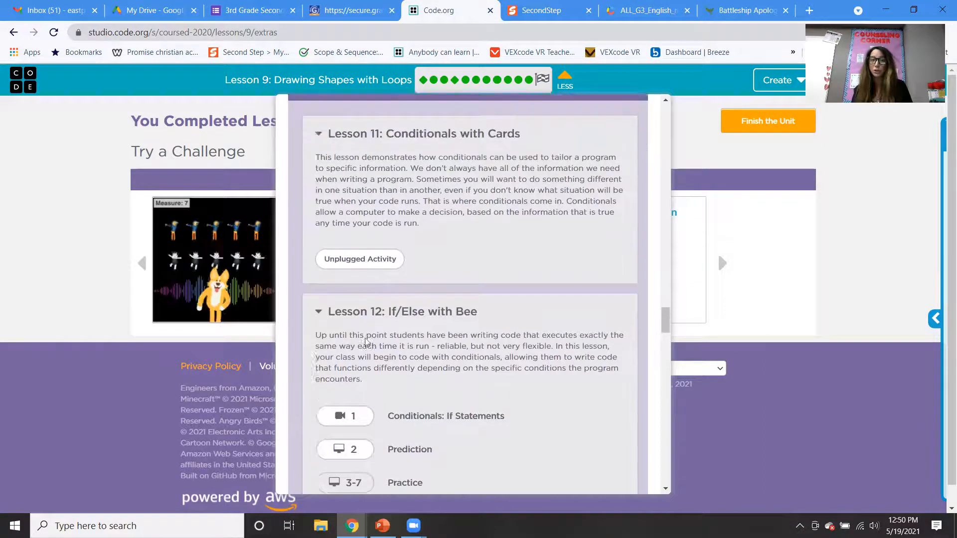
{"action": "scroll", "scroll_direction": "up", "scroll_amount": 3}
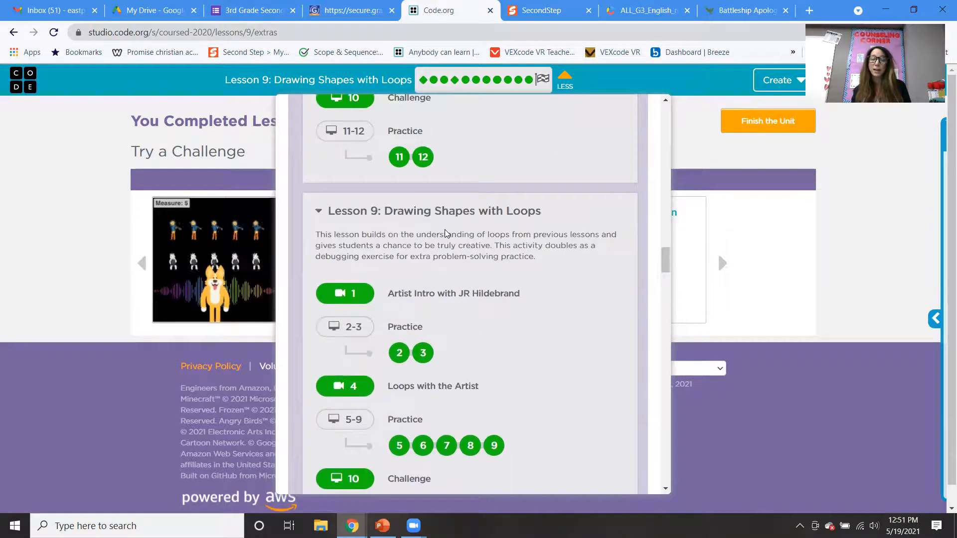
{"action": "scroll", "scroll_direction": "down", "scroll_amount": 3}
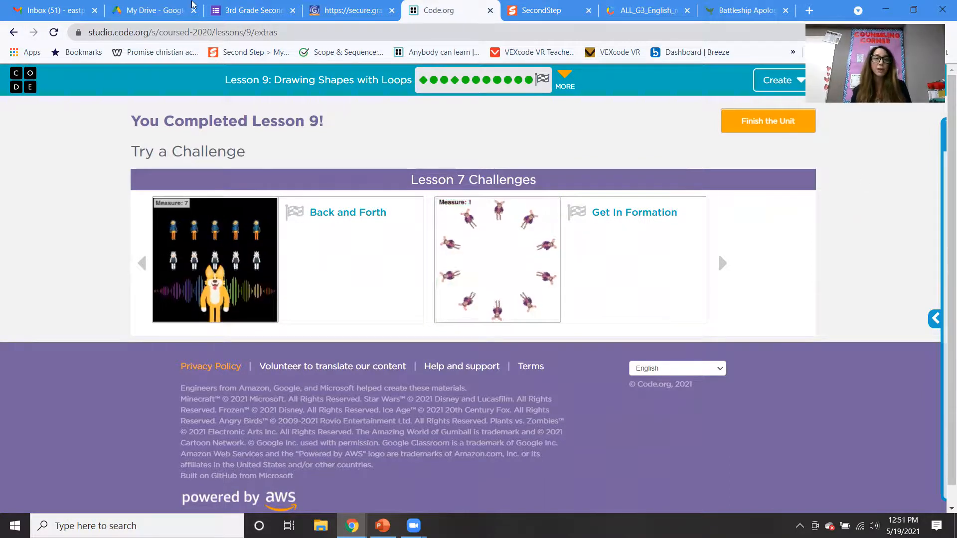
{"action": "left_click", "coordinate": [250, 10]}
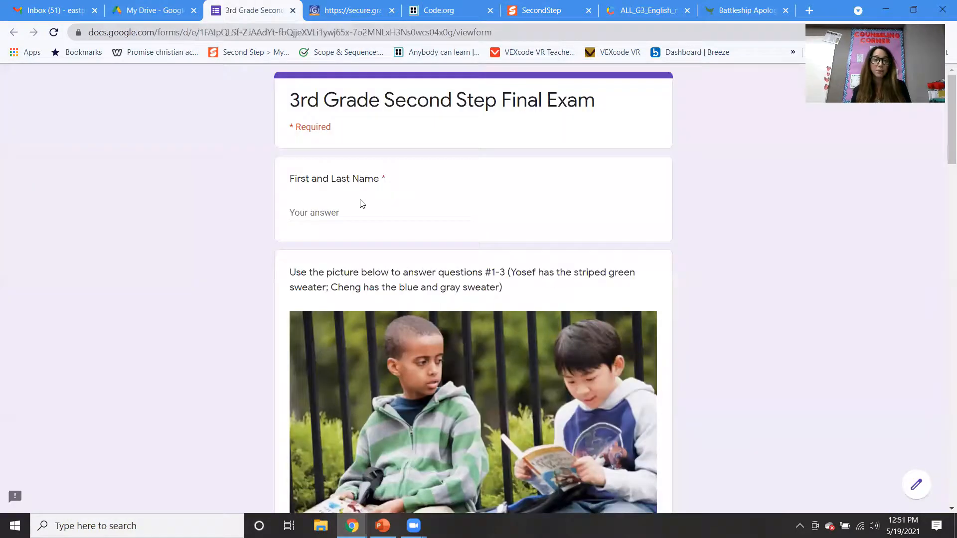
{"action": "mouse_move", "coordinate": [528, 102]}
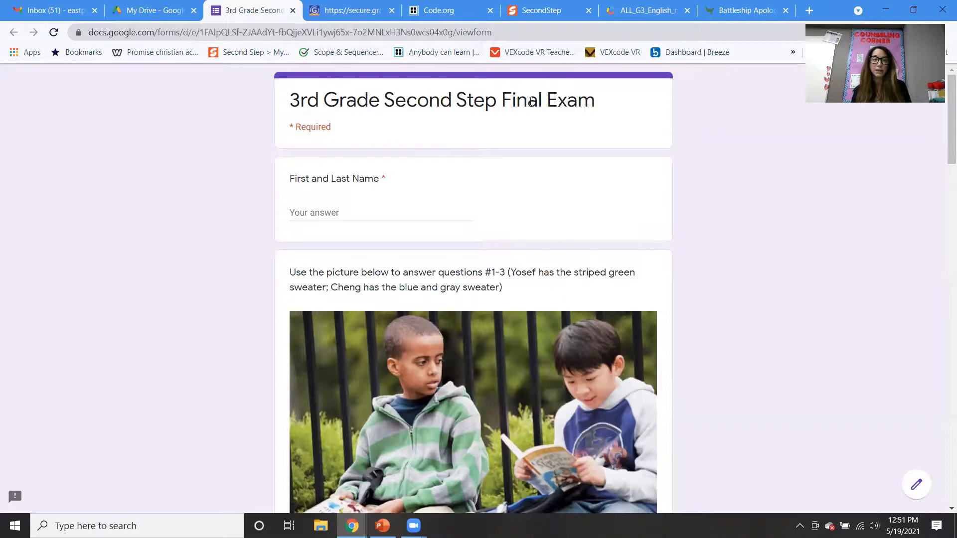
{"action": "left_click", "coordinate": [437, 10]}
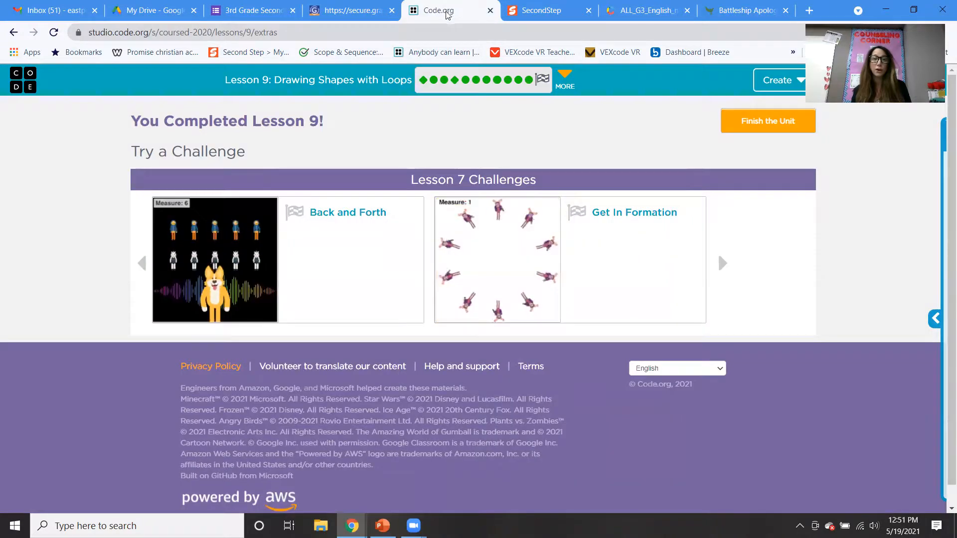